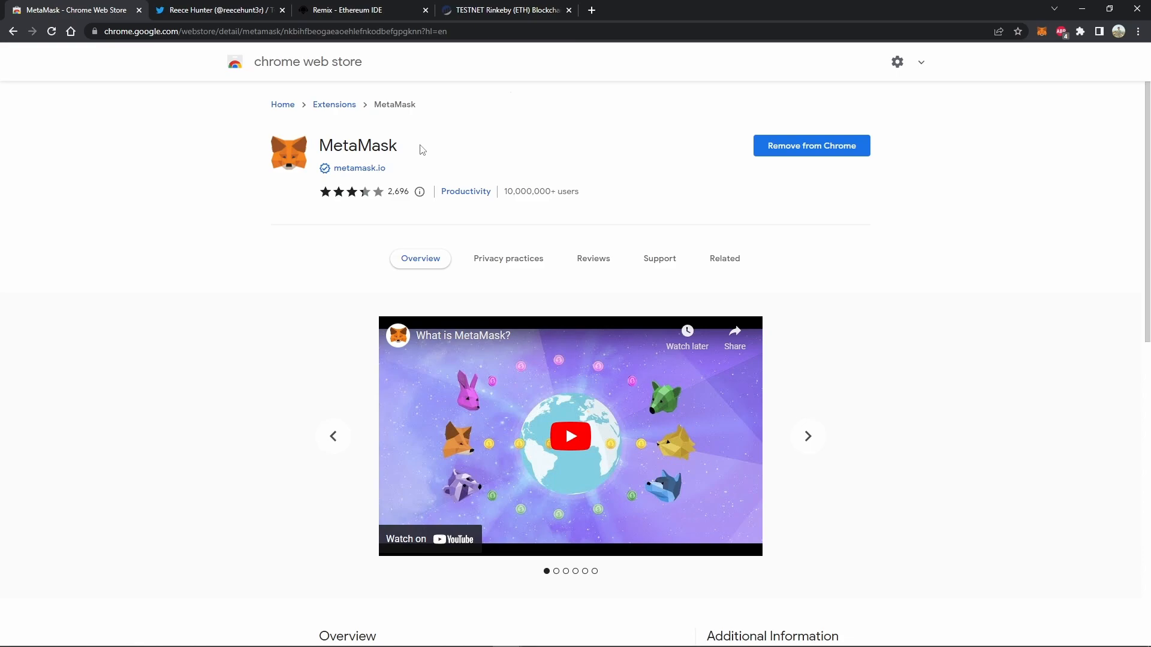
pyautogui.moveTo(1008, 131)
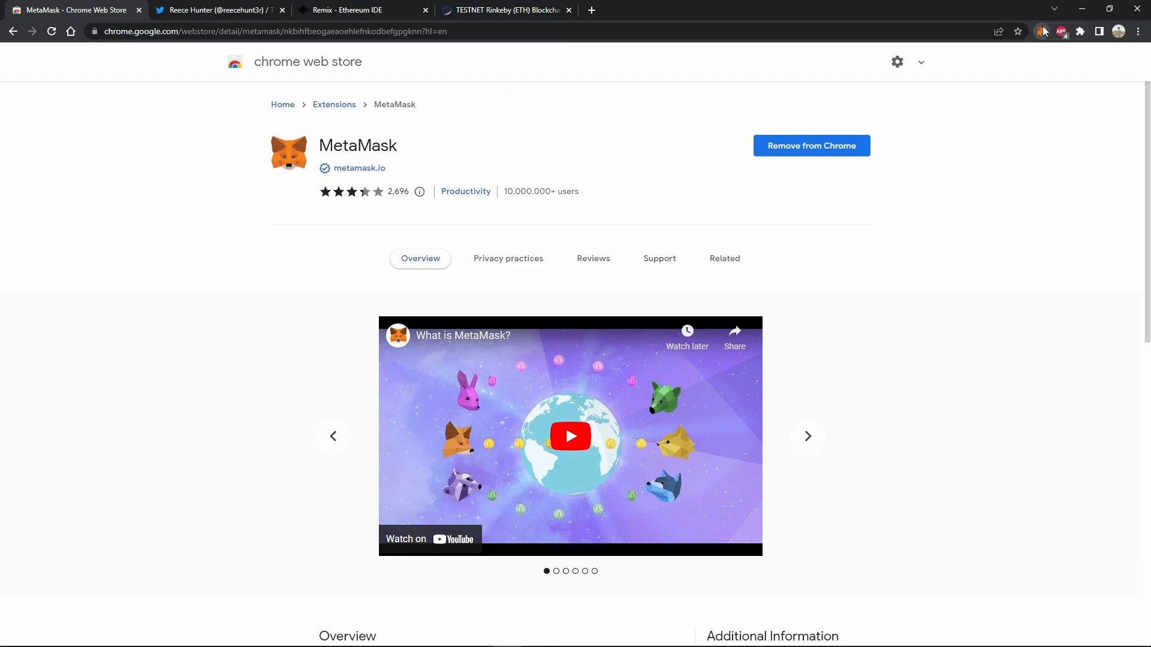
# View the MetaMask account showing 0 ETH on Ethereum Mainnet, then return to the browser
pyautogui.click(1060, 31)
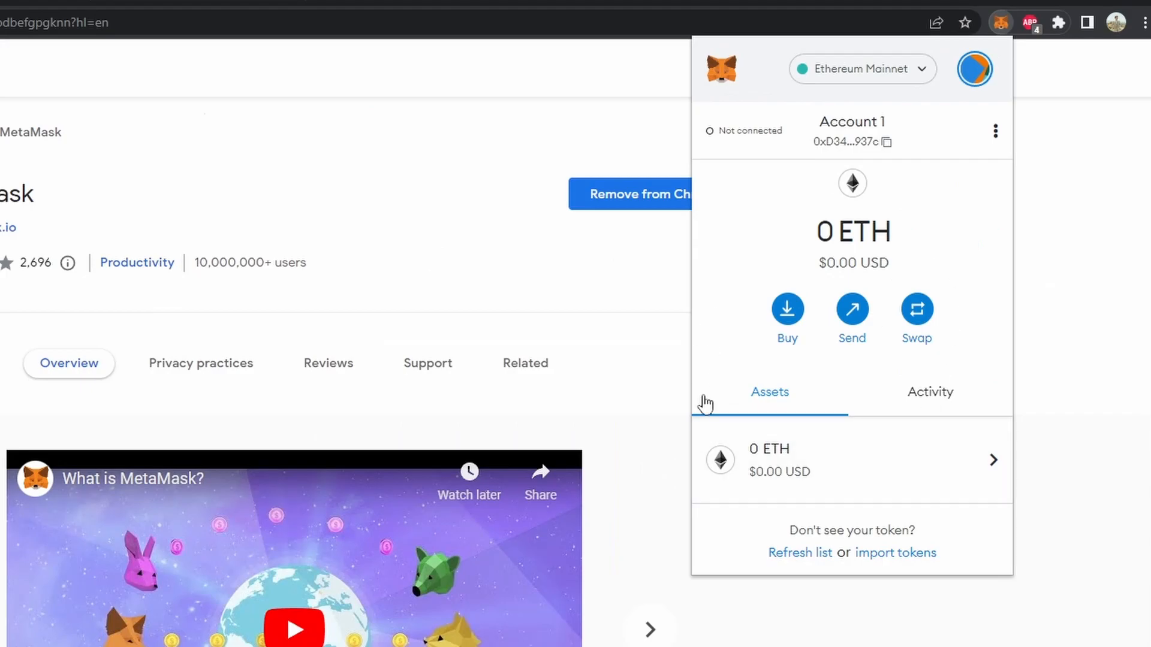
pyautogui.moveTo(905, 246)
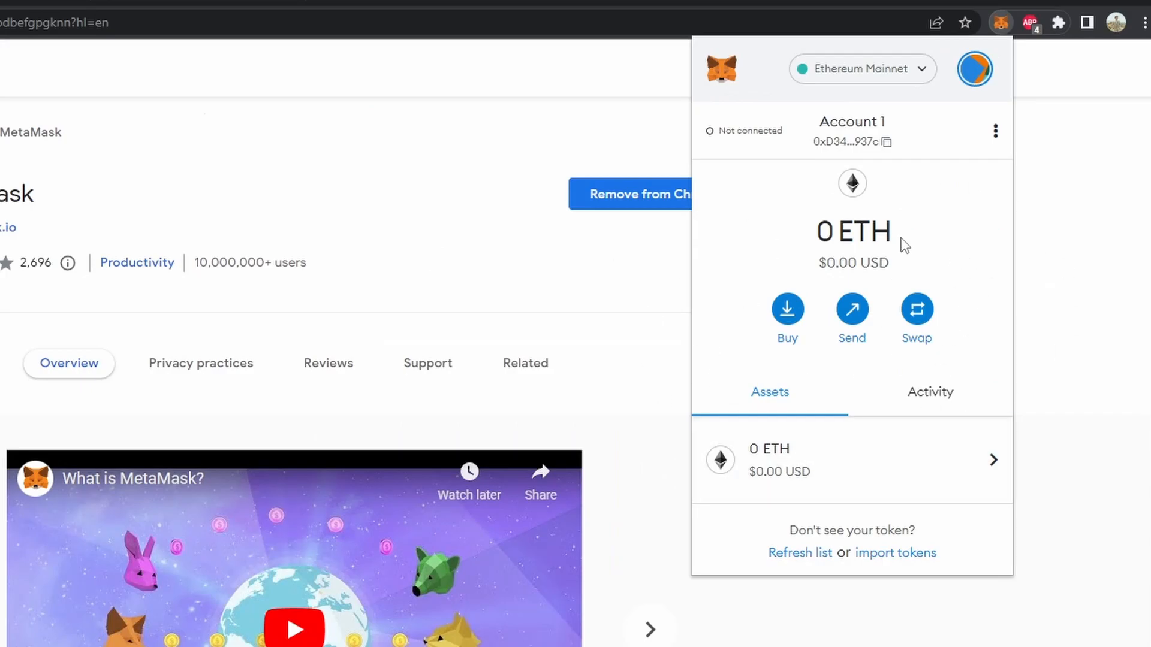
pyautogui.moveTo(784, 262)
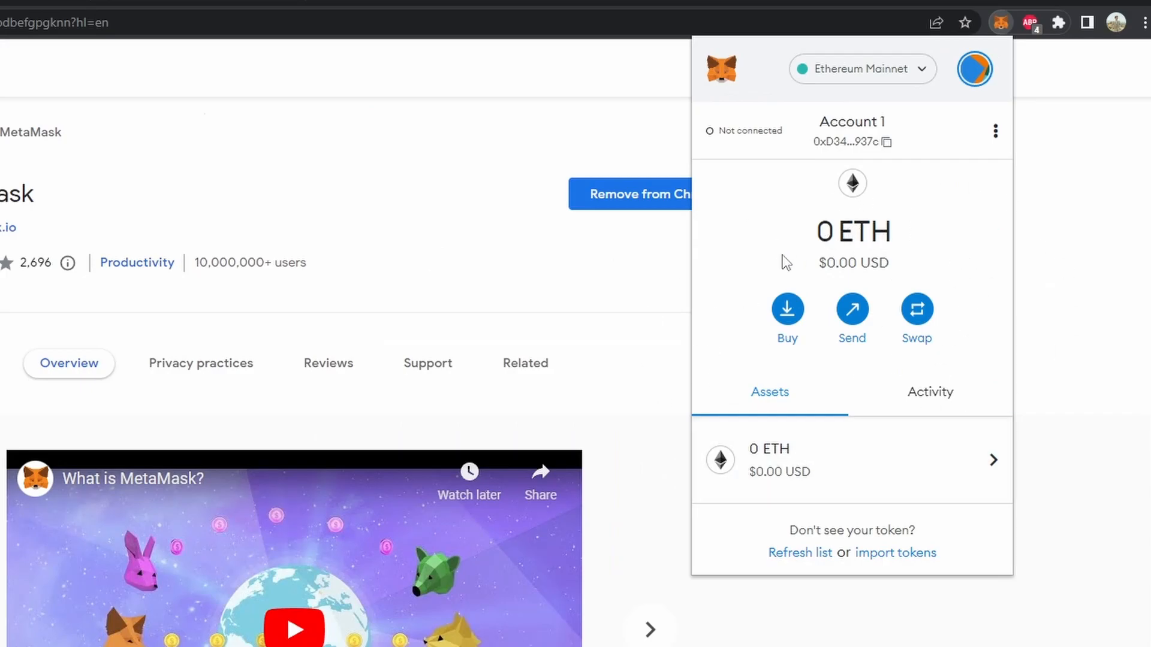
pyautogui.click(213, 9)
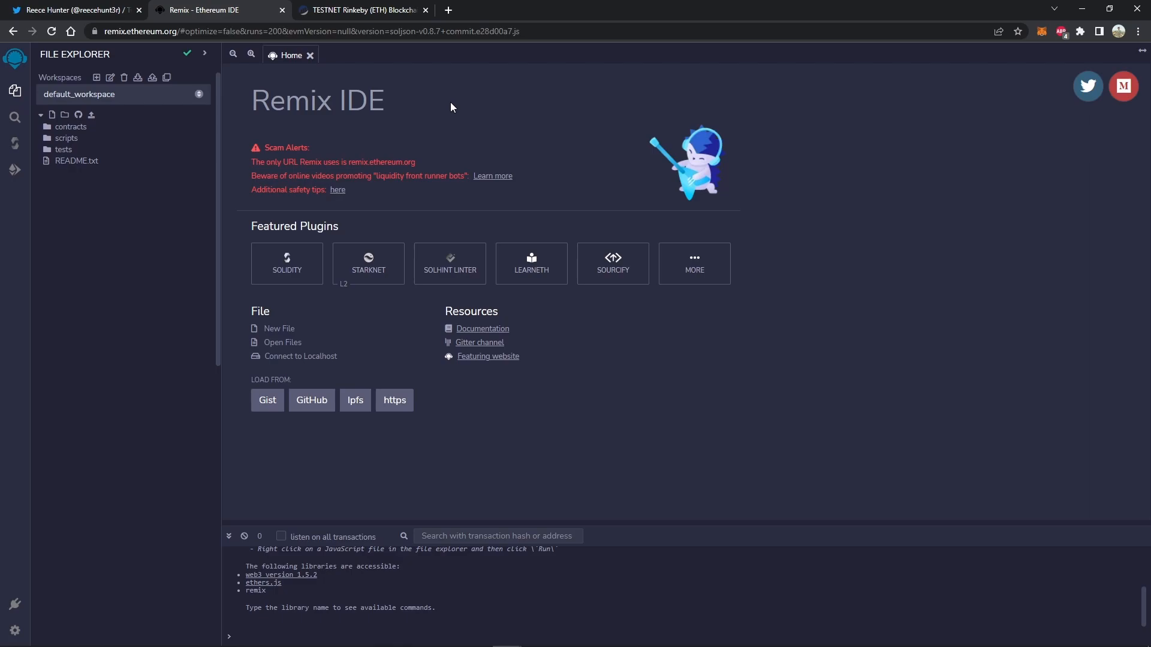
pyautogui.moveTo(490, 125)
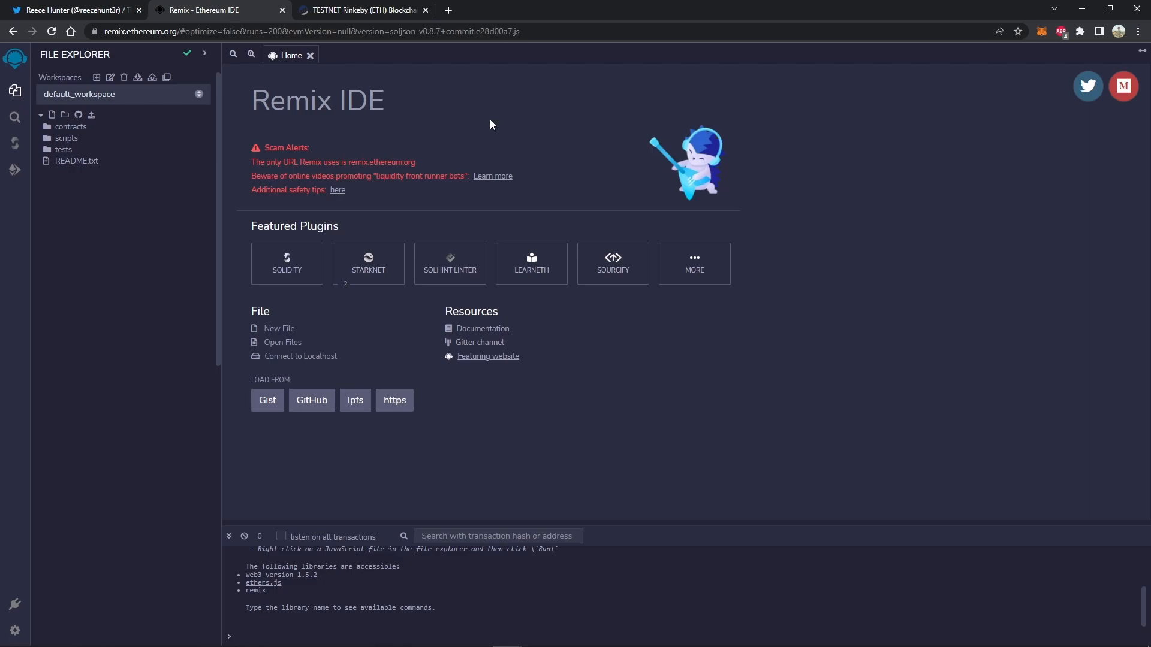
pyautogui.moveTo(452, 139)
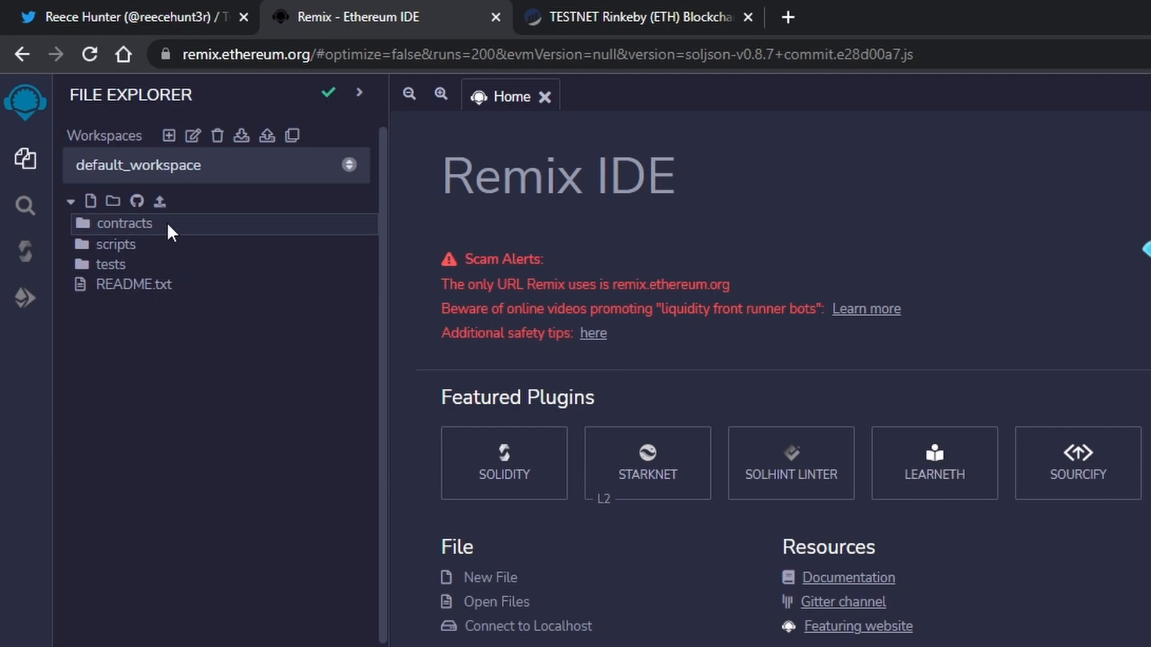
# Expand the contracts folder to show 1_Storage.sol, 2_Owner.sol and 3_Ballot.sol
pyautogui.click(123, 223)
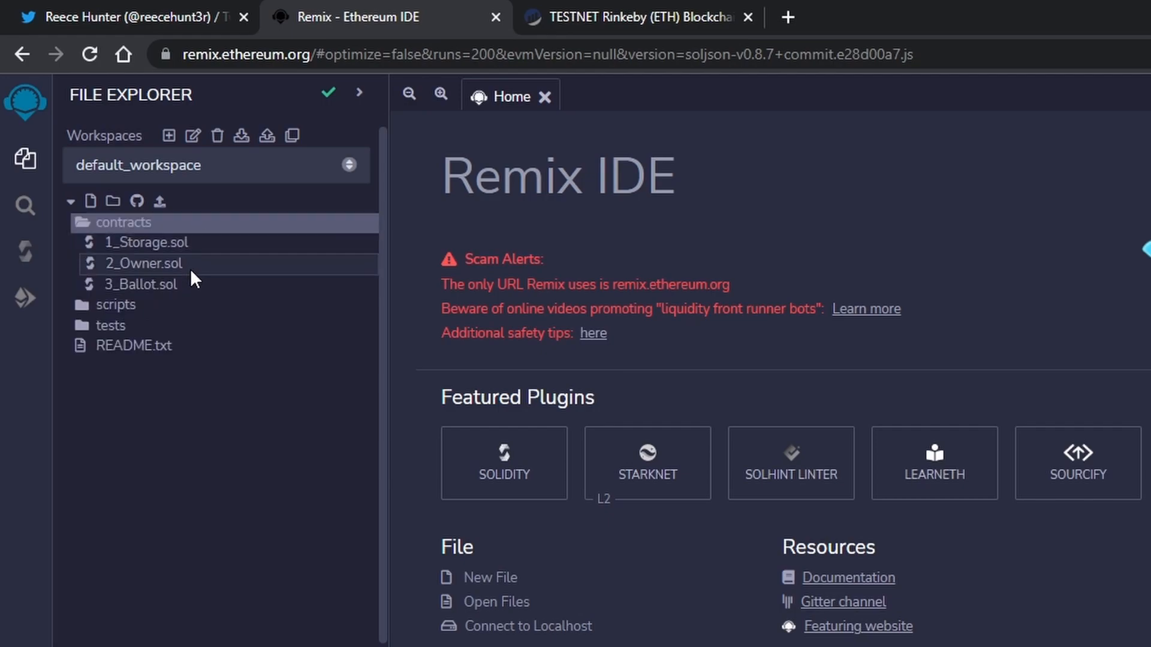
pyautogui.moveTo(211, 293)
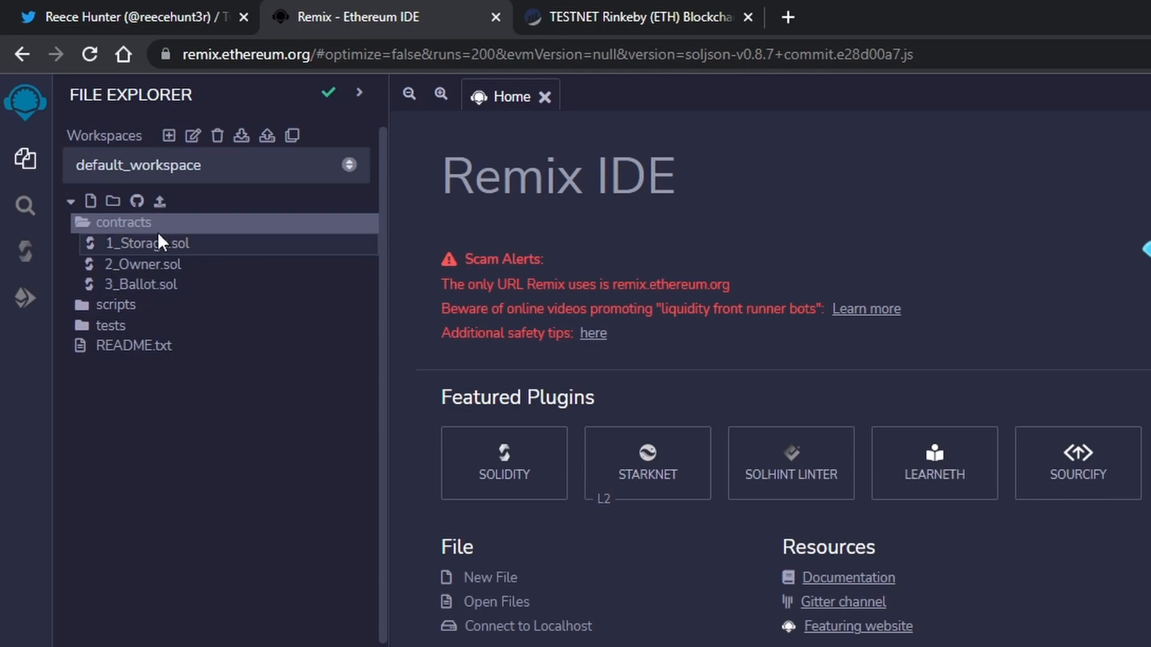
# Create a new file named nft.sol in the contracts folder
pyautogui.rightClick(124, 223)
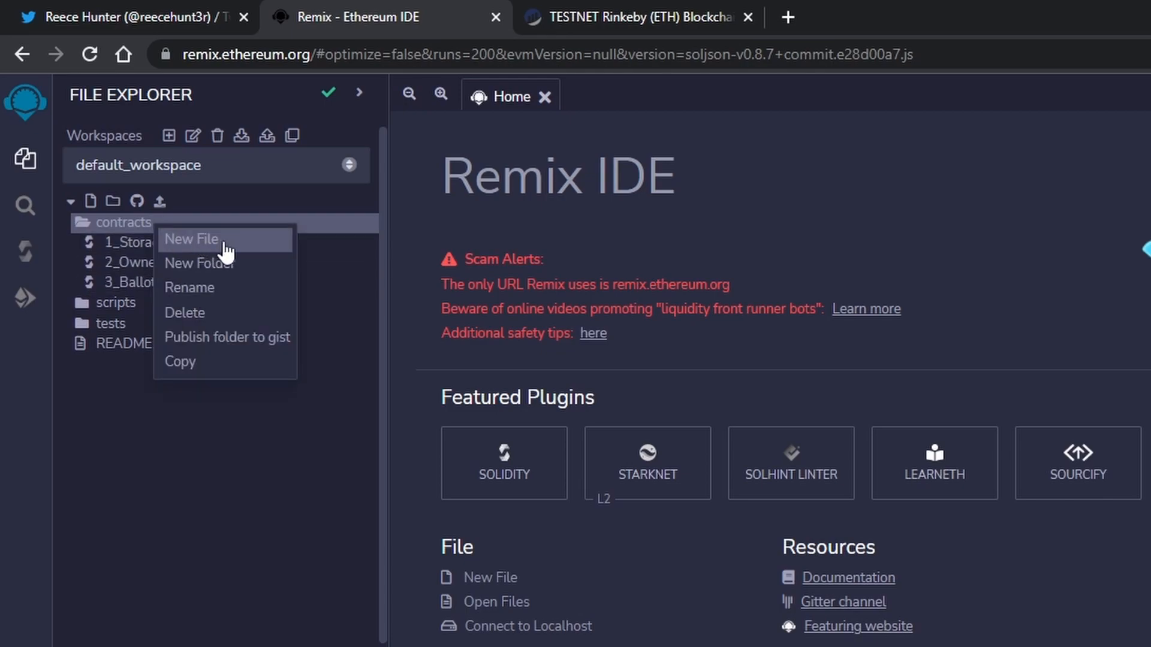
pyautogui.click(191, 240)
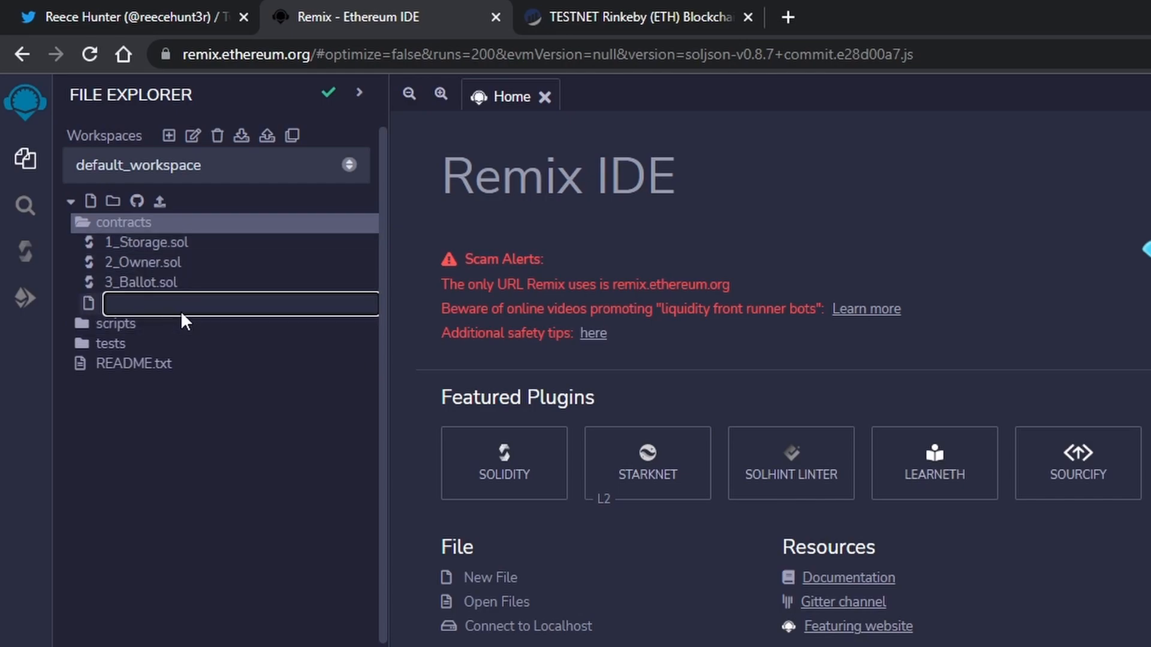
pyautogui.write('nft')
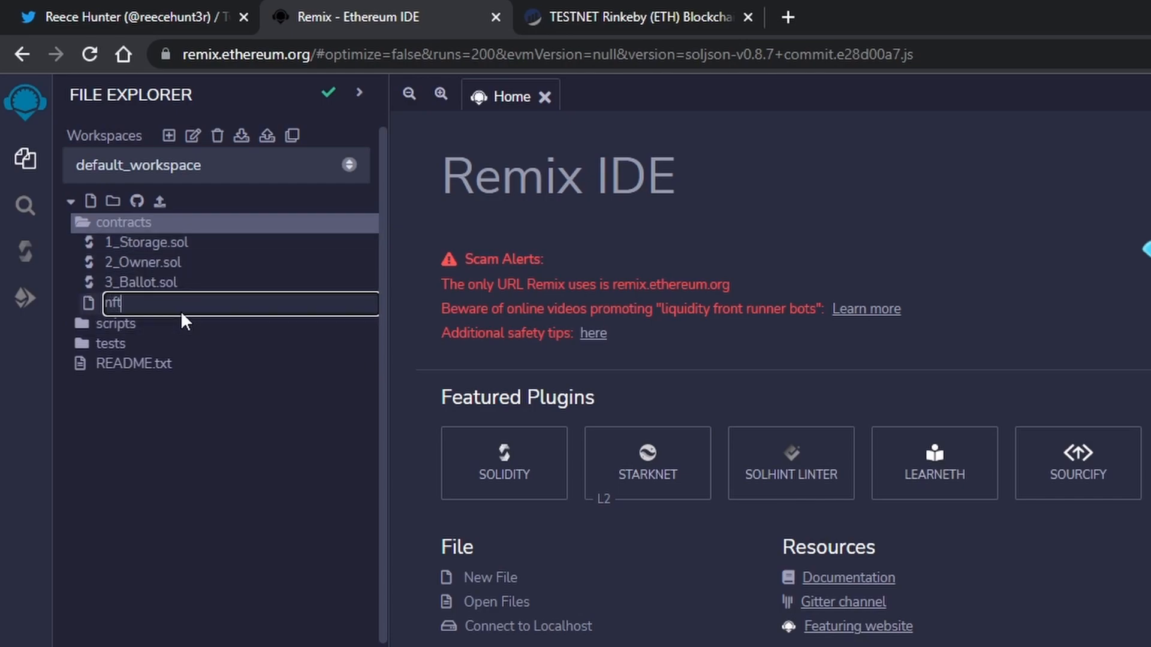
pyautogui.write('.s')
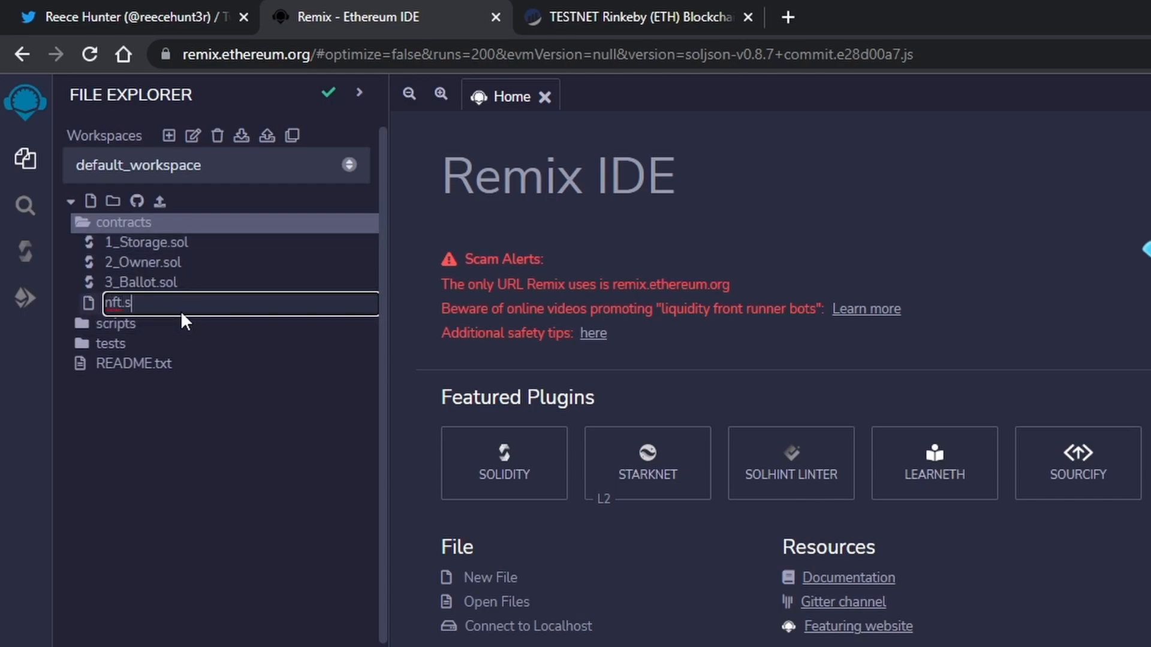
pyautogui.write('ol')
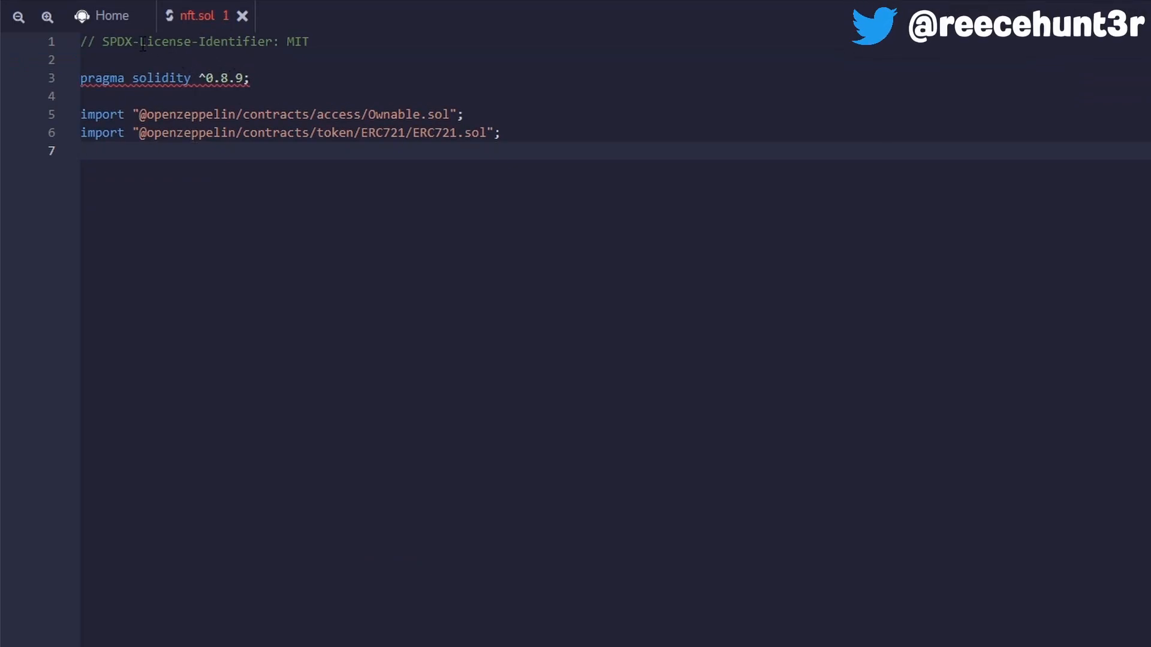
# Add the MIT license, pragma ^0.8.9 and OpenZeppelin Ownable and ERC721 imports to nft.sol
pyautogui.click(312, 42)
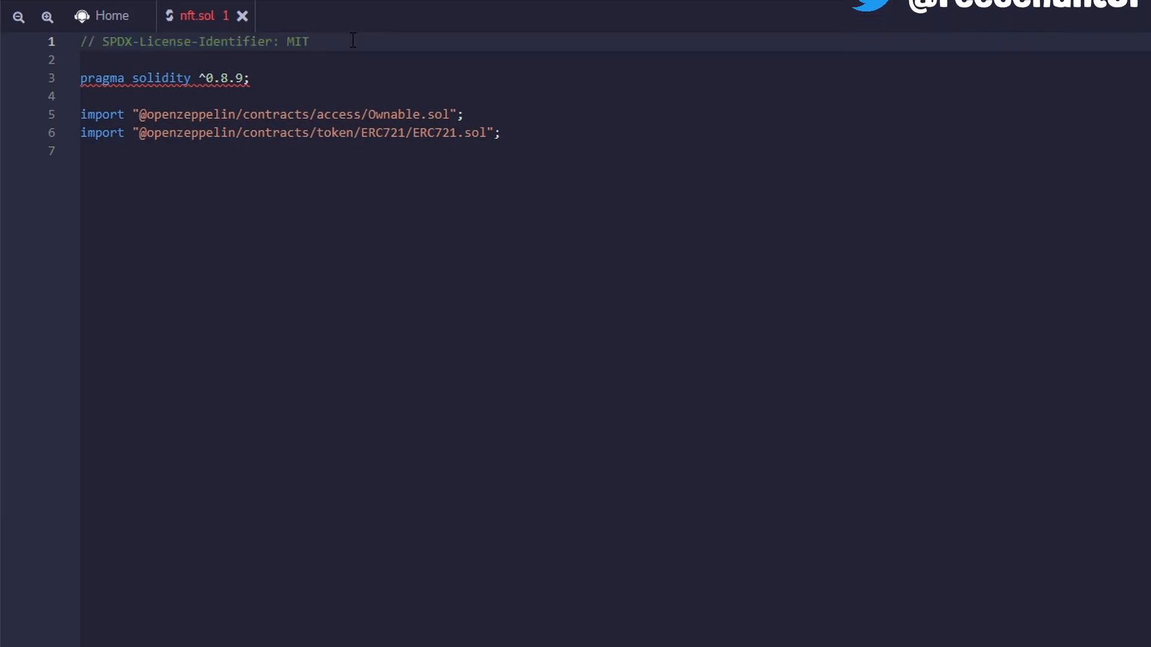
pyautogui.tripleClick(194, 41)
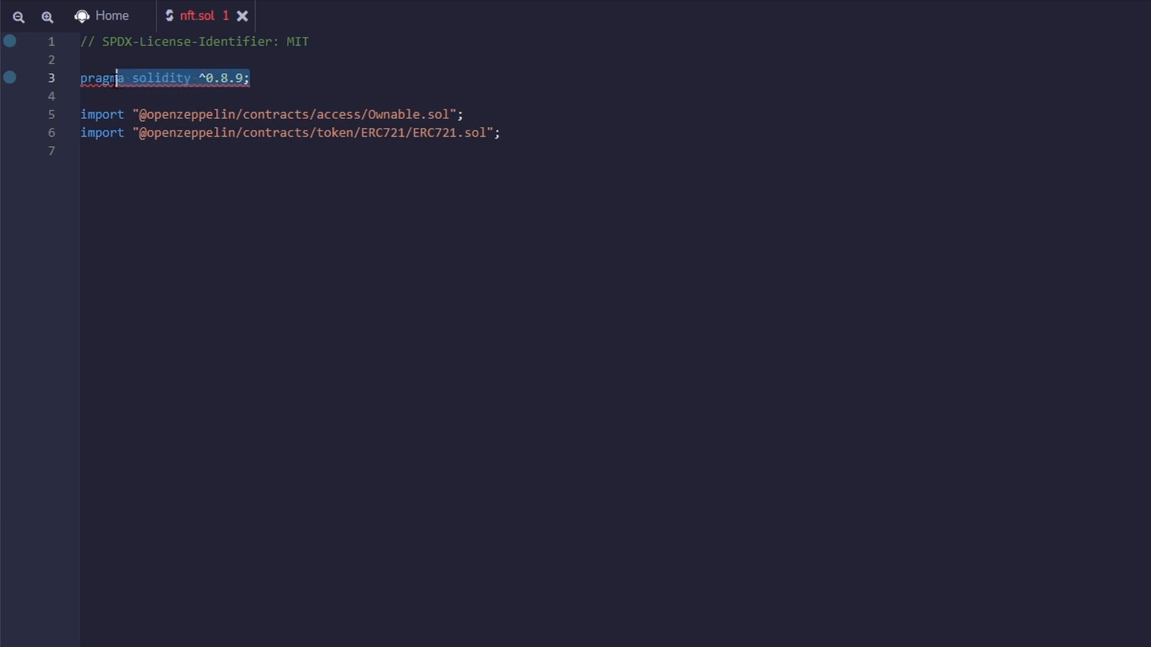
pyautogui.click(213, 79)
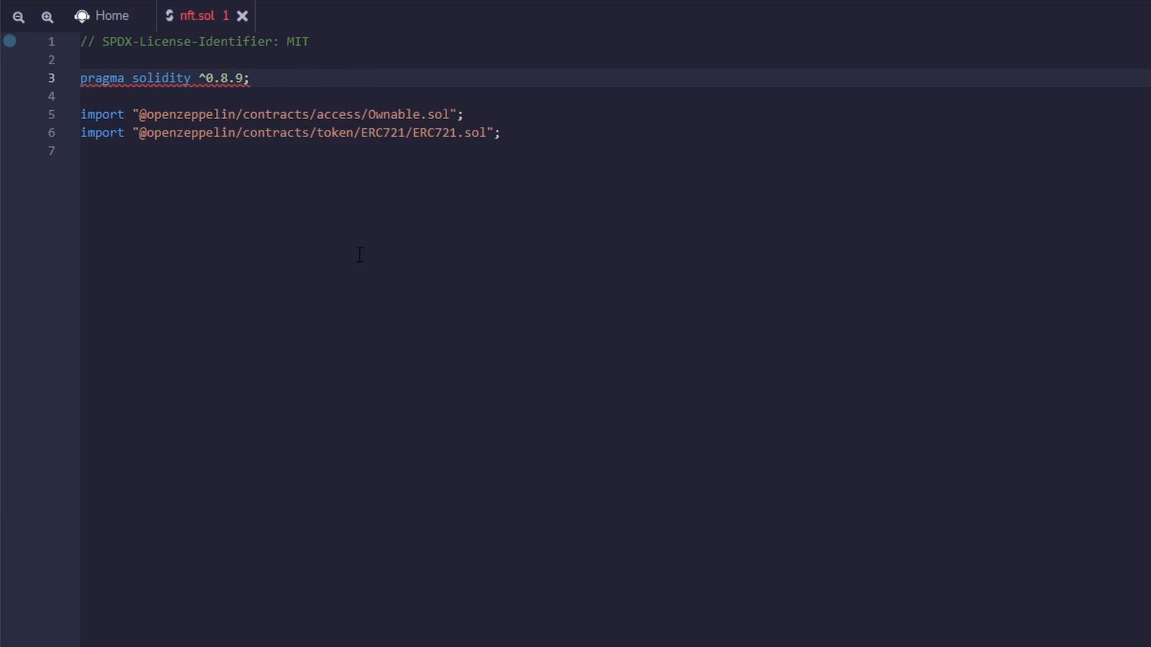
pyautogui.click(24, 159)
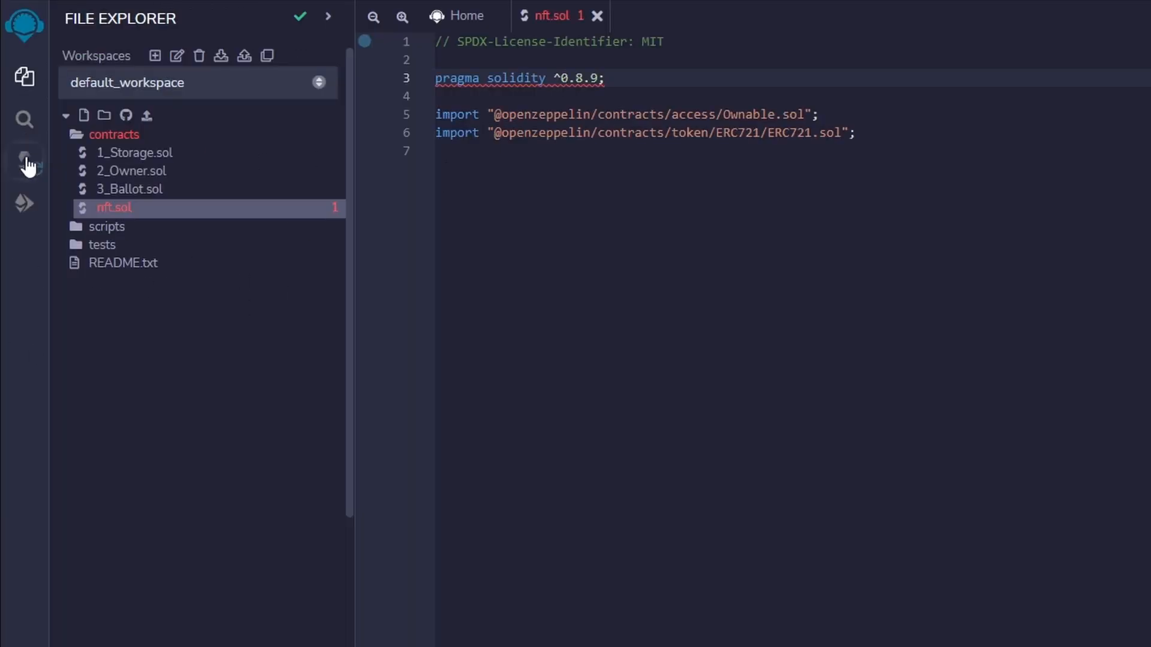
# Select compiler version 0.8.9+commit.e5eed63a to match the pragma
pyautogui.click(24, 162)
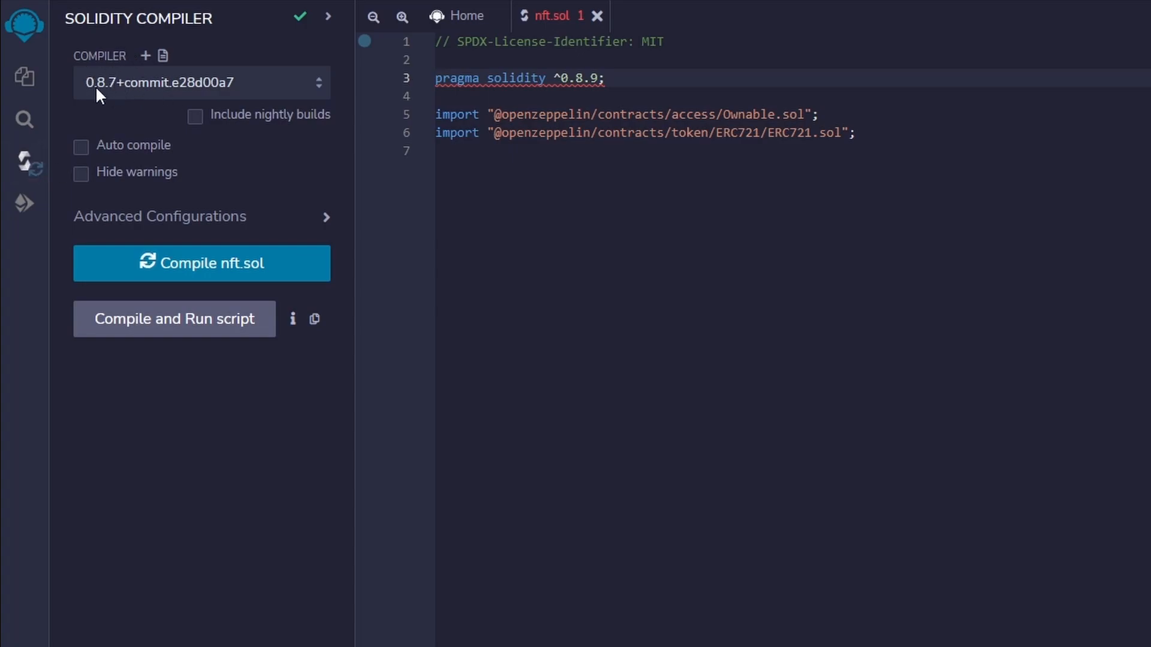
pyautogui.moveTo(149, 92)
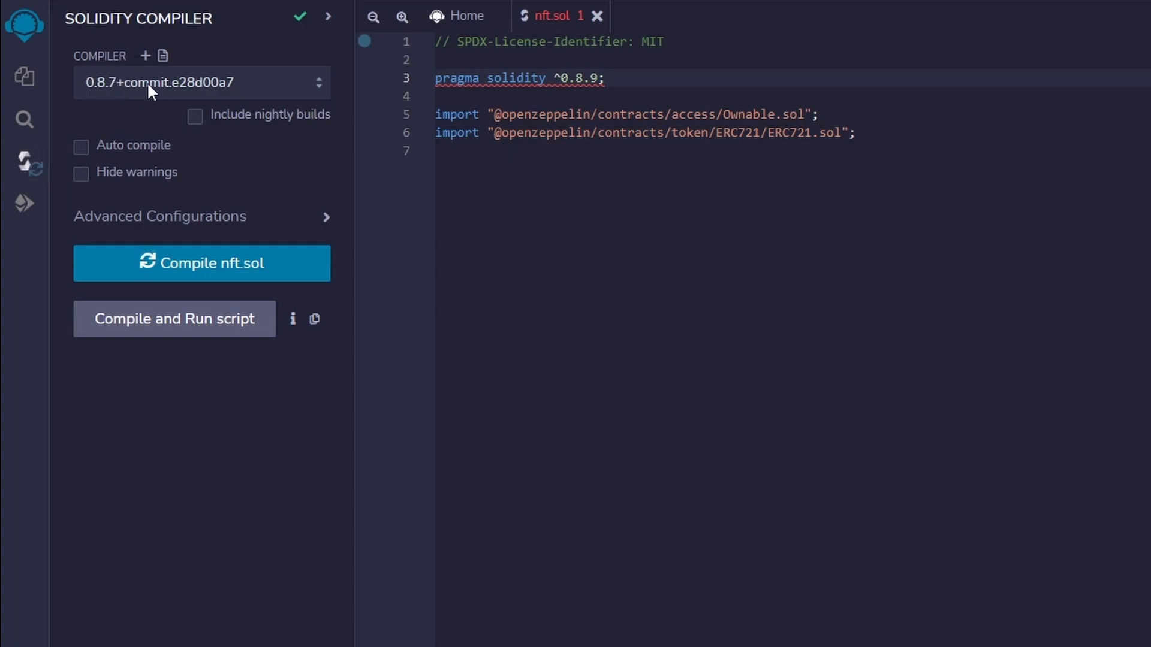
pyautogui.click(200, 83)
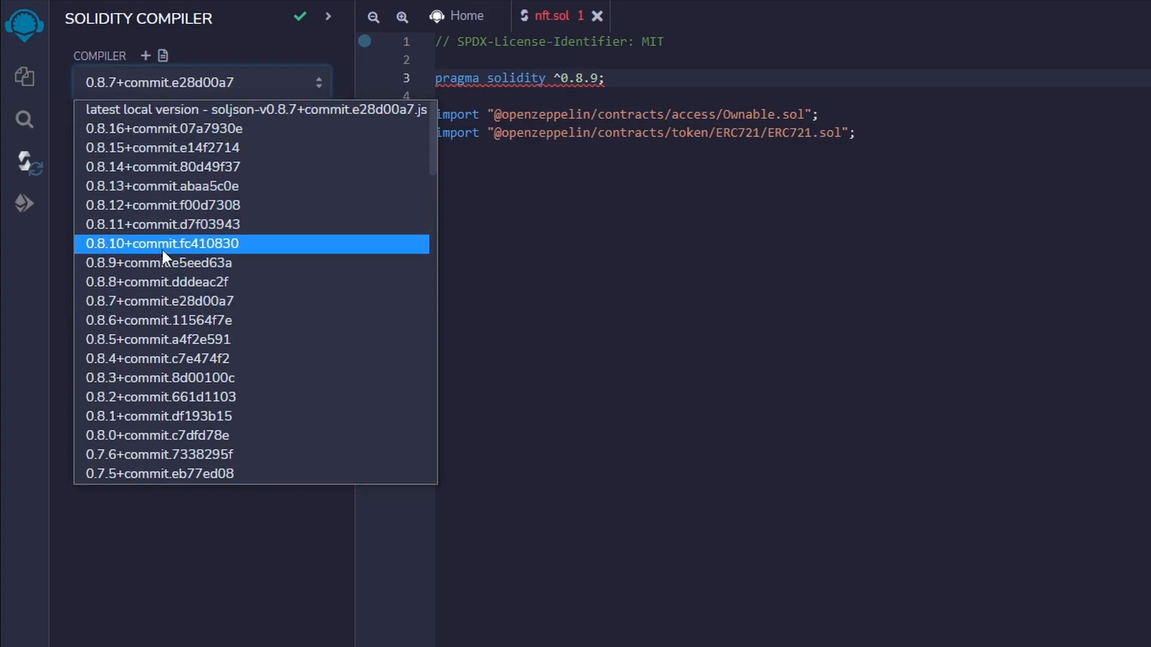
pyautogui.click(158, 262)
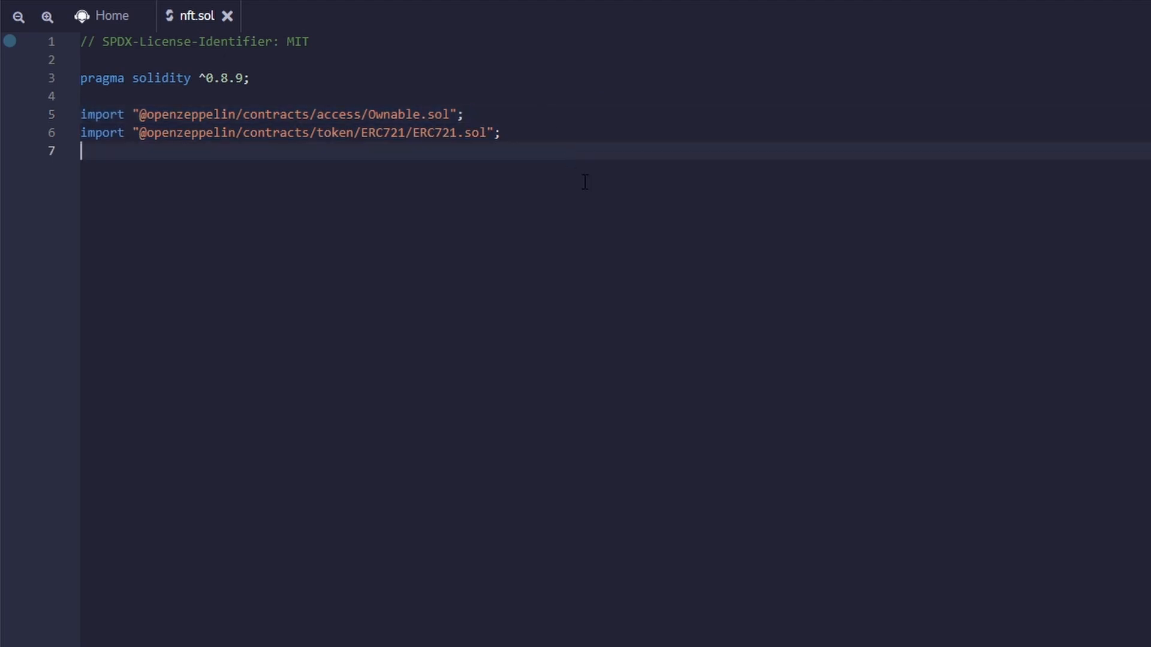
# Declare contract NFT is ERC721, Ownable and select its name for renaming
pyautogui.write('contract NFT is ERC721, Ownable {')
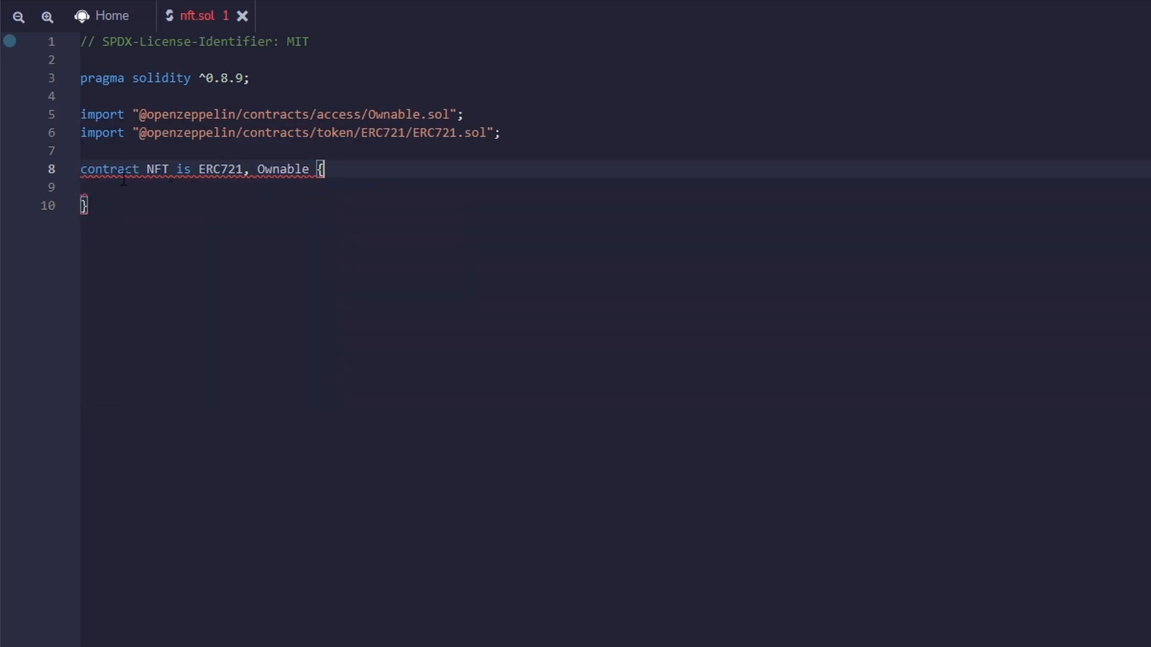
pyautogui.doubleClick(156, 169)
pyautogui.write('abc')
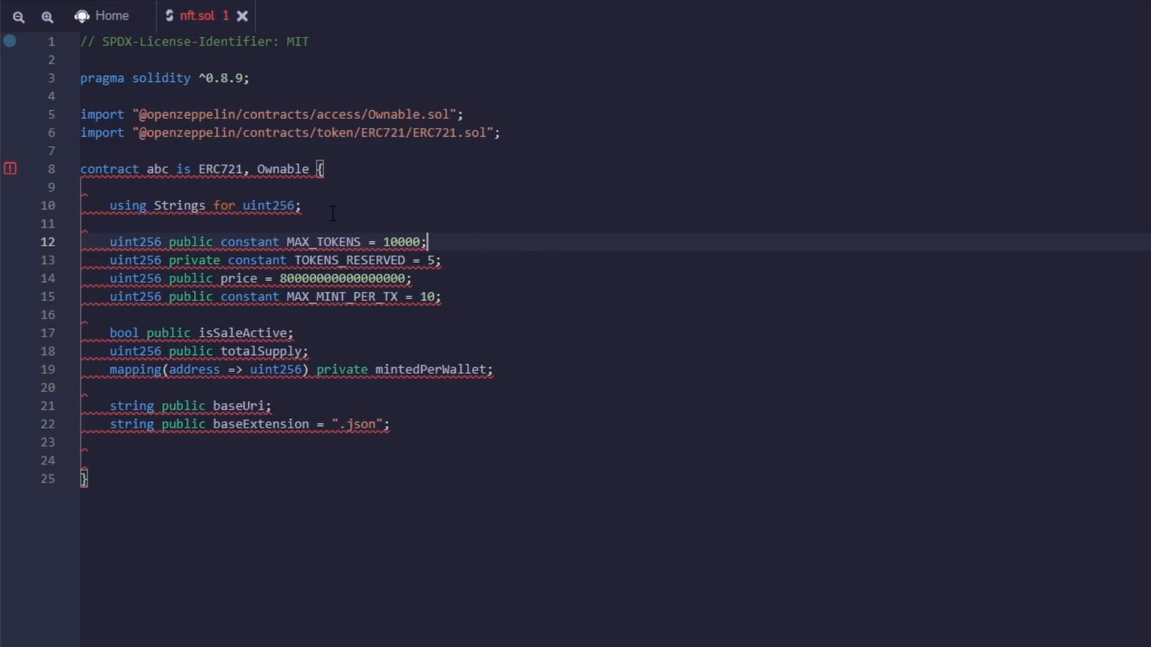
pyautogui.moveTo(497, 202)
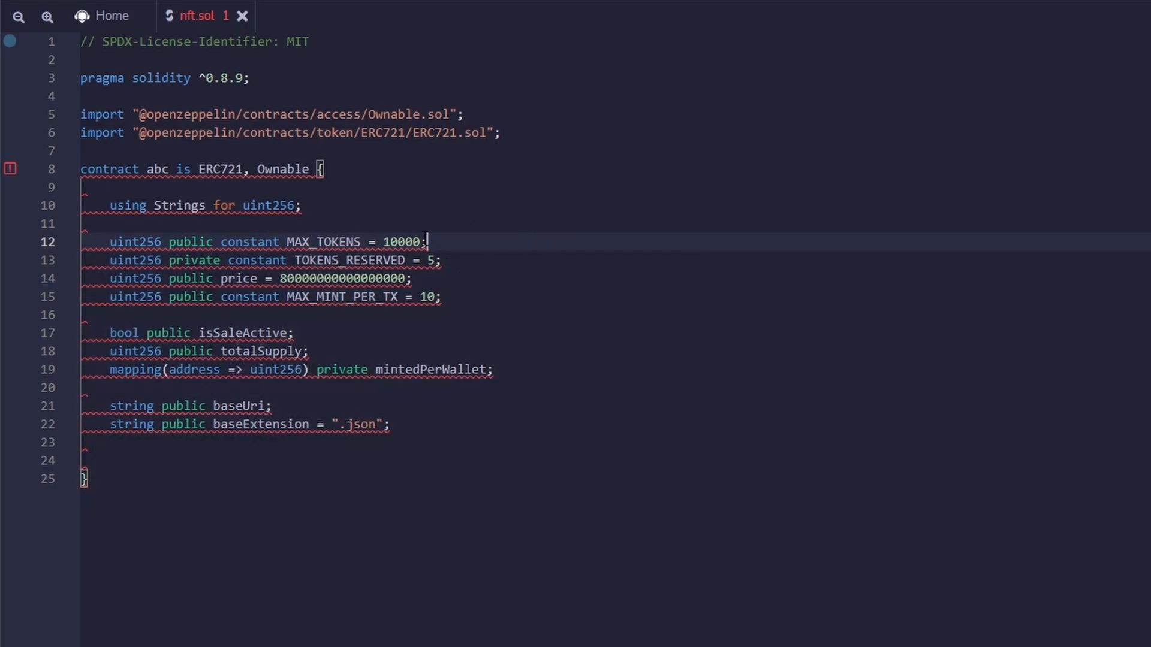
# Declare token cap, reserved count, price, sale flag, supply, per-wallet mapping and base URI strings
pyautogui.click(291, 332)
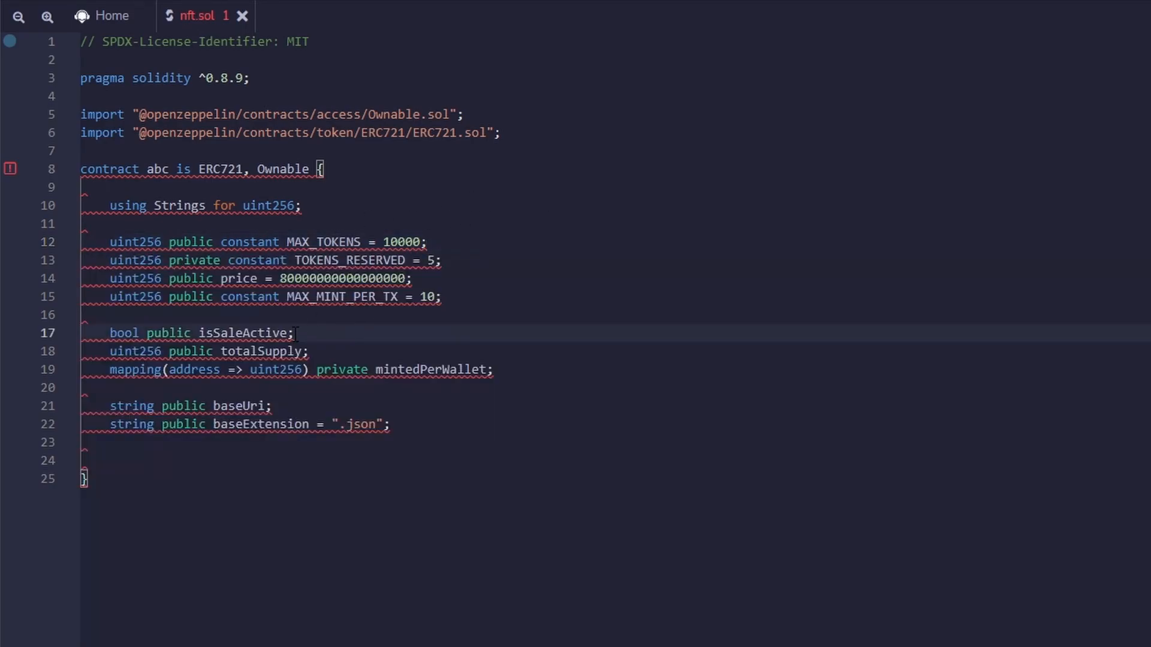
pyautogui.moveTo(194, 333); pyautogui.dragTo(310, 351)
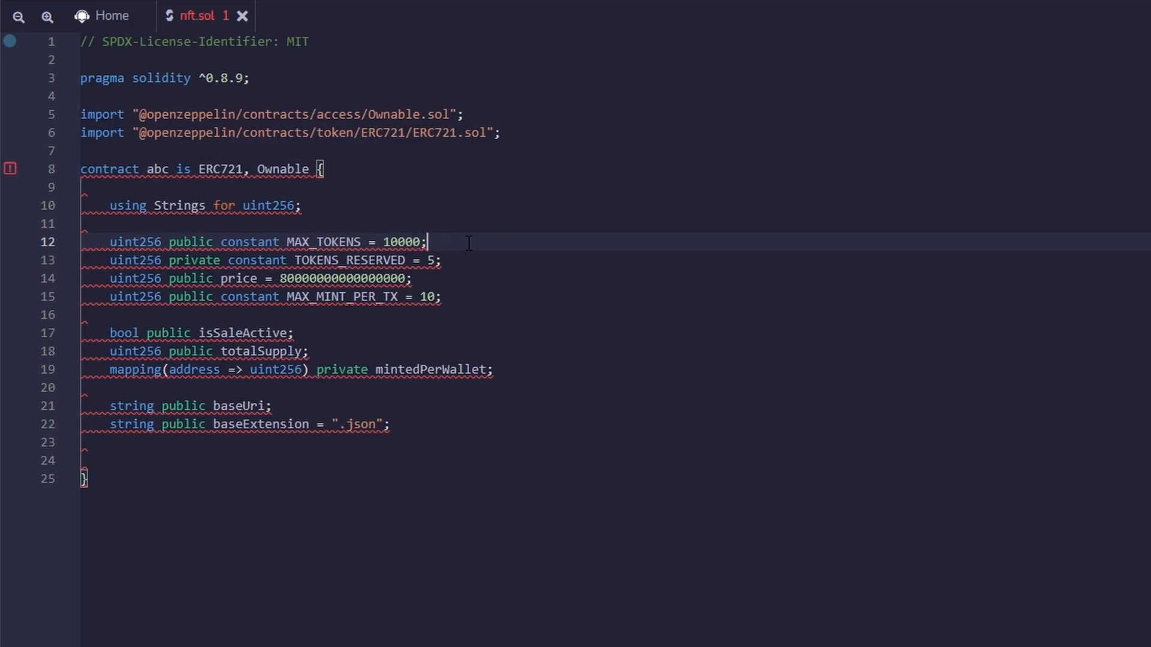
pyautogui.moveTo(476, 259)
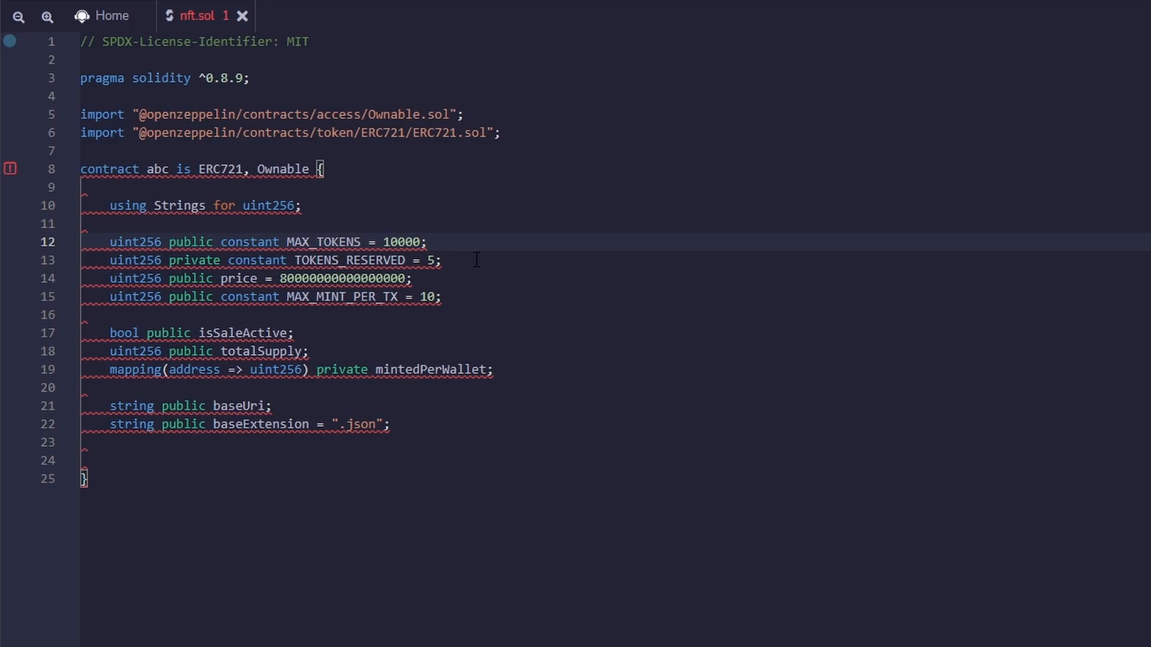
pyautogui.click(490, 278)
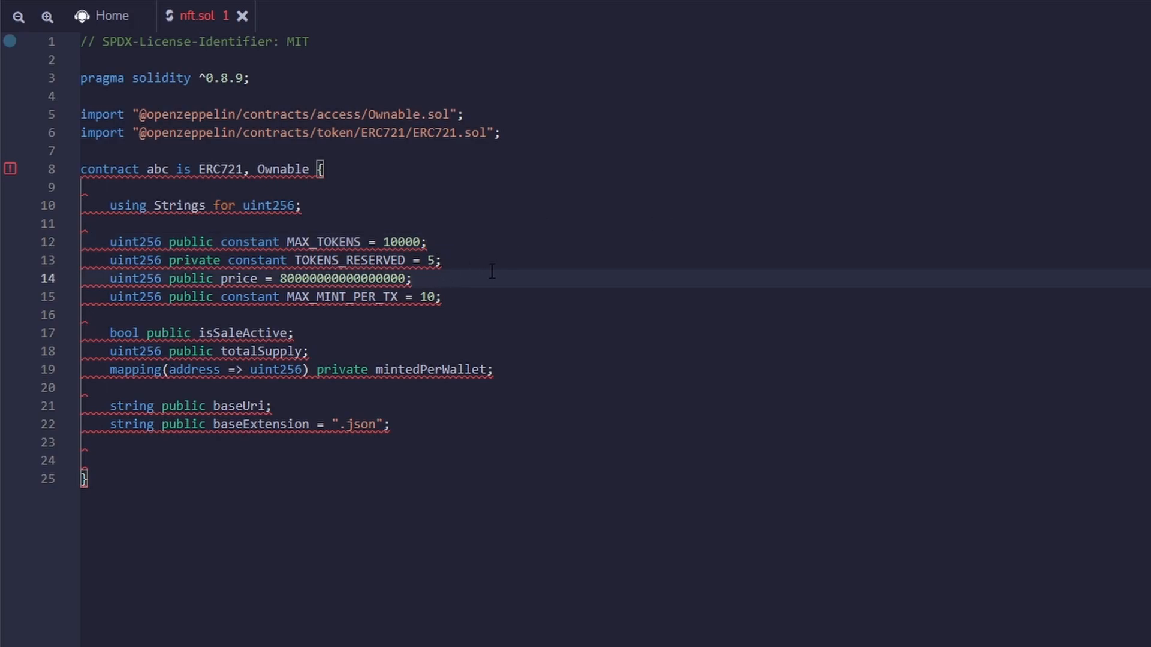
pyautogui.moveTo(456, 279)
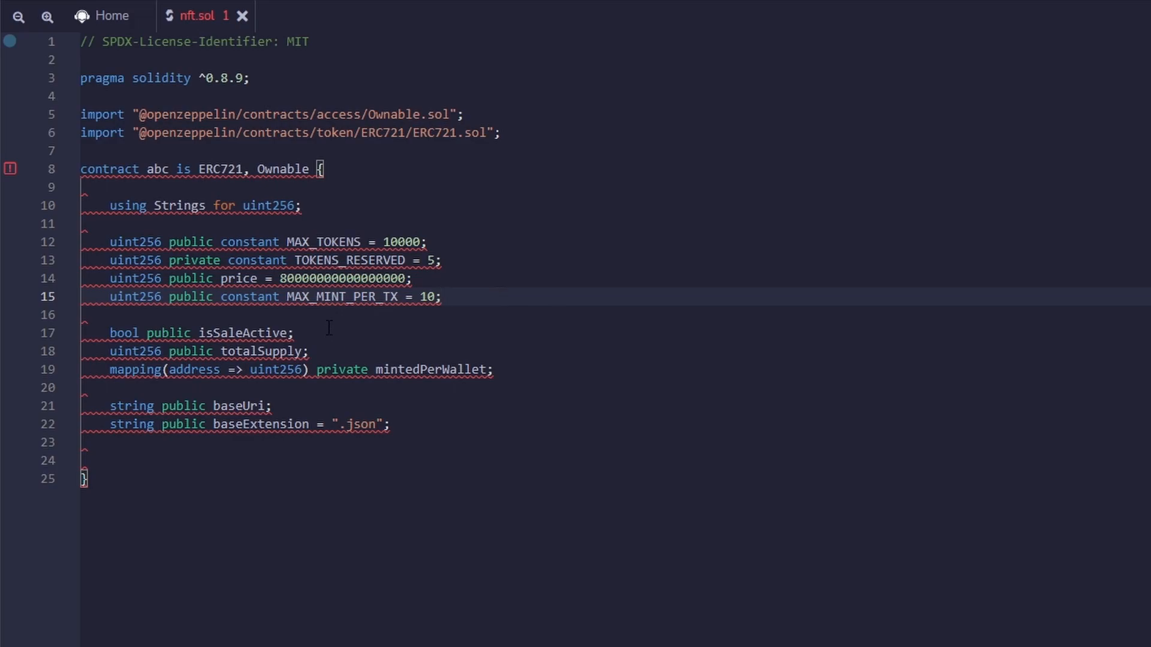
pyautogui.moveTo(332, 332)
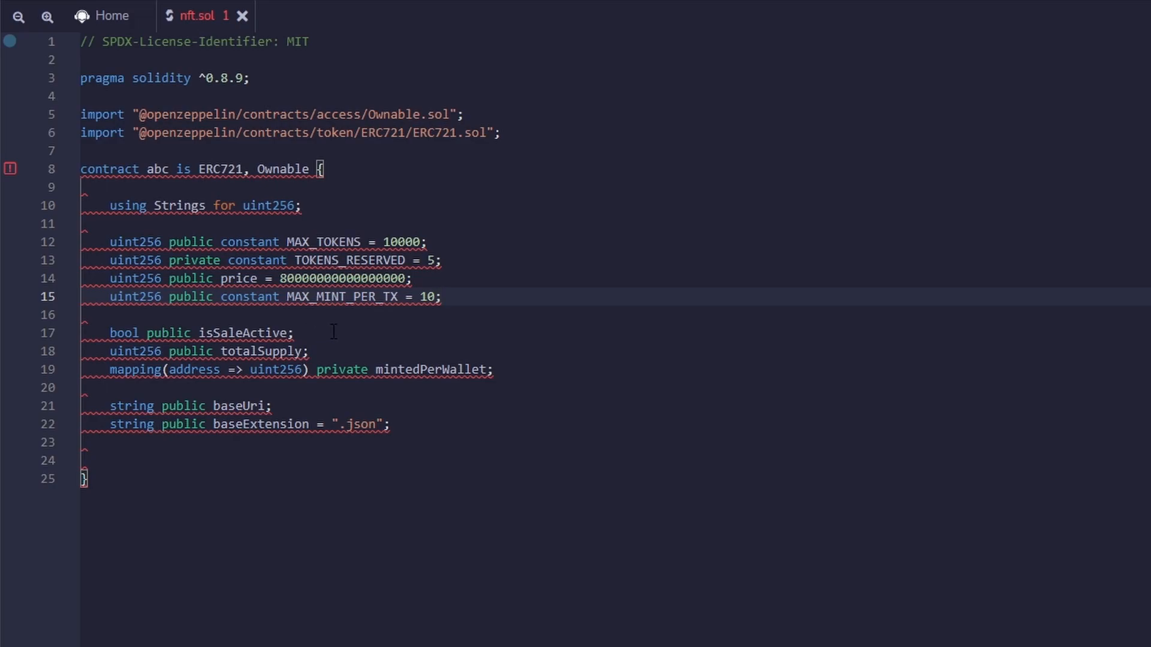
pyautogui.click(331, 351)
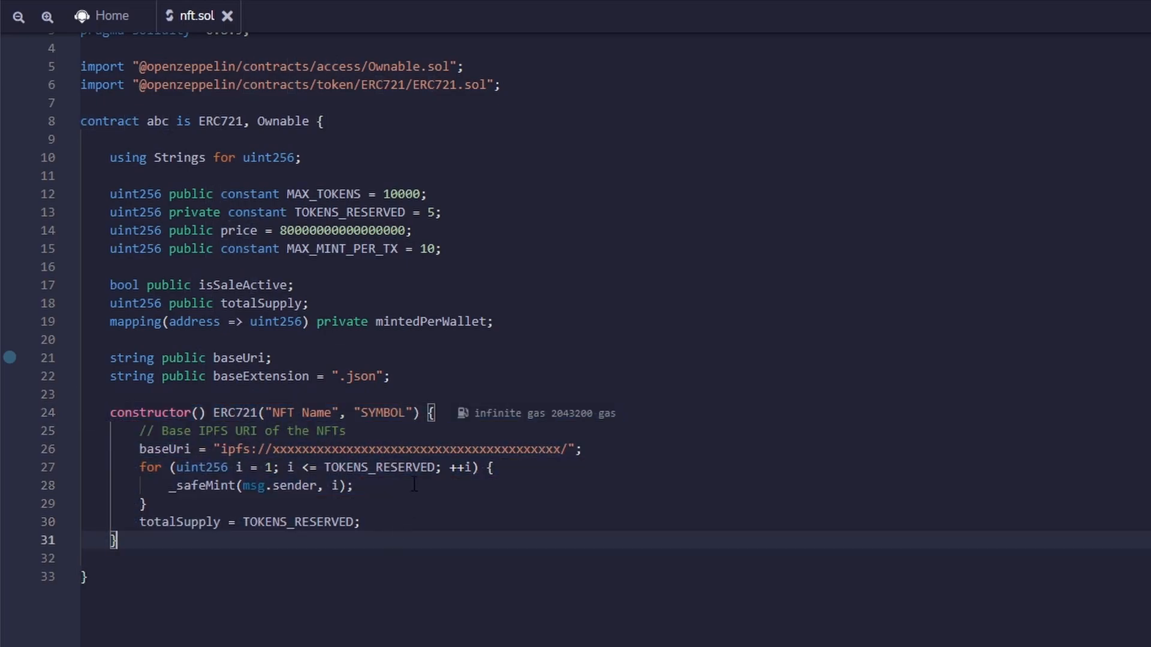
# Add a constructor calling ERC721("NFT Name", "SYMBOL"), setting baseUri and minting reserved tokens
pyautogui.moveTo(143, 431); pyautogui.dragTo(143, 505)
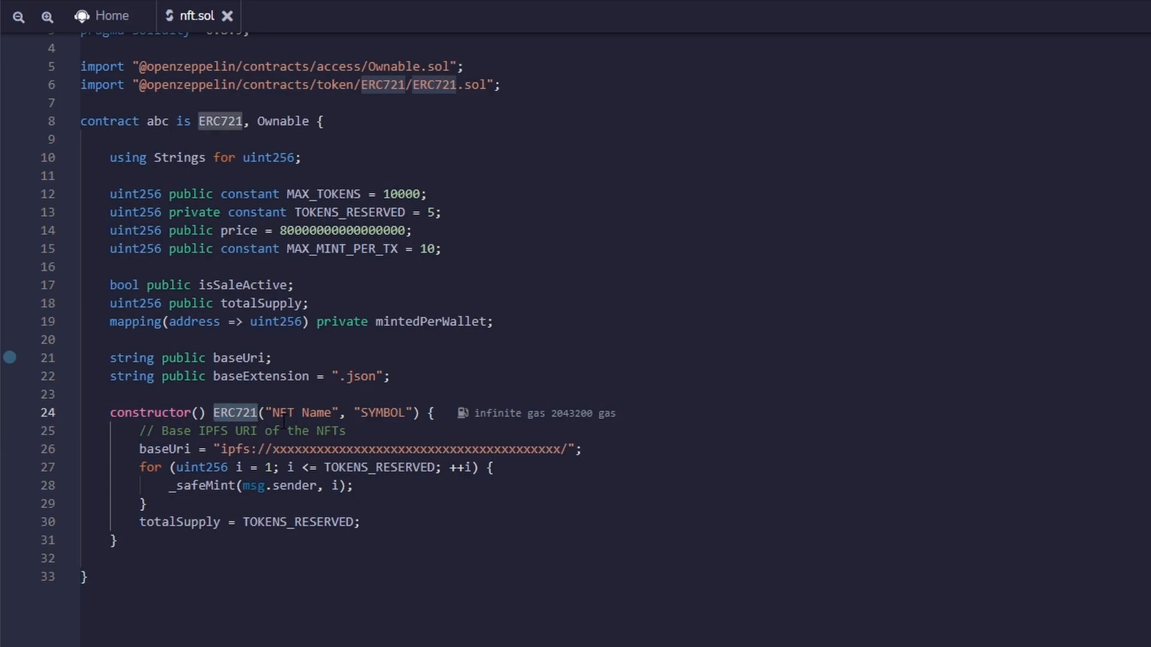
pyautogui.doubleClick(302, 412)
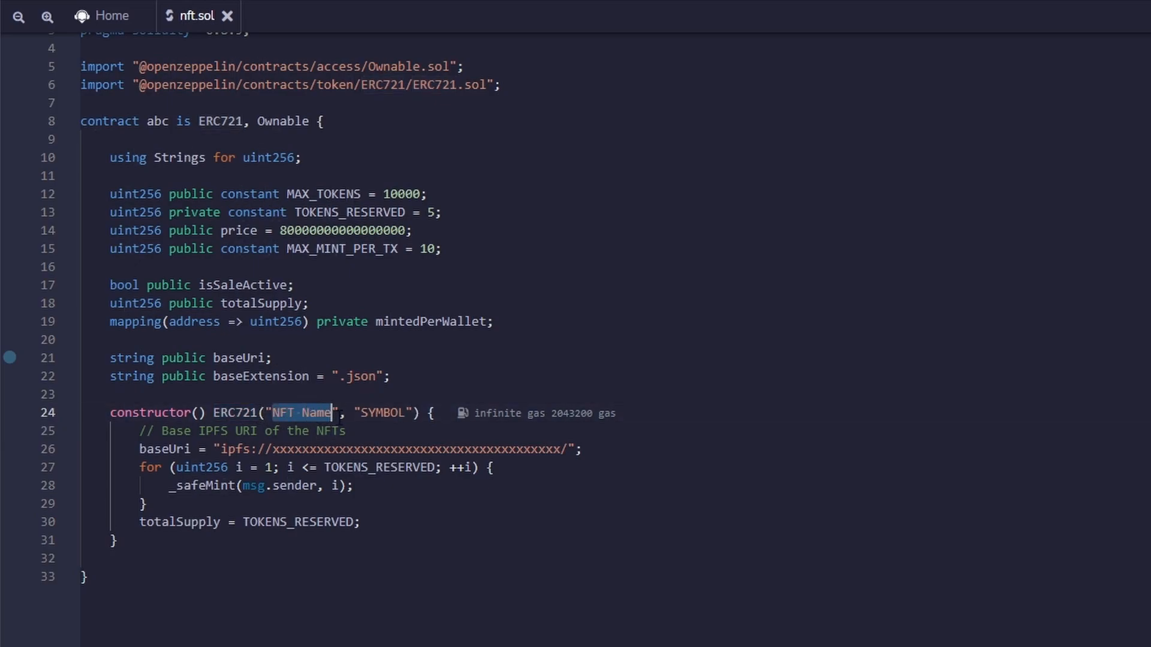
pyautogui.doubleClick(381, 411)
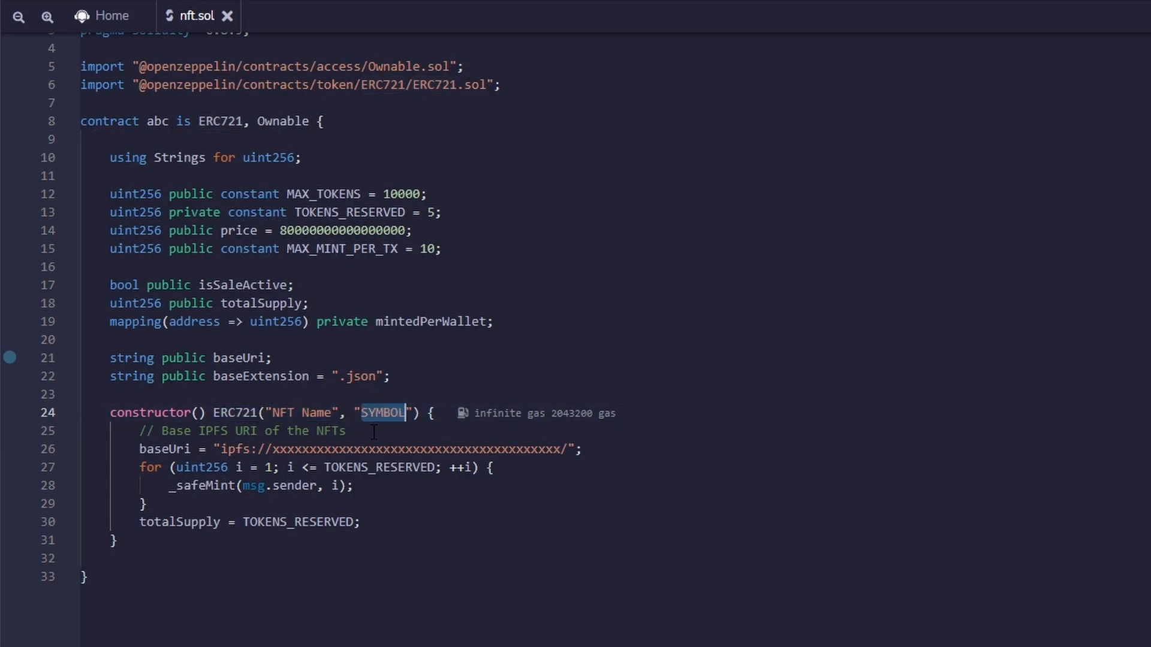
pyautogui.moveTo(162, 463)
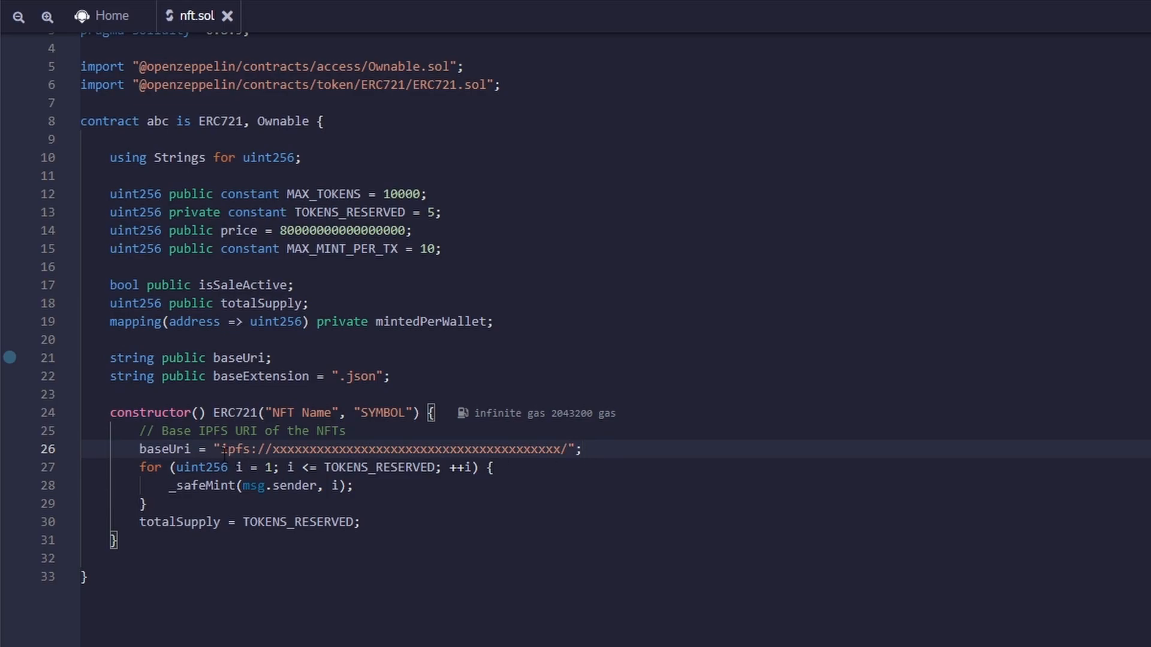
pyautogui.moveTo(514, 449)
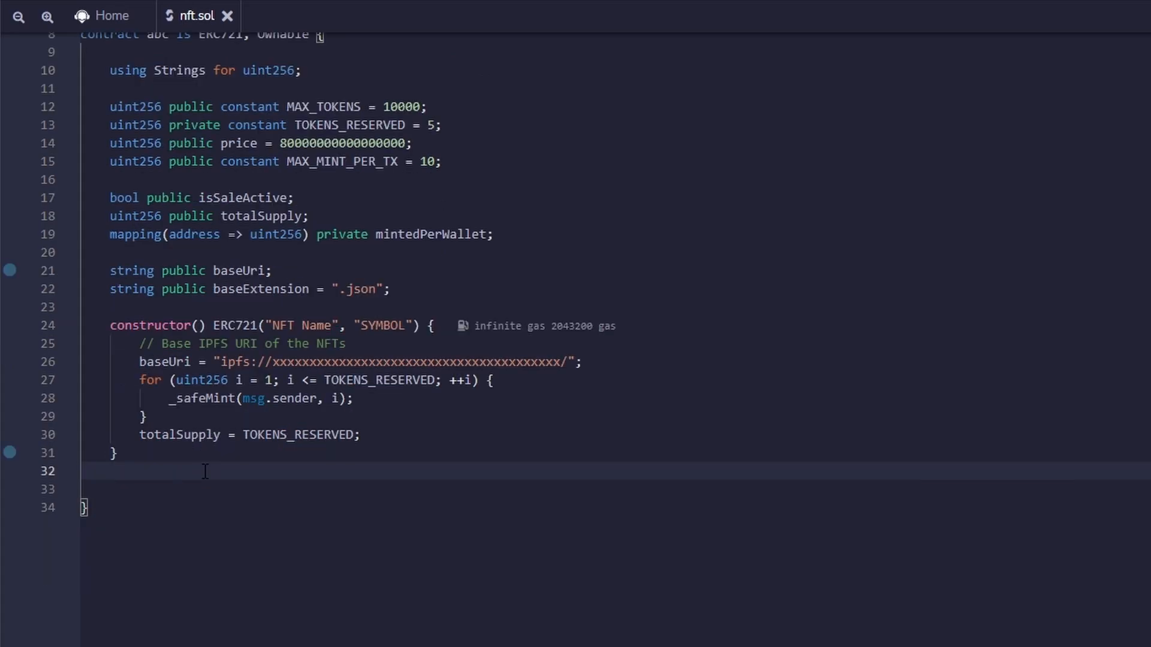
# Write mint(uint256 _numTokens) external payable with sale, per-transaction, per-wallet and supply checks
pyautogui.scroll(-3)
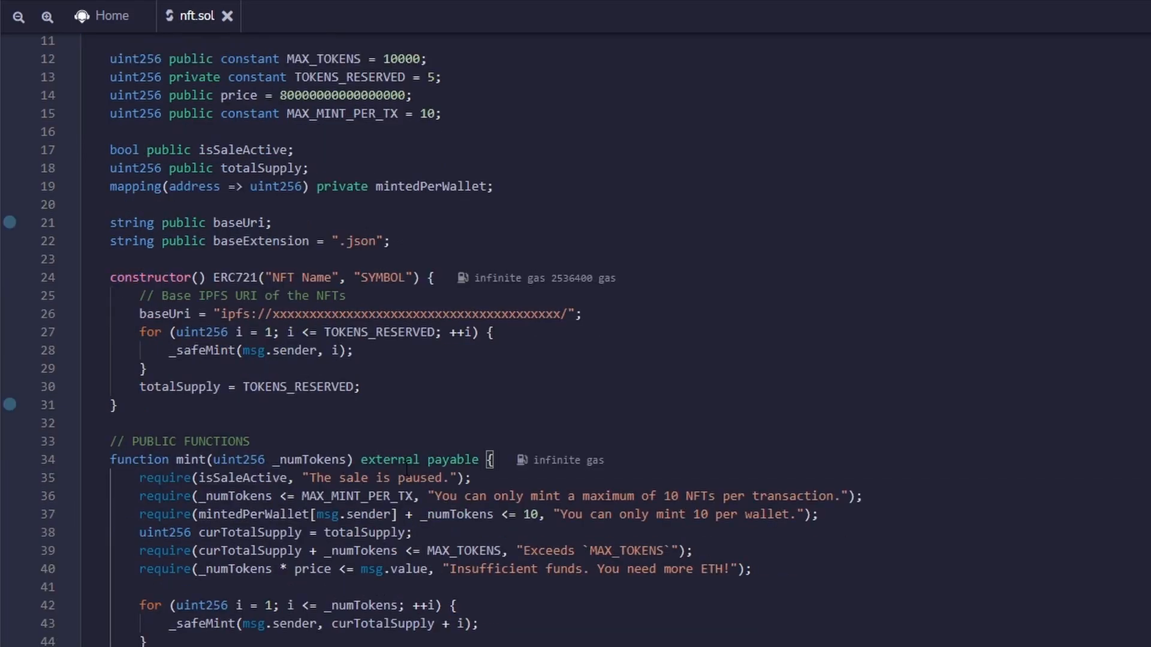
pyautogui.scroll(-3)
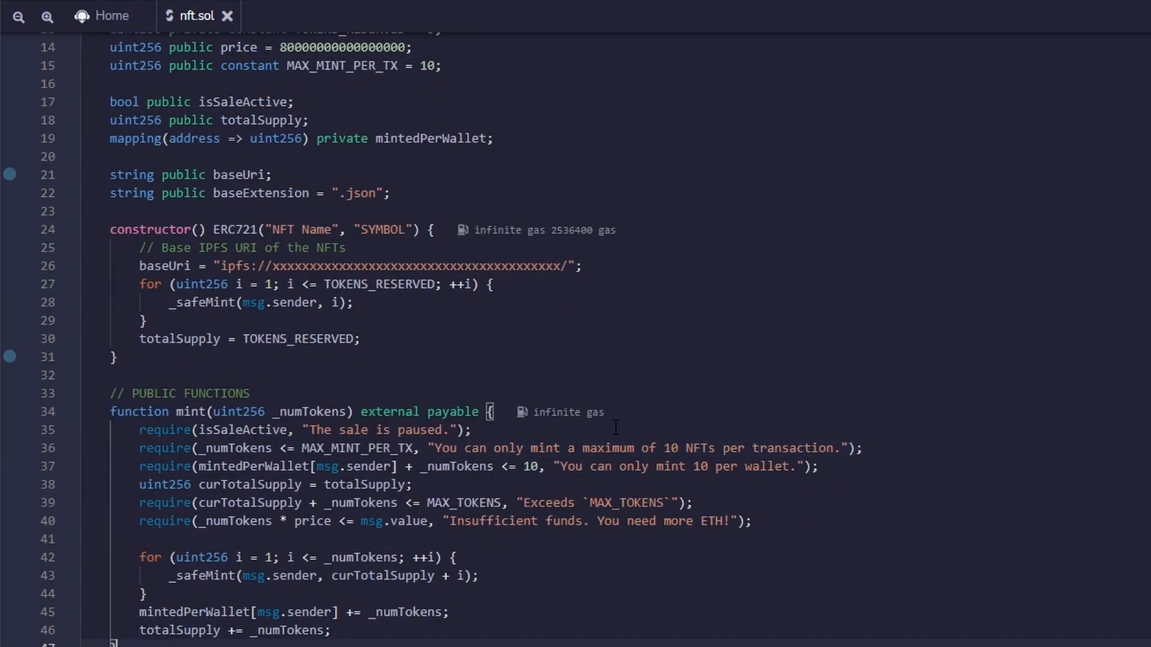
pyautogui.doubleClick(138, 411)
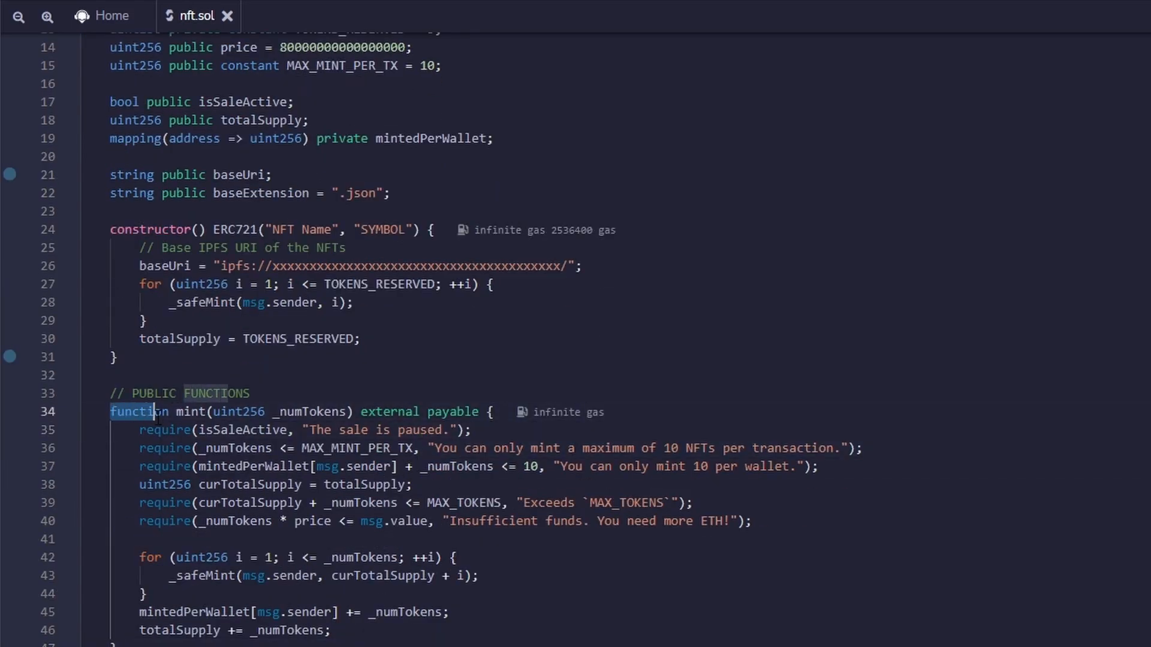
pyautogui.doubleClick(193, 411)
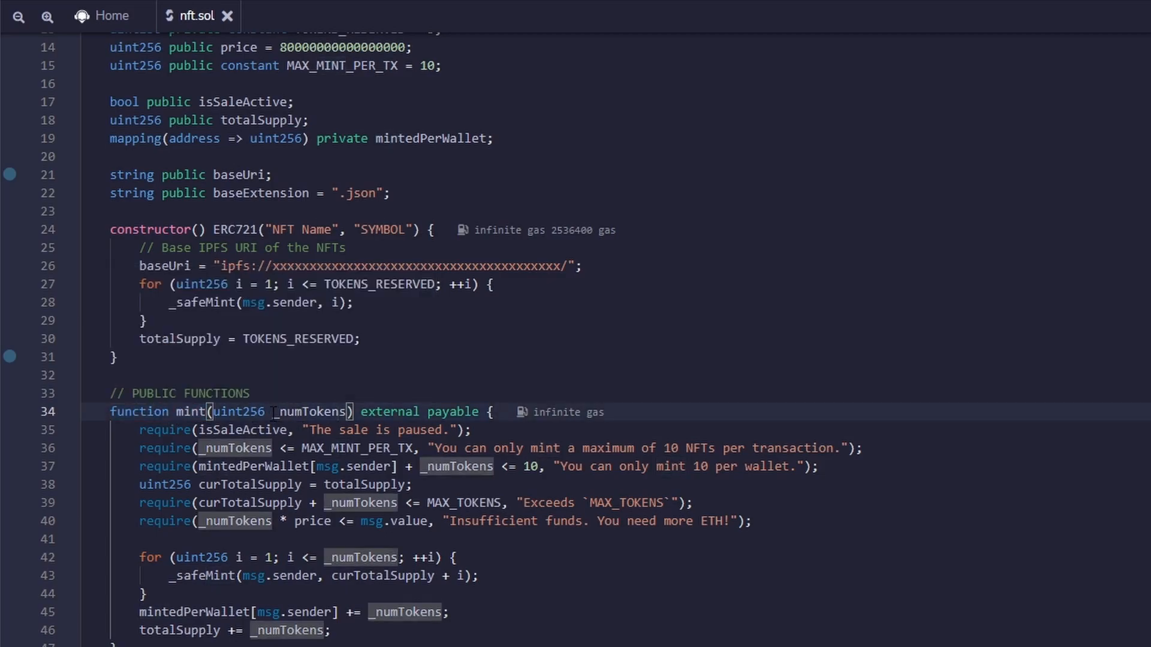
pyautogui.doubleClick(311, 411)
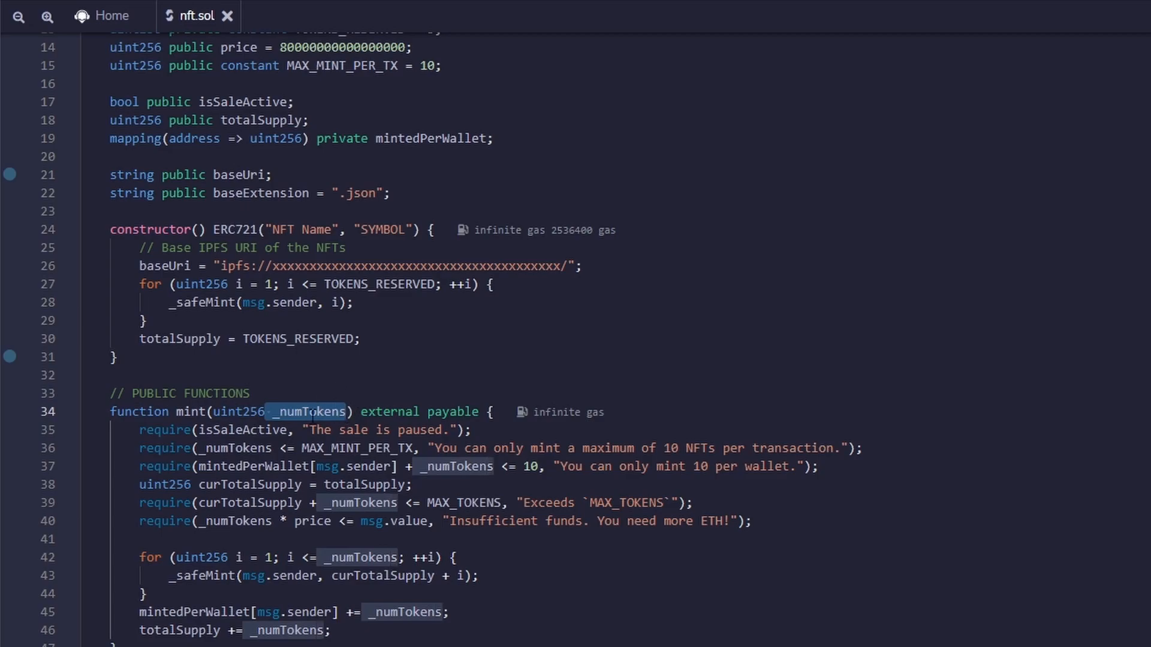
pyautogui.moveTo(694, 399)
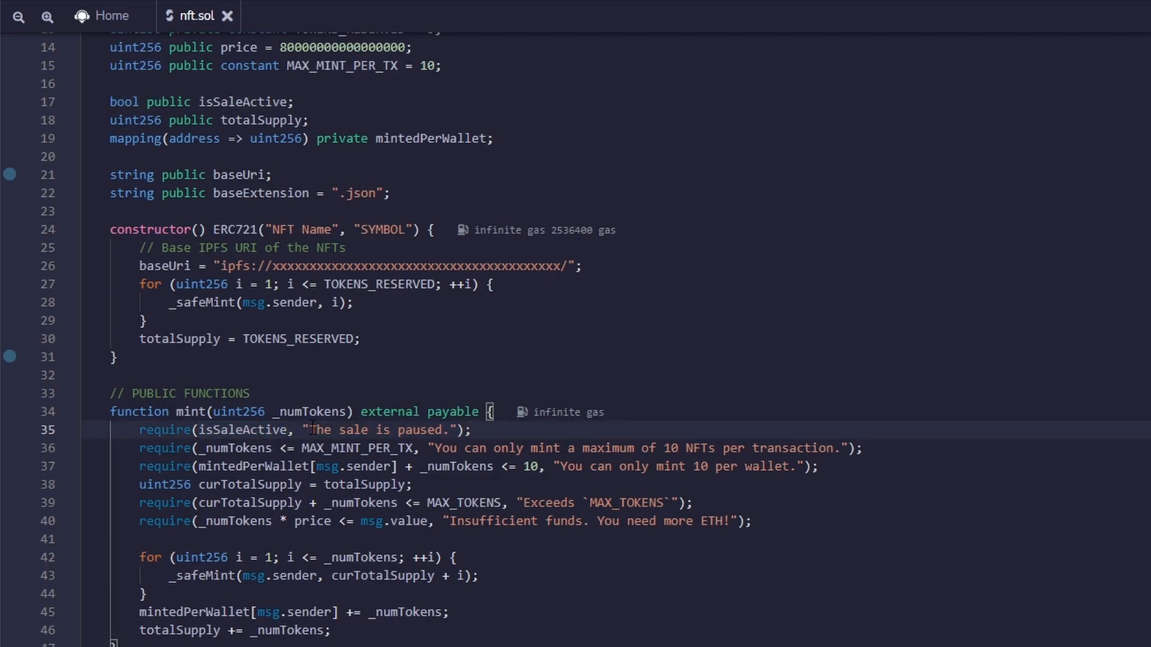
pyautogui.doubleClick(377, 431)
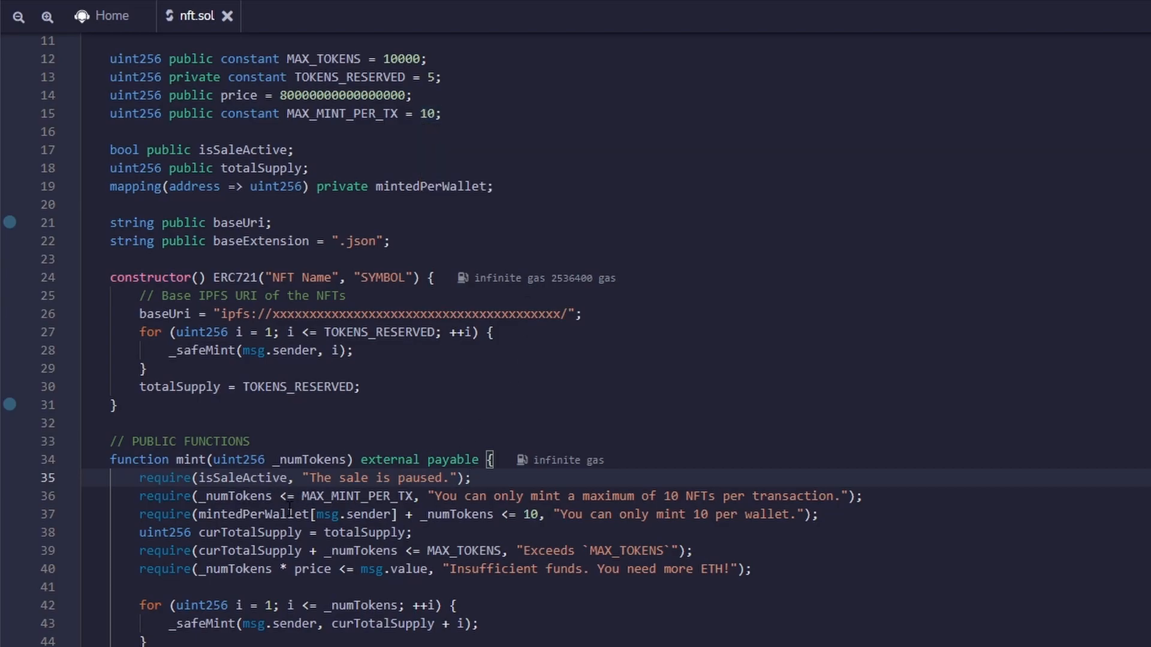
pyautogui.moveTo(360, 495)
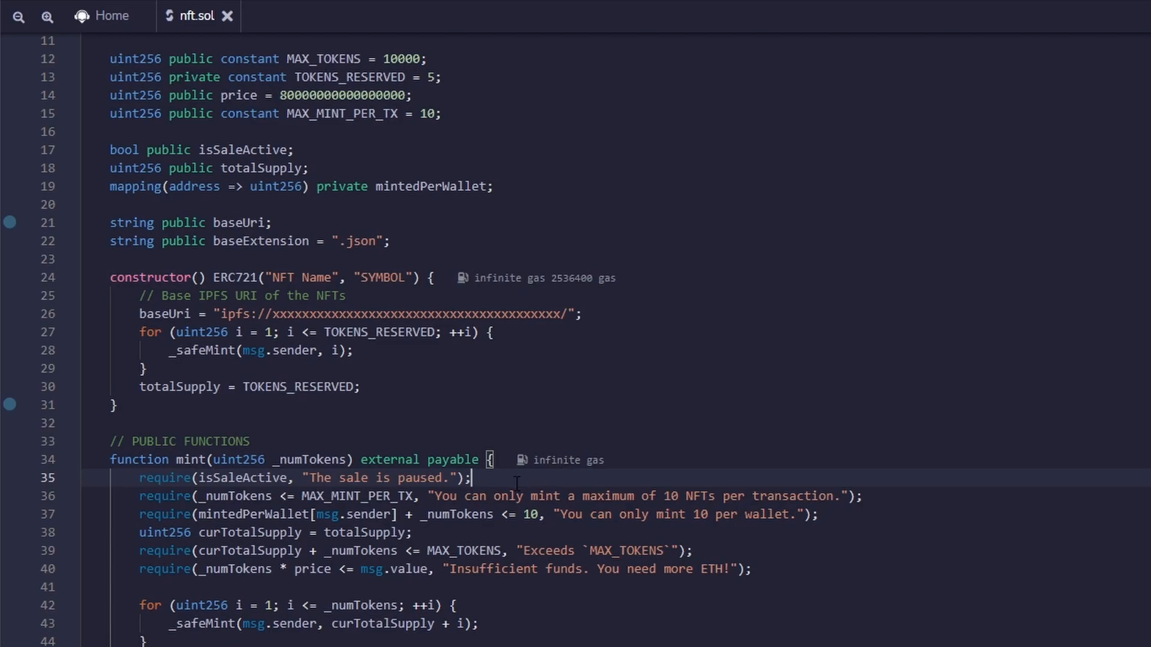
pyautogui.moveTo(702, 486)
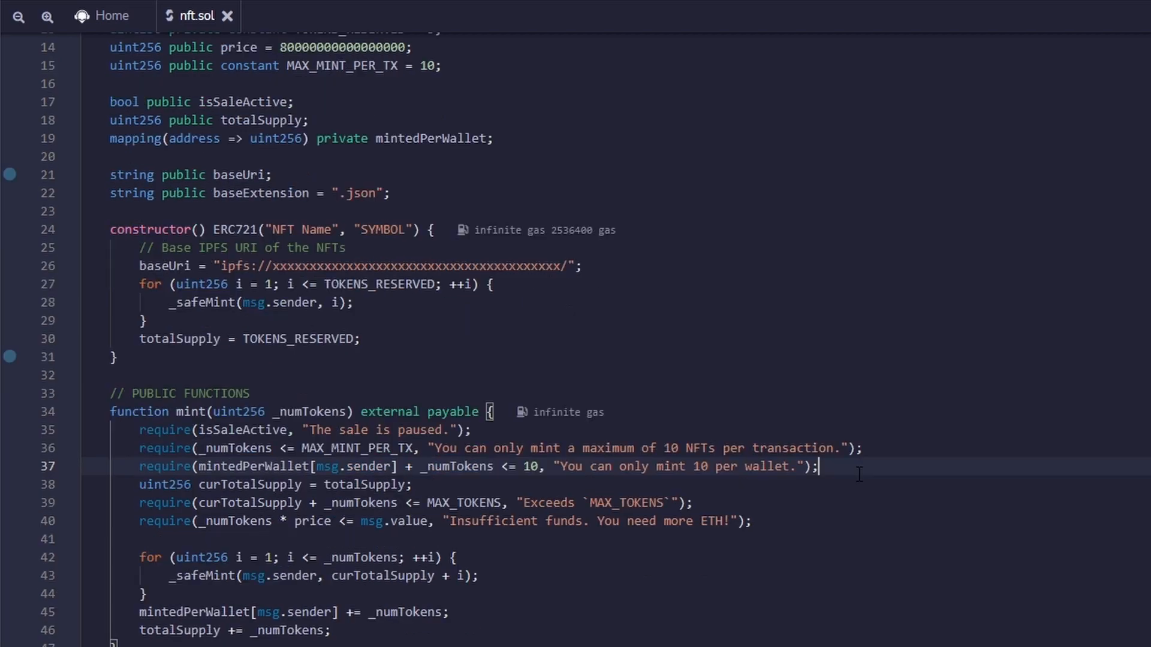
pyautogui.doubleClick(353, 466)
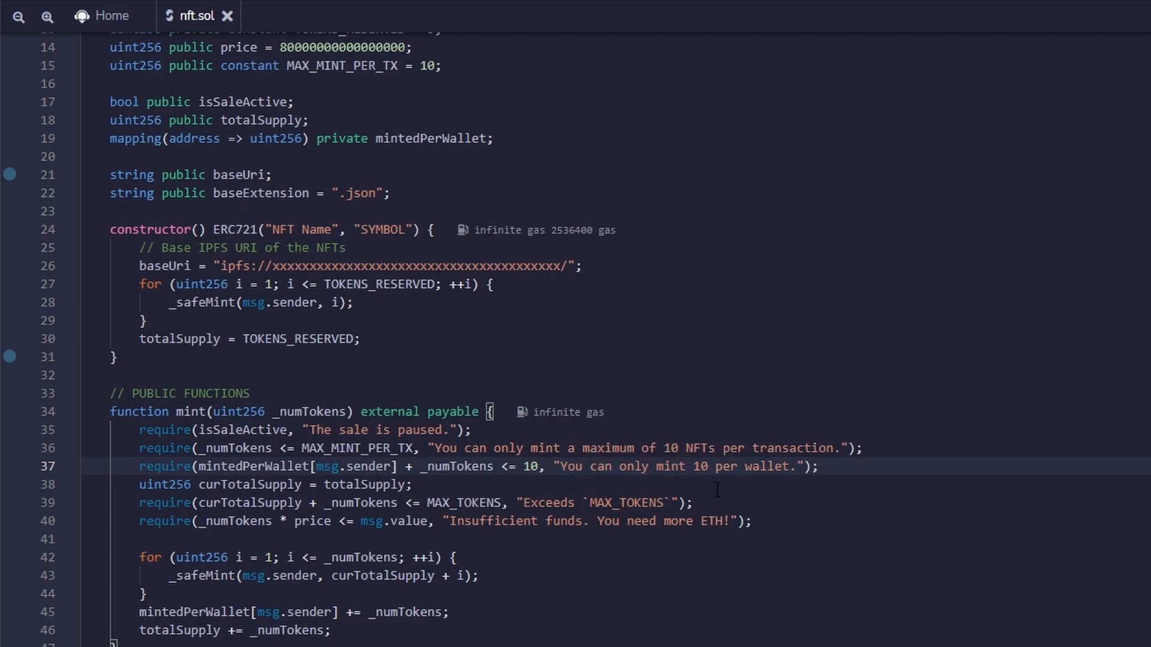
pyautogui.click(355, 485)
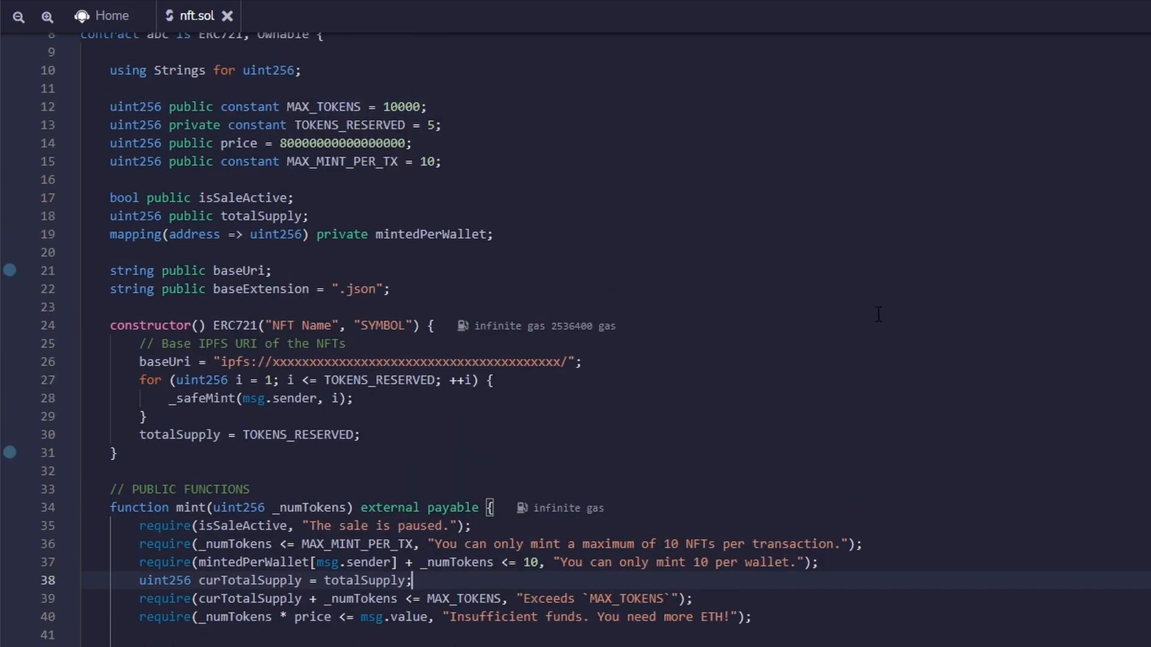
# Add the msg.value payment check, _safeMint loop and counter updates to the mint function
pyautogui.scroll(-3)
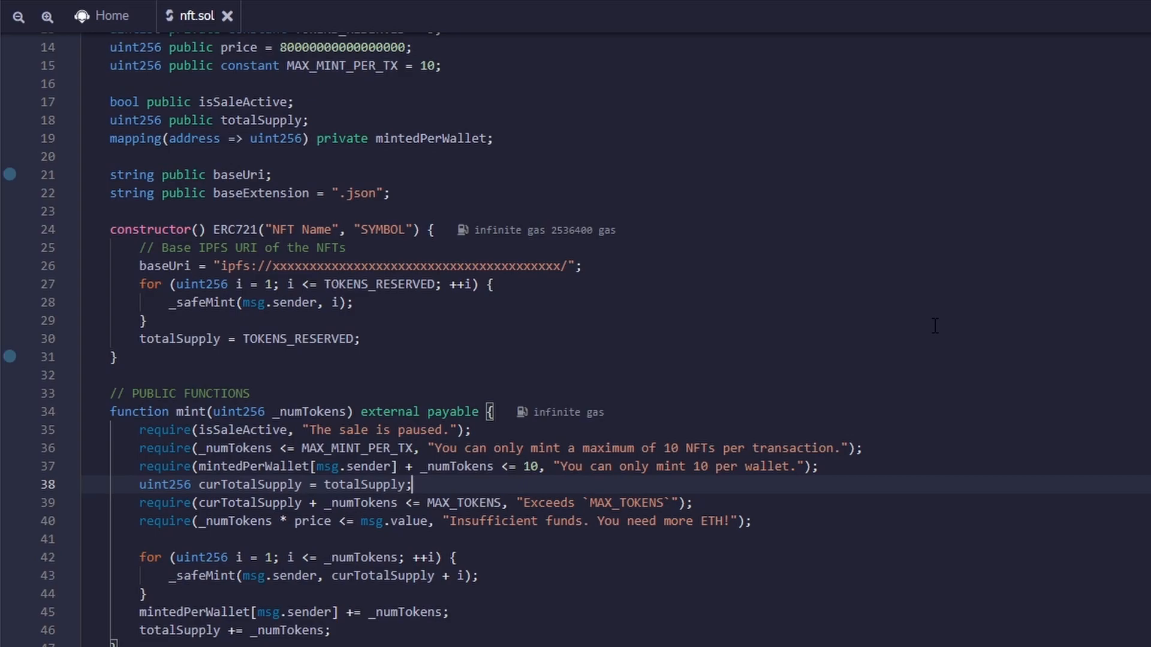
pyautogui.moveTo(695, 503)
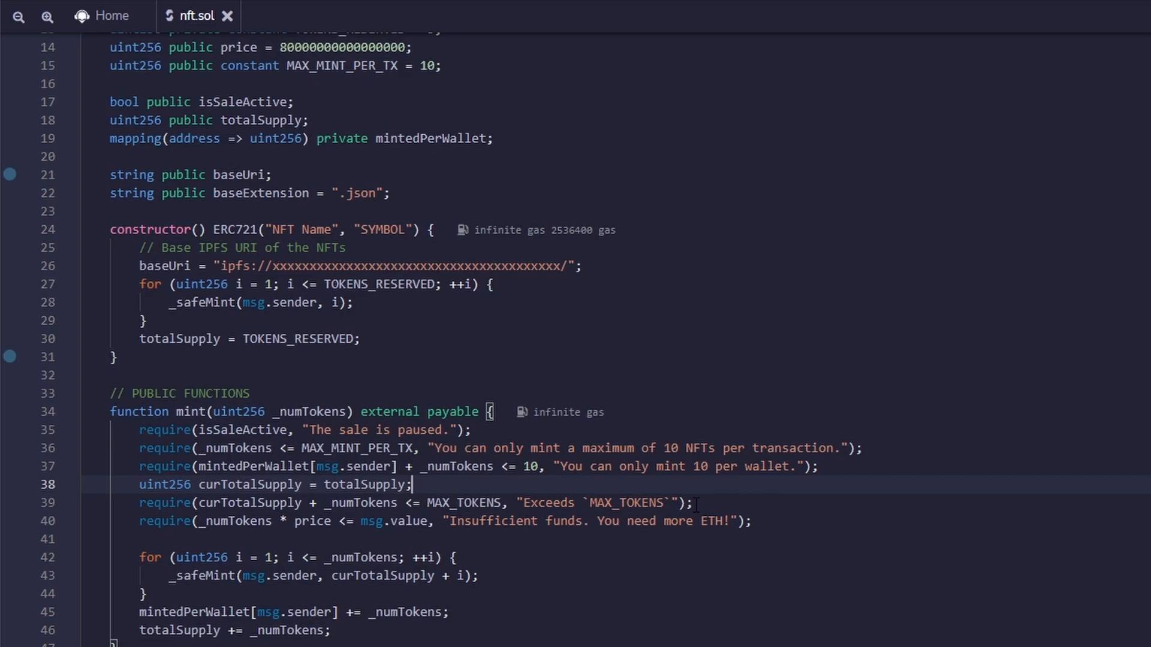
pyautogui.scroll(-3)
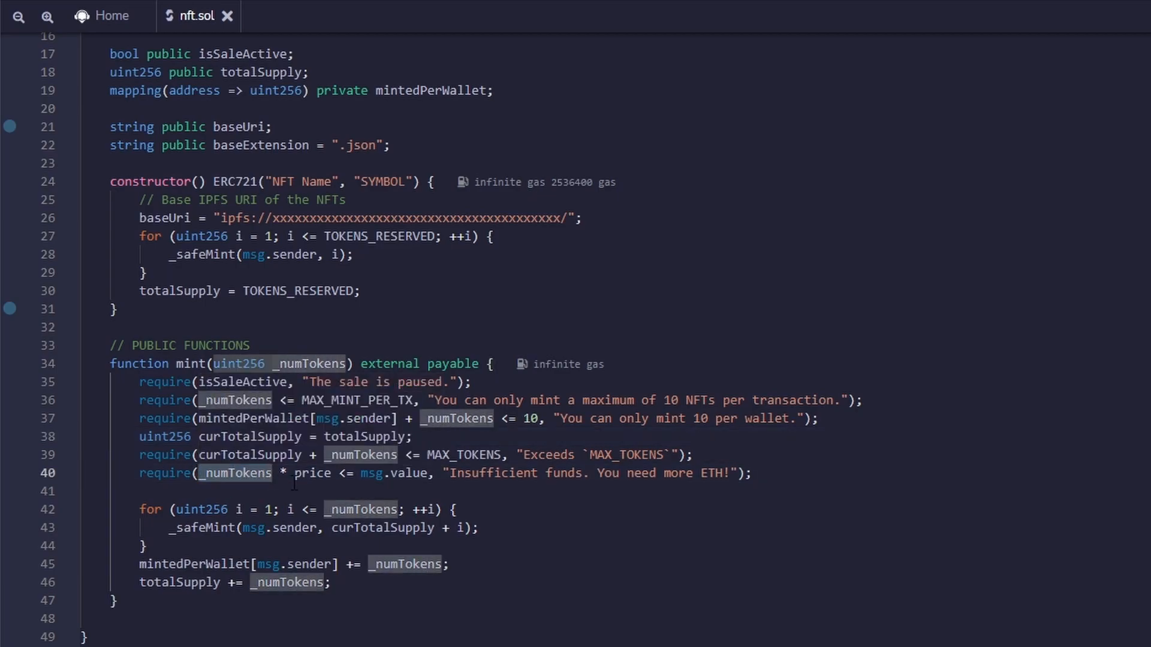
pyautogui.doubleClick(374, 472)
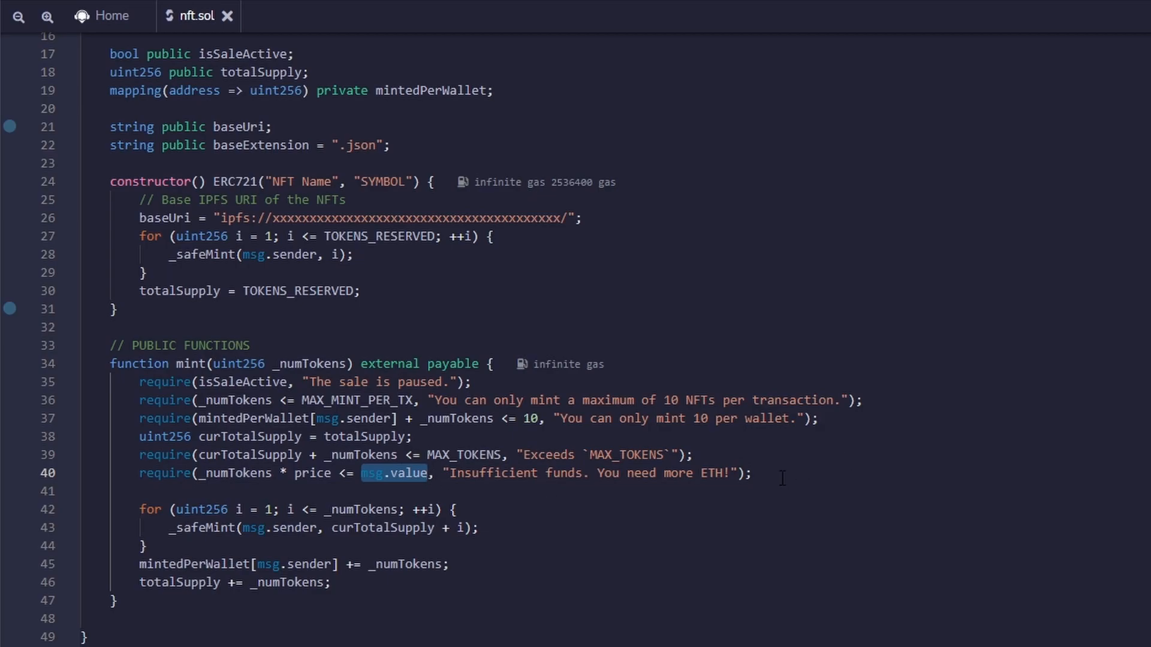
pyautogui.scroll(-3)
pyautogui.write('// OWNER ONLY FUNCTIONS')
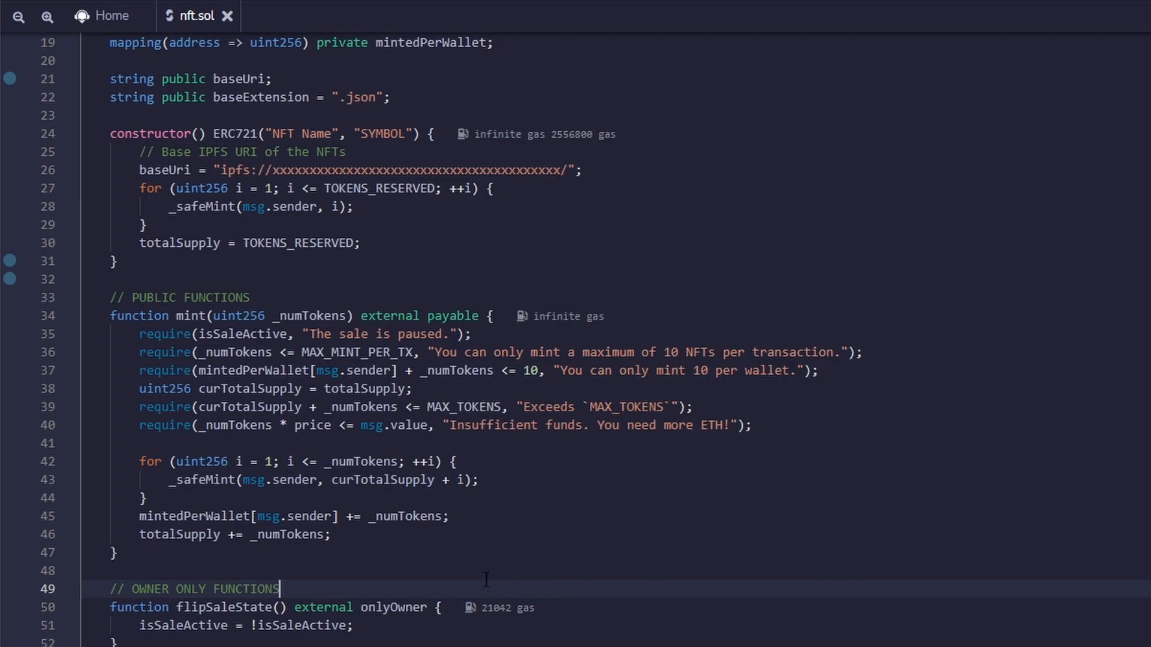
pyautogui.moveTo(317, 563)
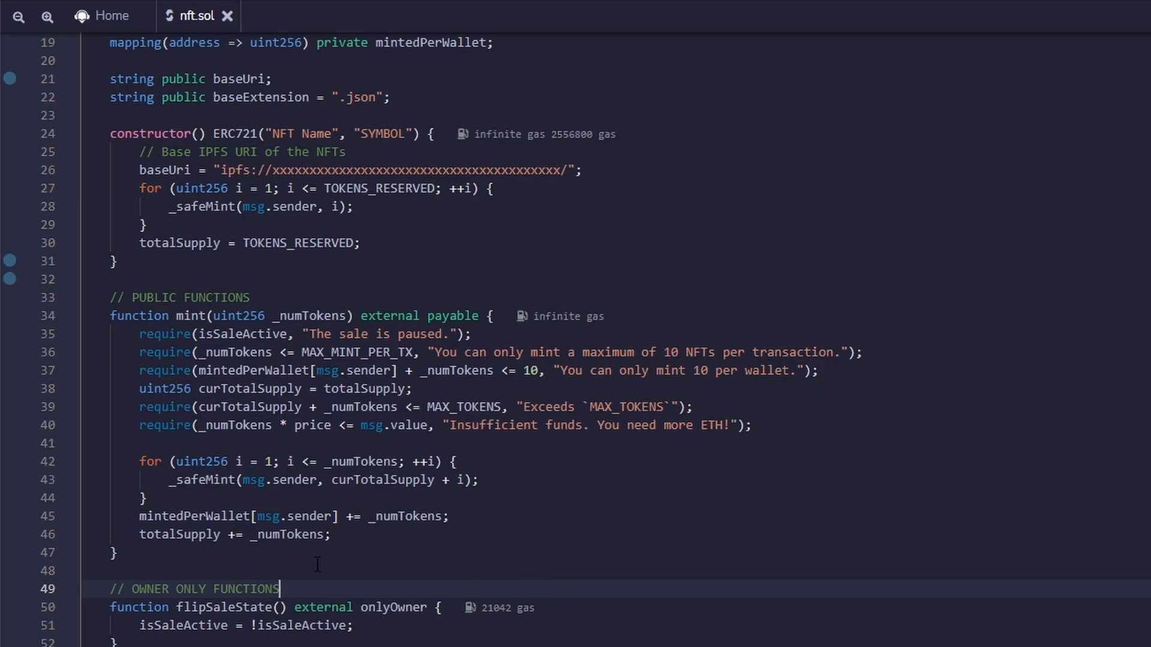
# Add onlyOwner flipSaleState, setBaseURI(string), setPrice(uint256) and a 70/30 withdrawAll function
pyautogui.scroll(-3)
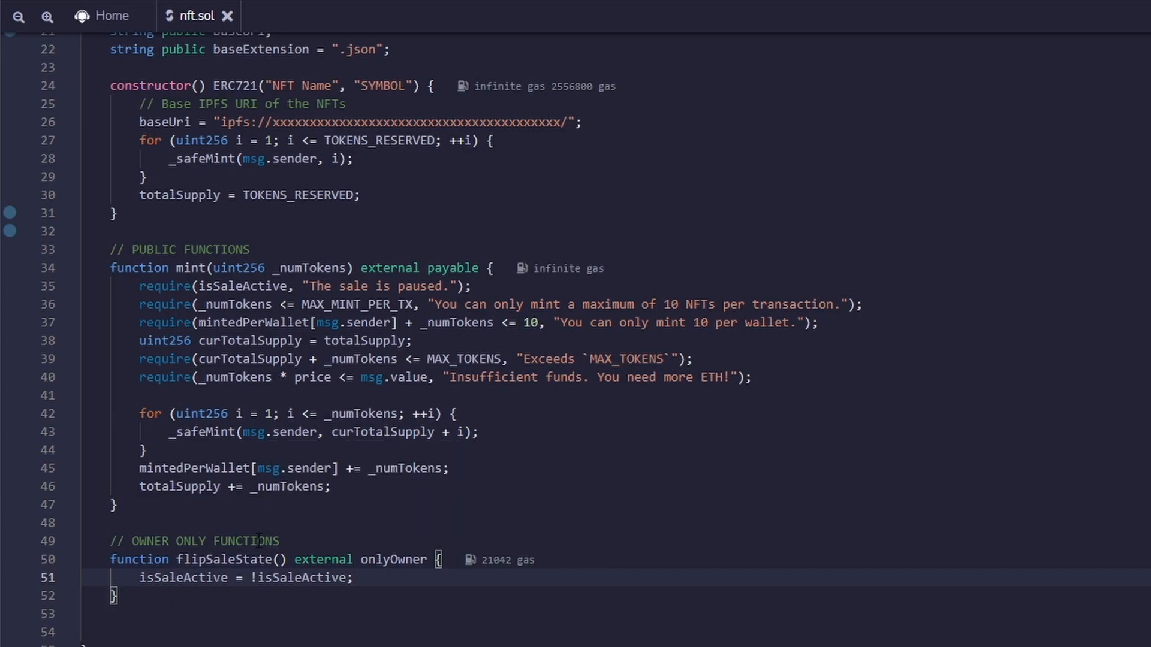
pyautogui.doubleClick(393, 560)
pyautogui.write('function setBaseURI(string memory _baseUri) external onlyOwner {')
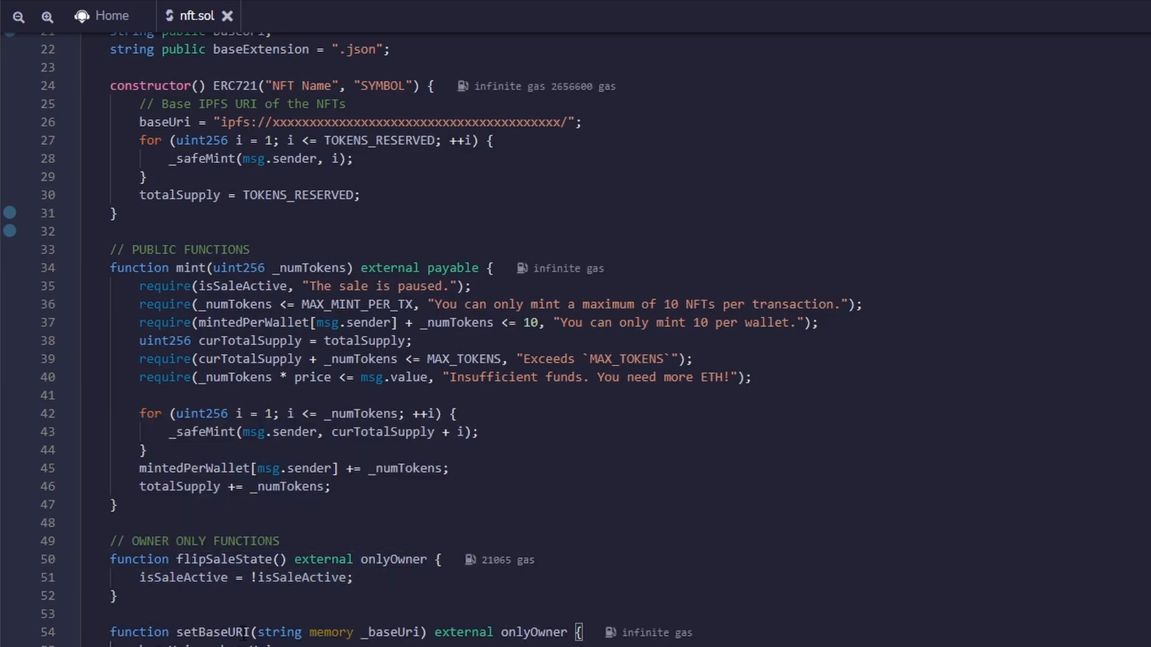
pyautogui.scroll(-3)
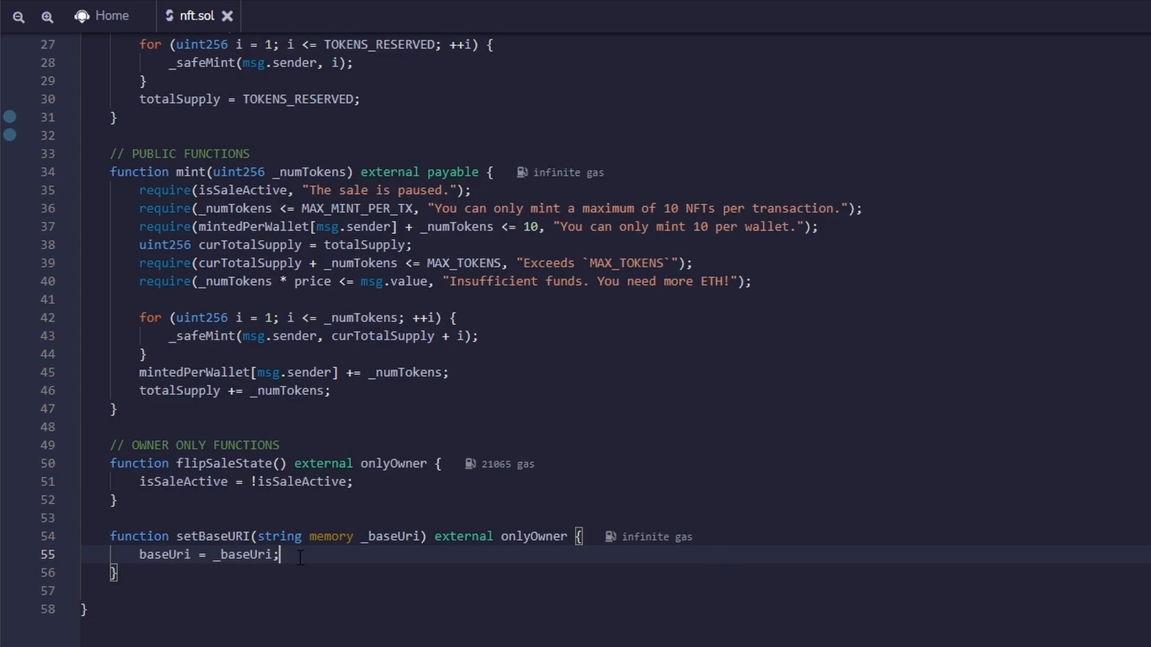
pyautogui.moveTo(332, 560)
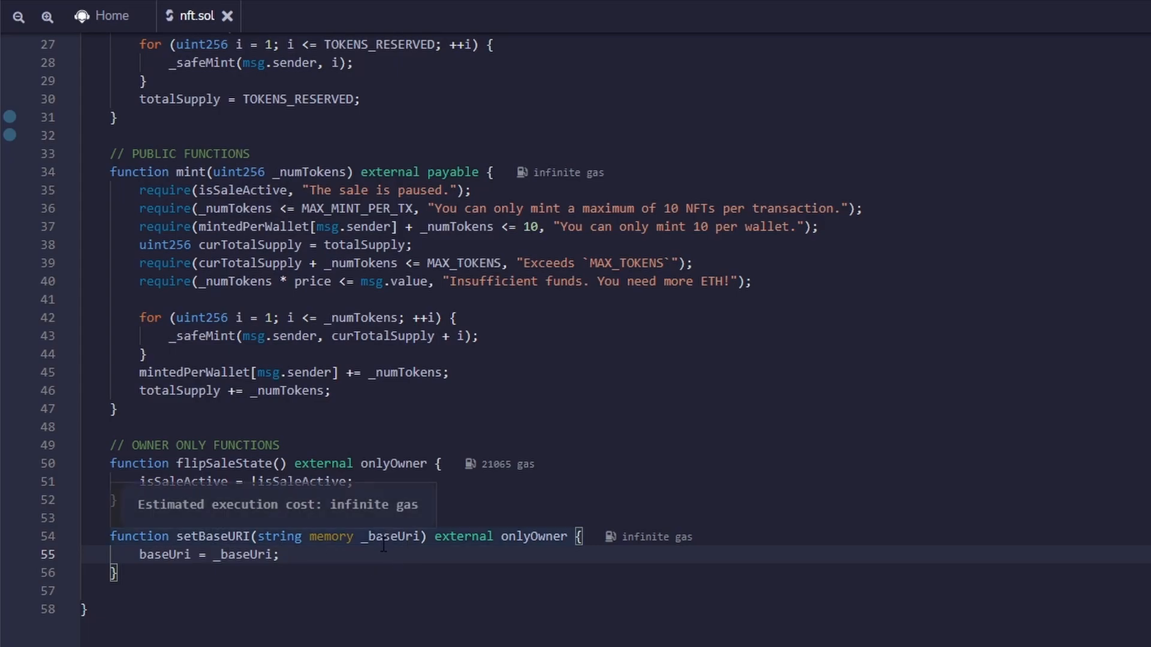
pyautogui.moveTo(457, 563)
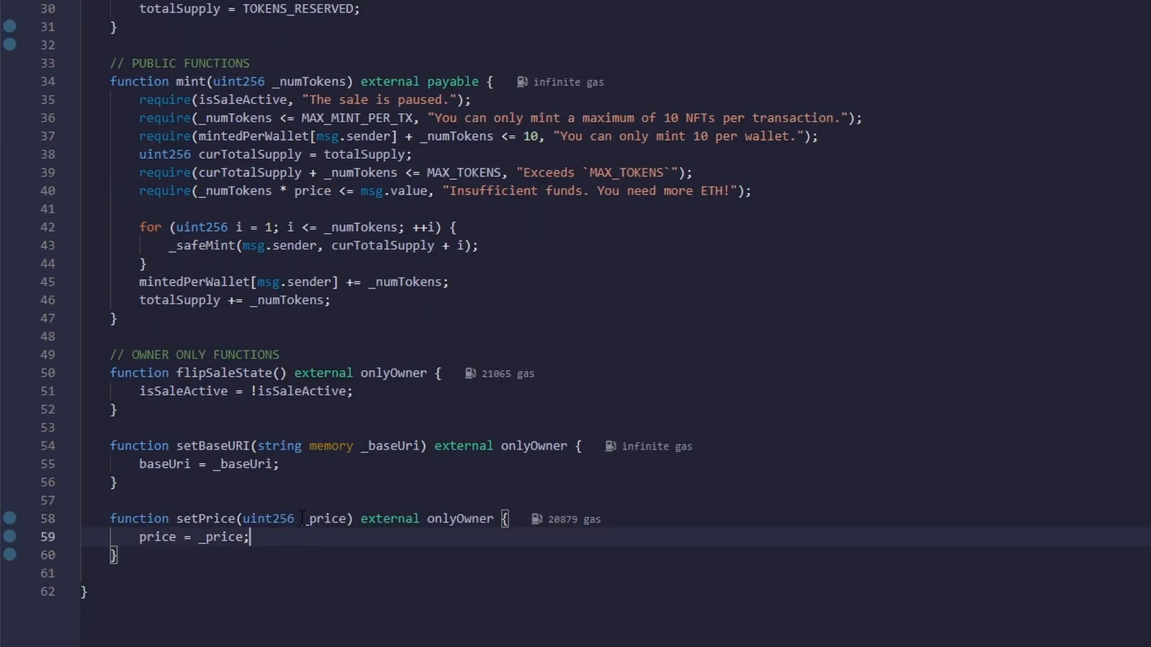
pyautogui.moveTo(300, 518); pyautogui.dragTo(249, 537)
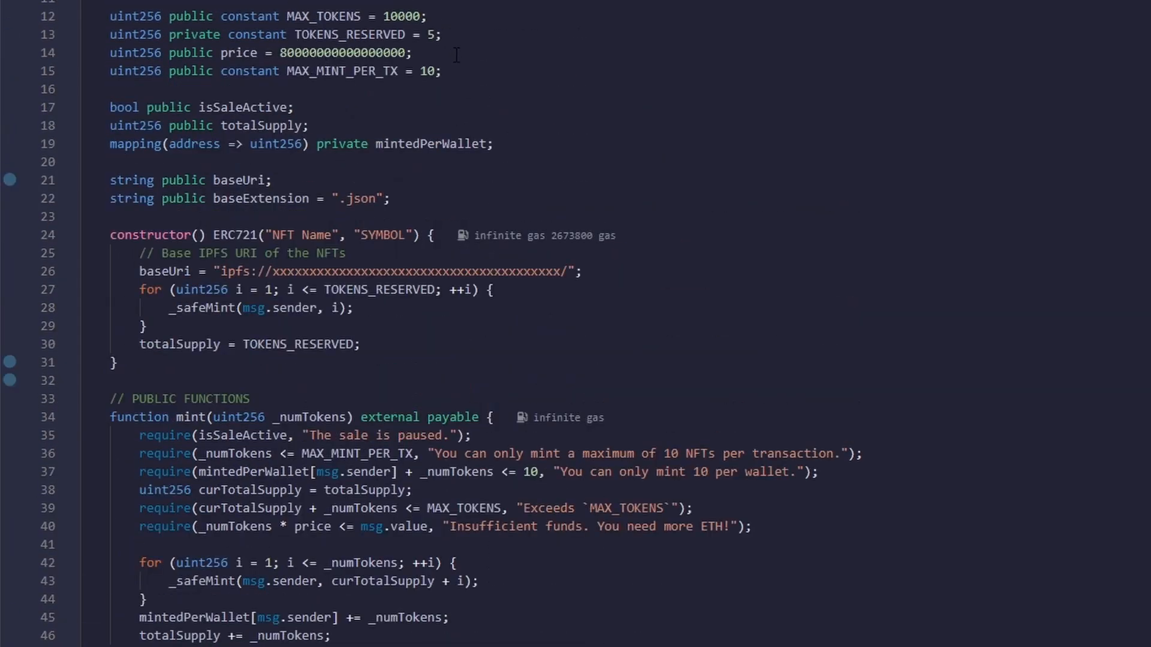
pyautogui.scroll(-3)
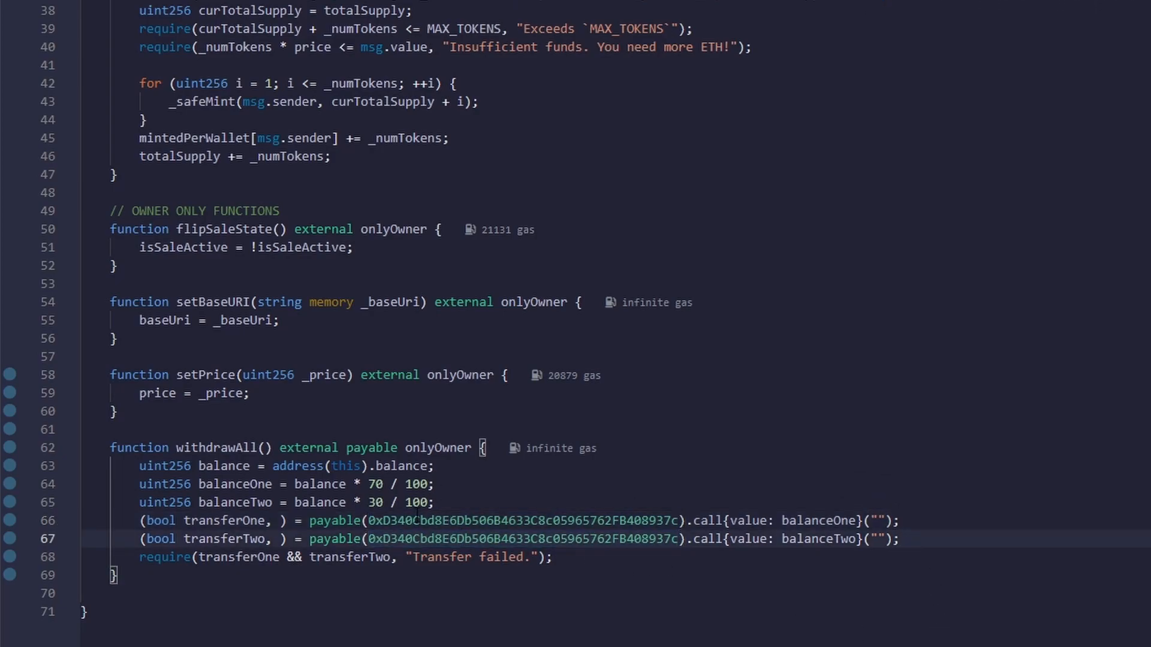
# Add the tokenURI override building base URI + token ID + extension and the internal _baseURI
pyautogui.doubleClick(521, 520)
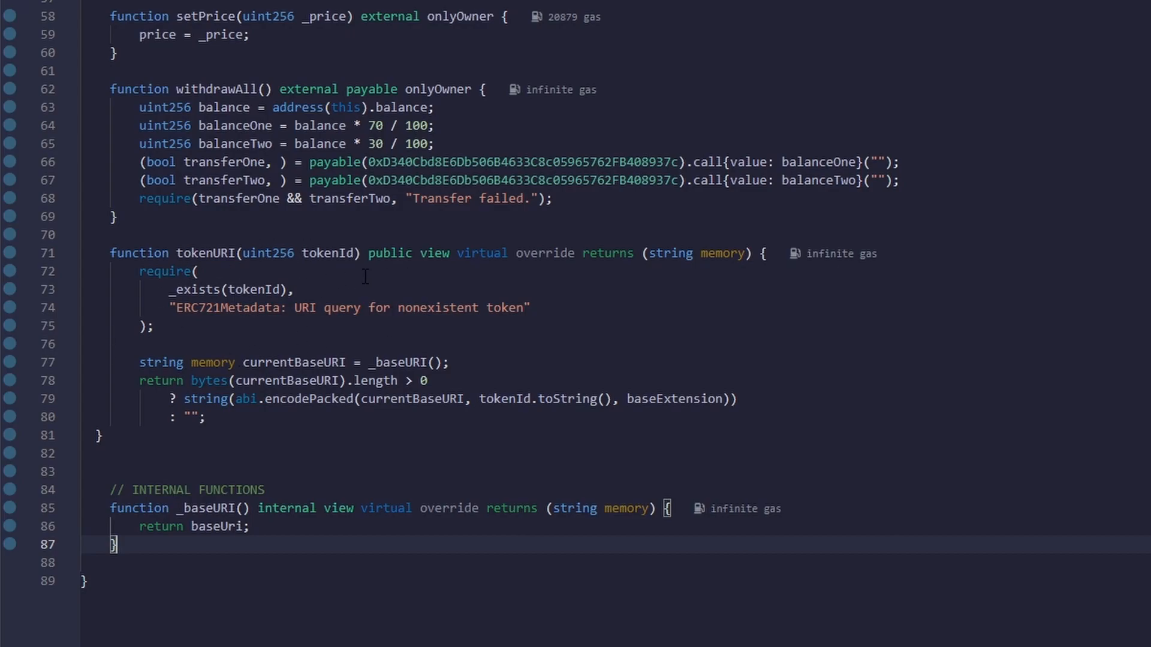
pyautogui.moveTo(122, 307)
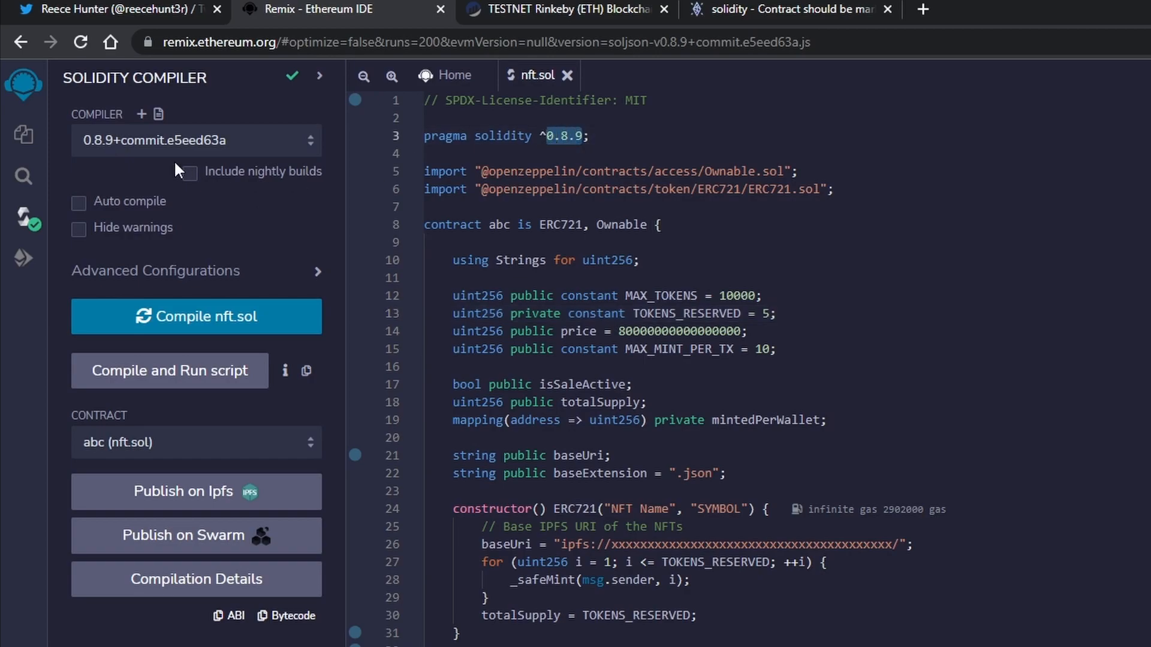
# Set the deploy environment to Injected Provider - MetaMask and connect account 0xD34…937c
pyautogui.click(24, 259)
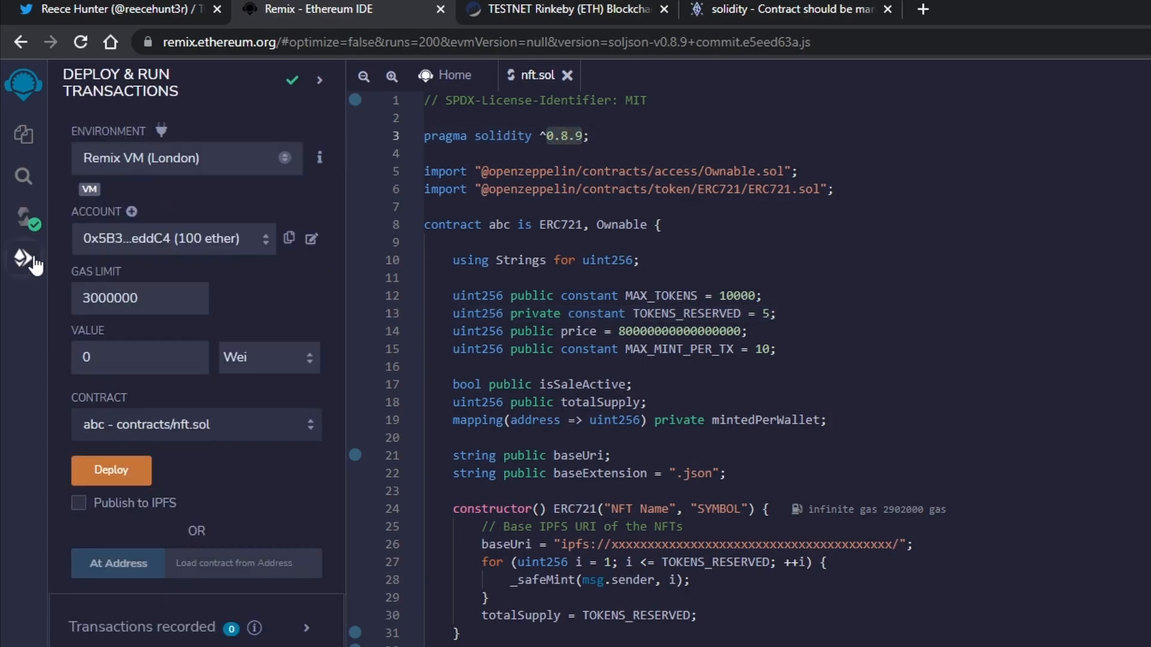
pyautogui.click(187, 159)
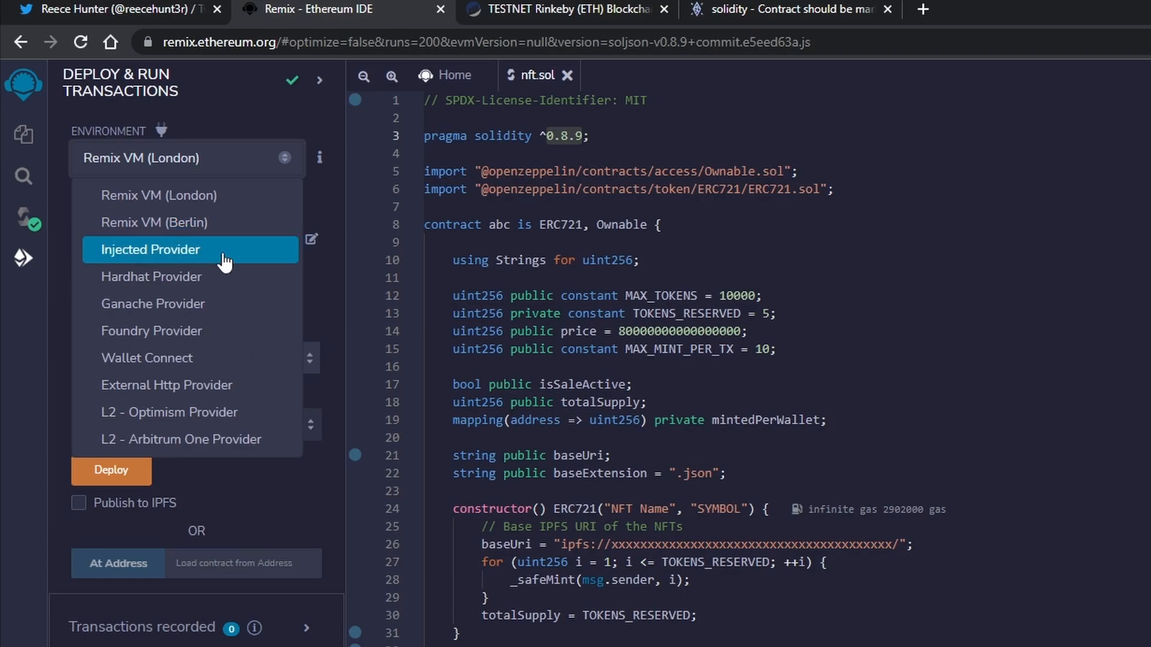
pyautogui.click(151, 250)
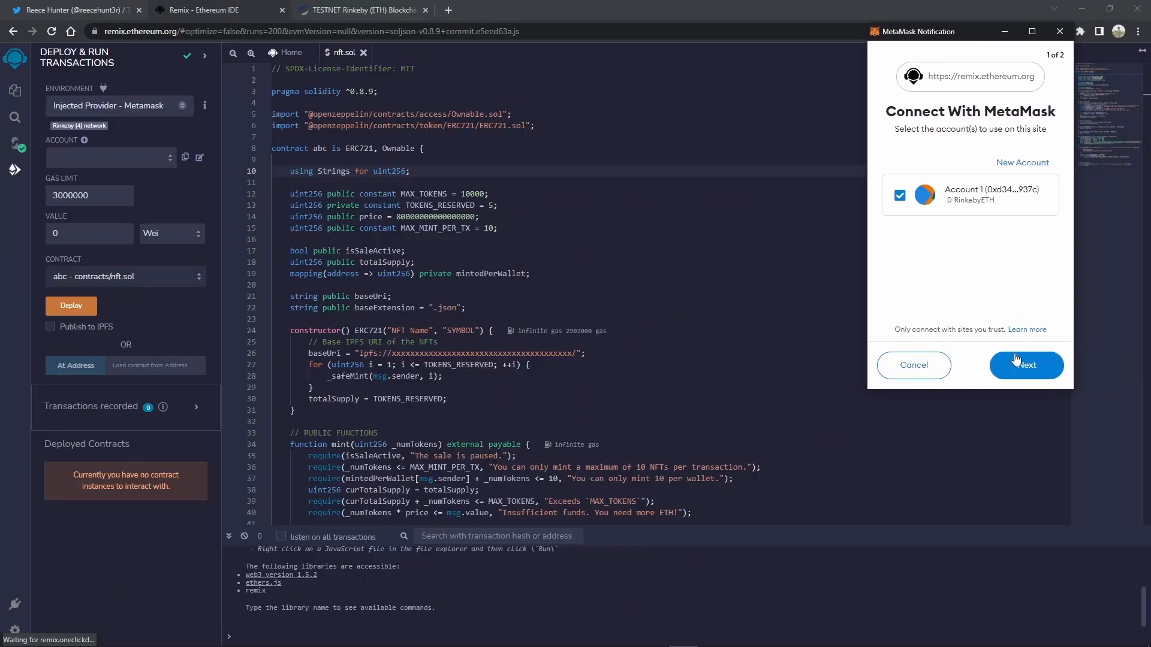
pyautogui.click(1025, 364)
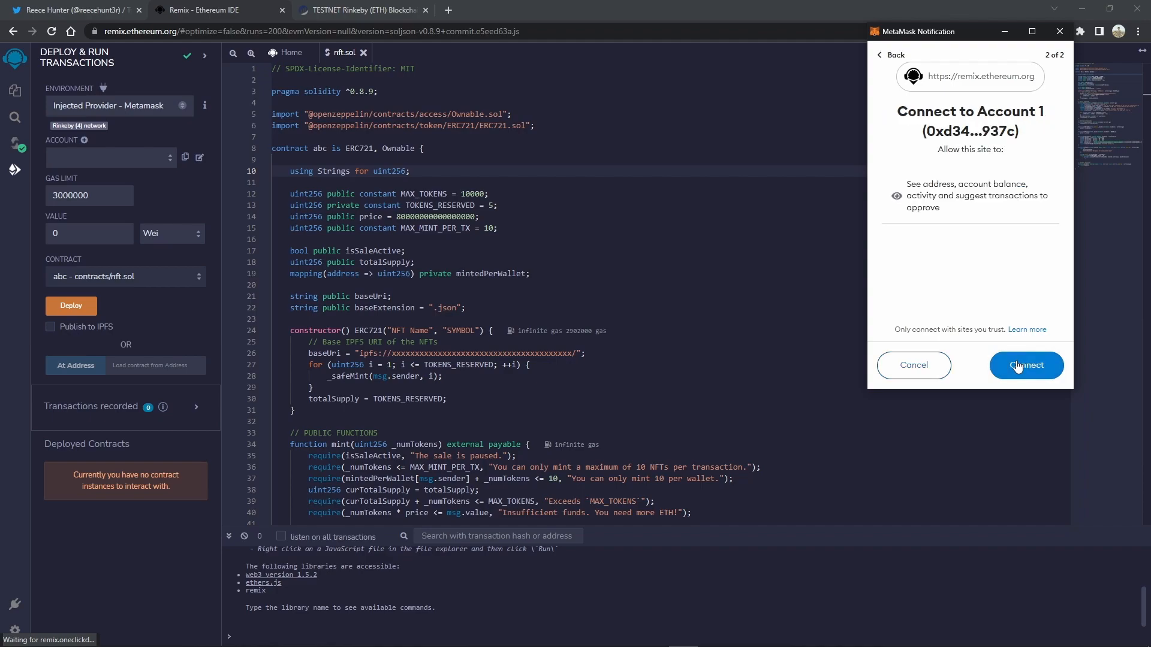
pyautogui.click(1025, 364)
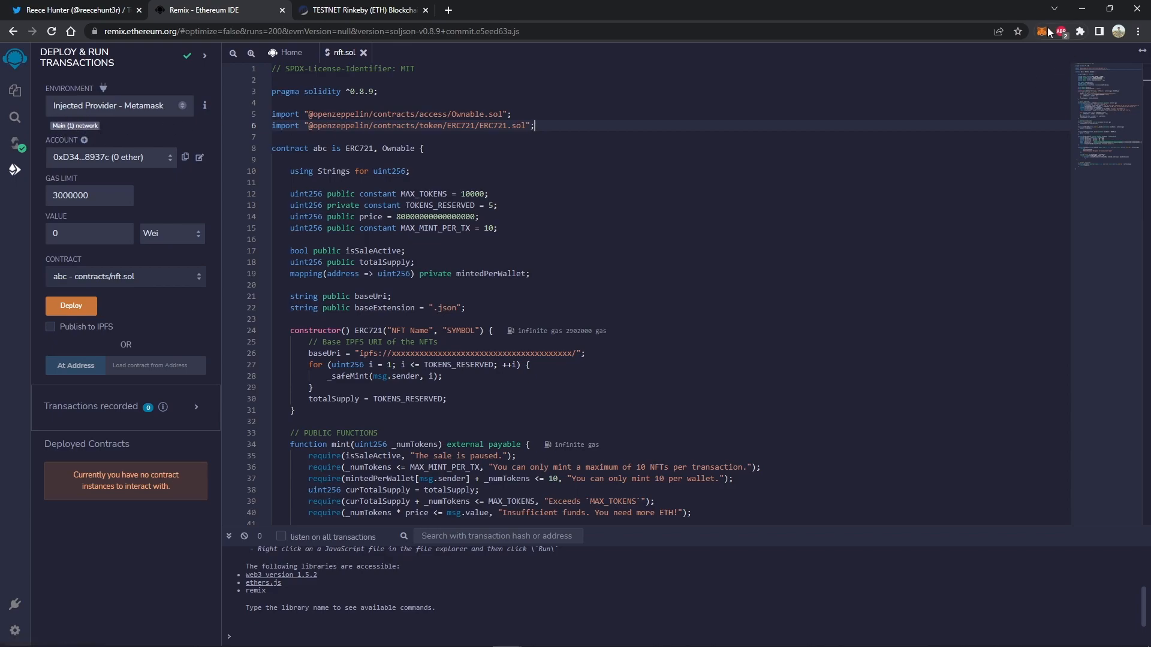
# Switch the MetaMask wallet from Ethereum Mainnet to the Rinkeby Test Network
pyautogui.click(1040, 31)
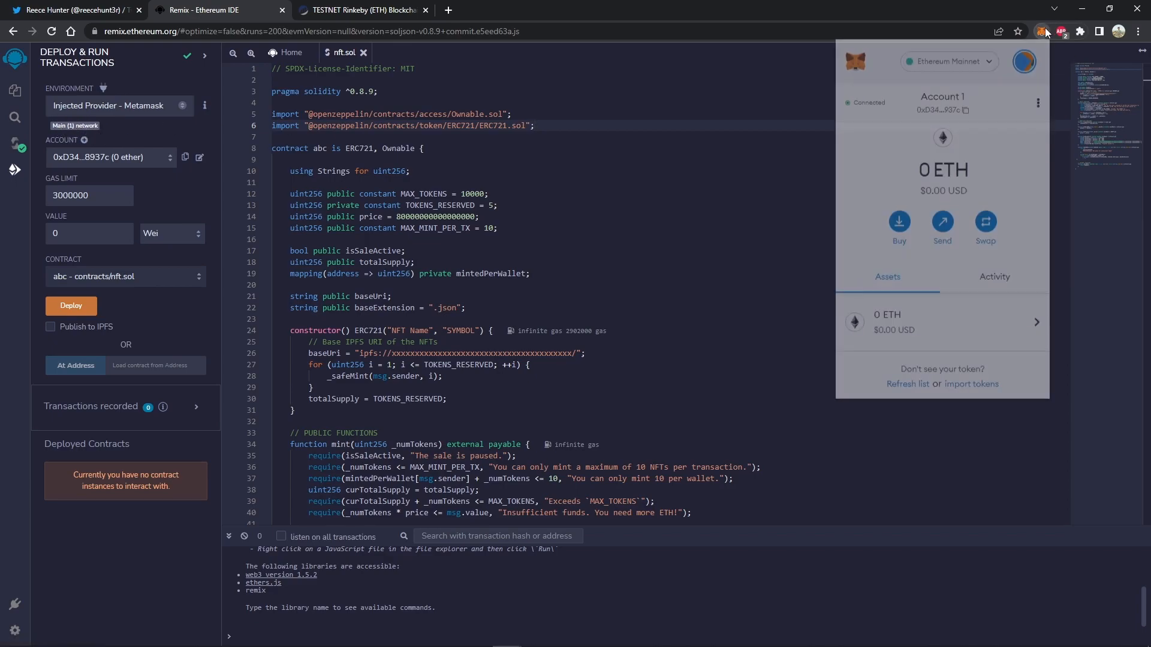
pyautogui.click(947, 61)
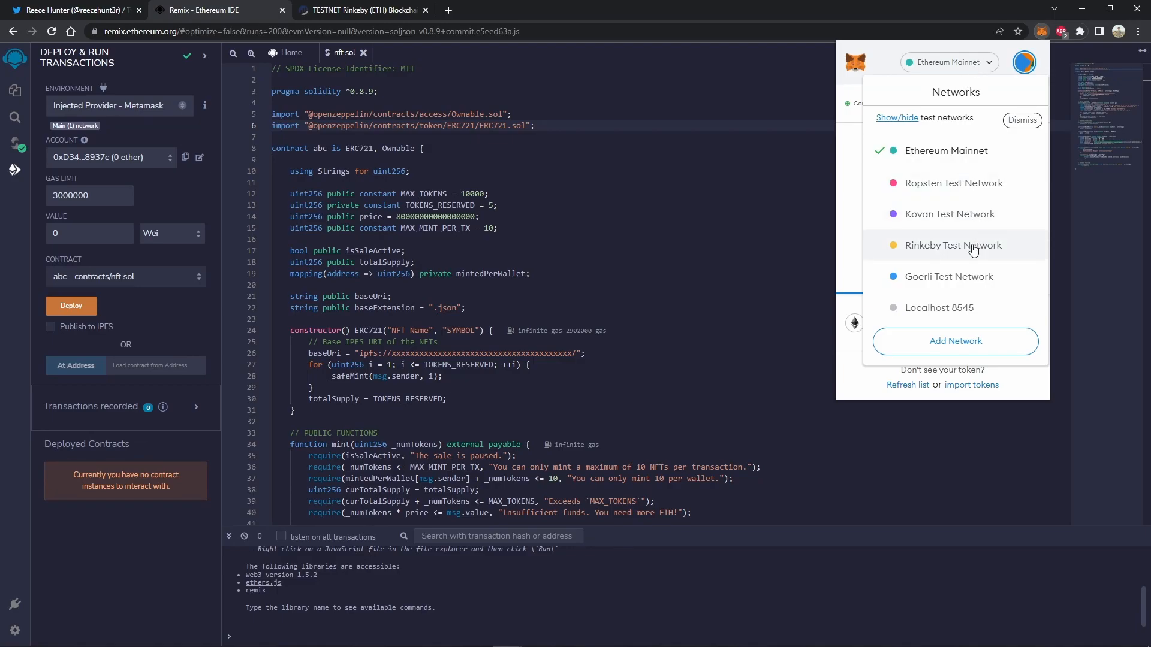
pyautogui.moveTo(960, 252)
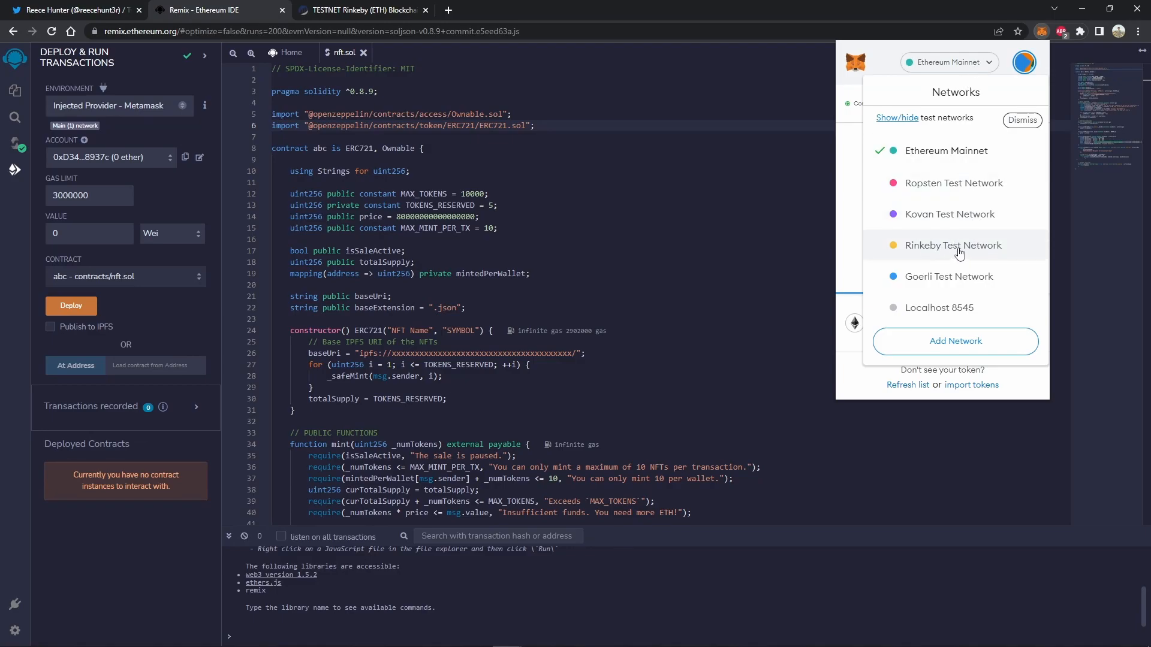
pyautogui.moveTo(991, 164)
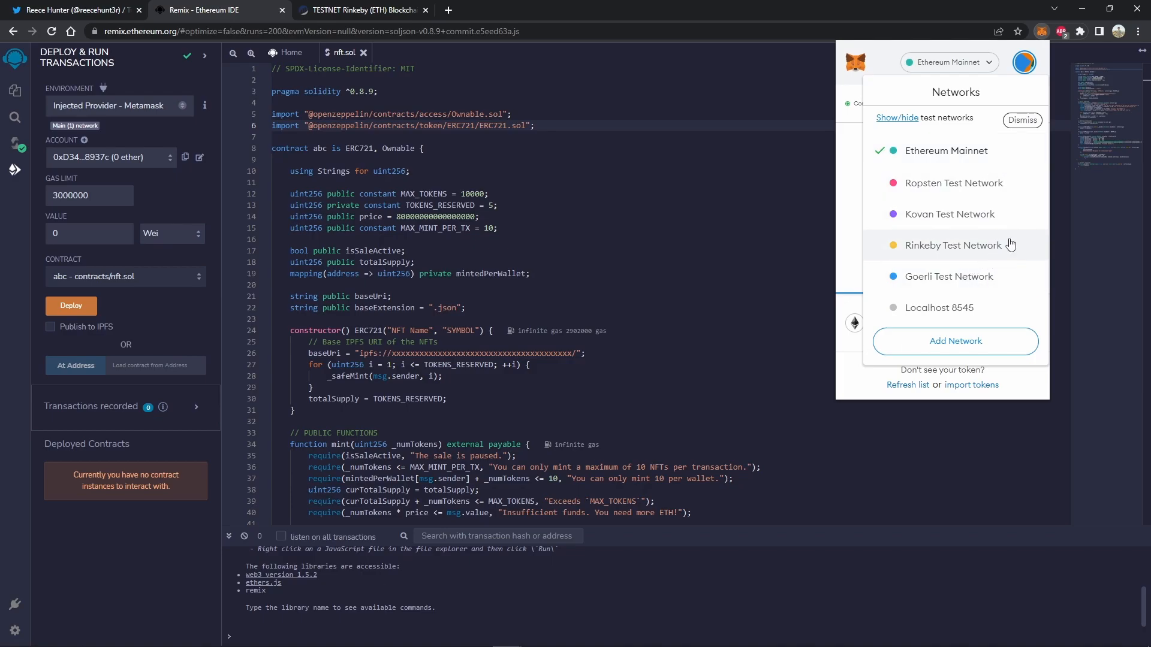
pyautogui.moveTo(1016, 248)
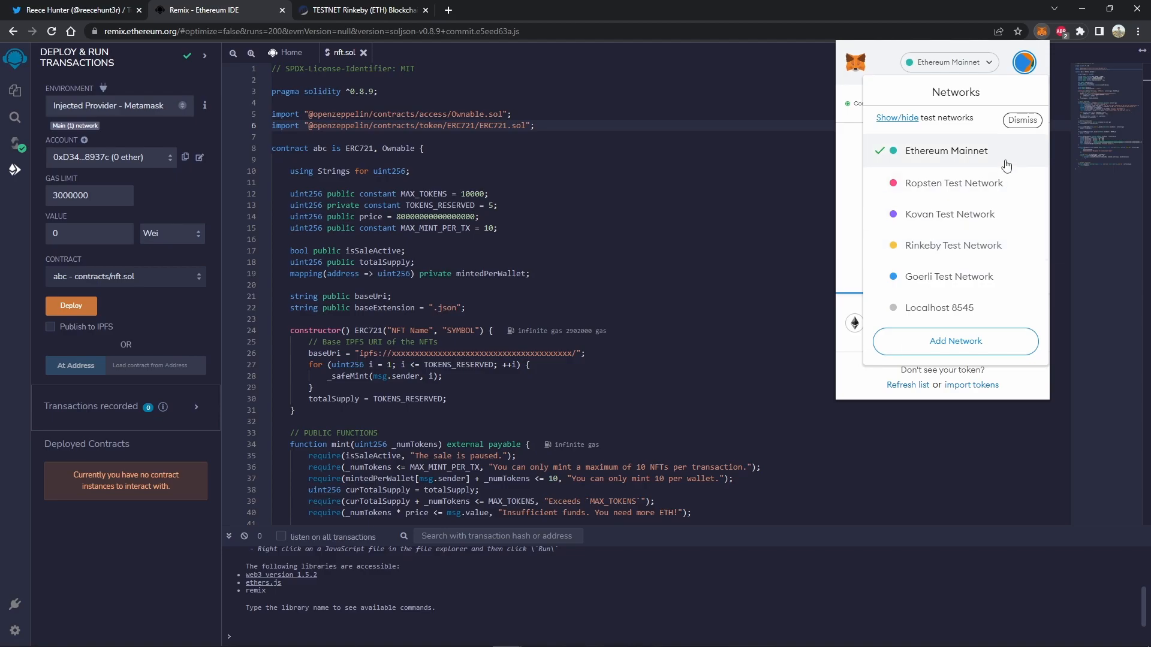
pyautogui.click(953, 244)
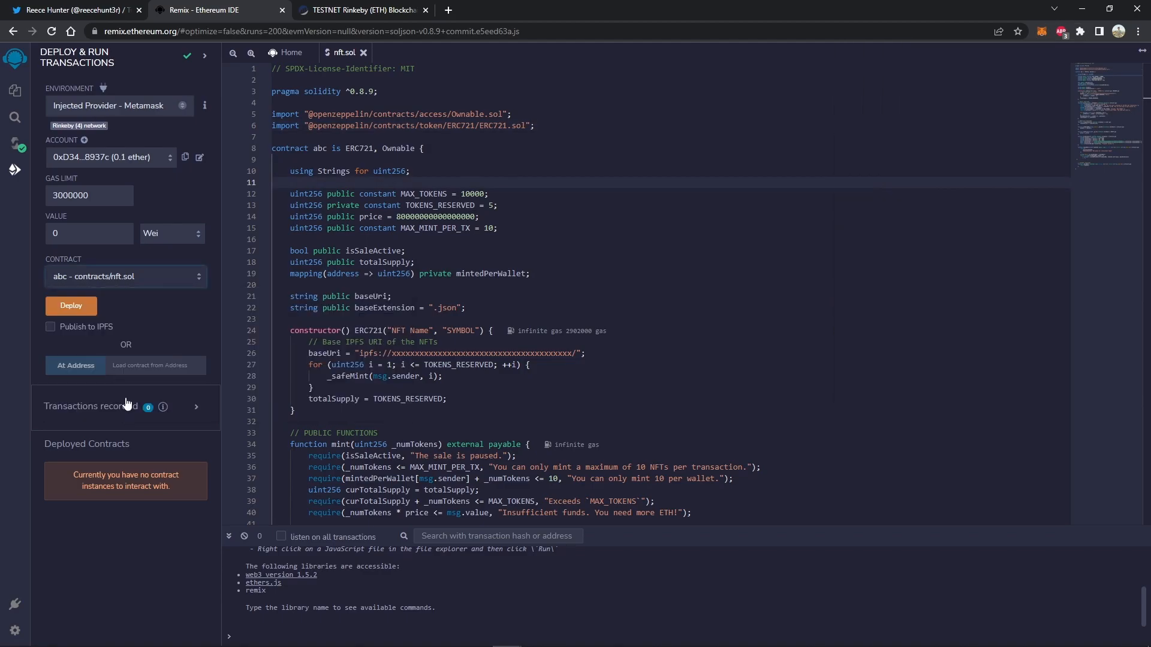
# Deploy the abc contract to Rinkeby, confirming the MetaMask transaction and gas fee
pyautogui.click(71, 306)
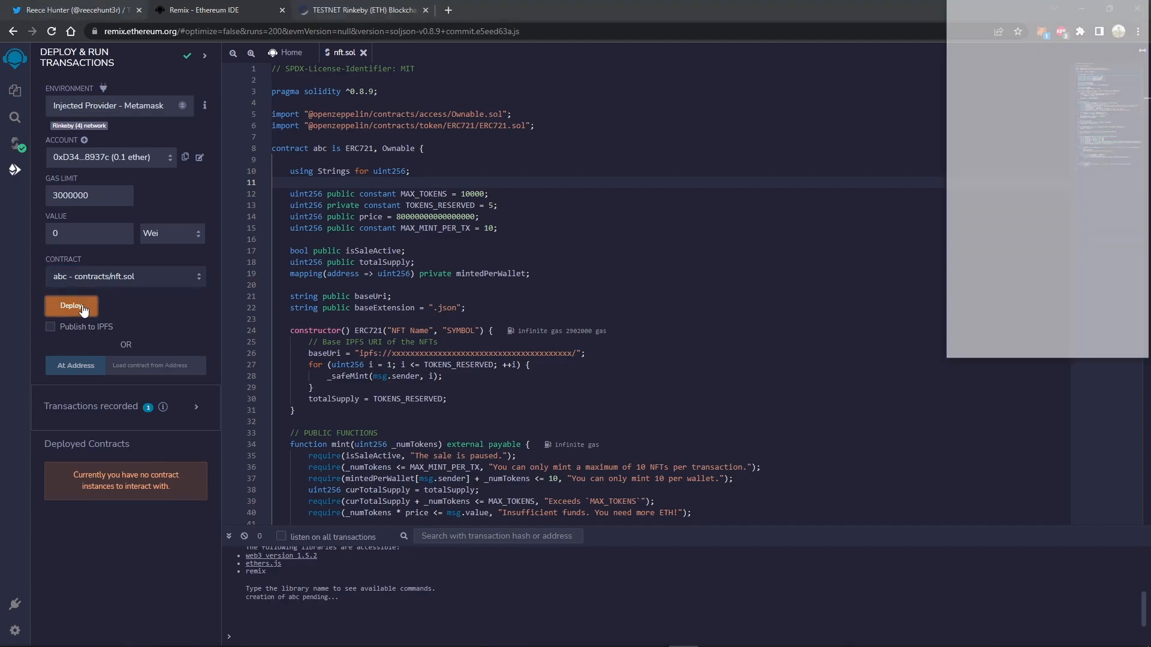
pyautogui.click(70, 306)
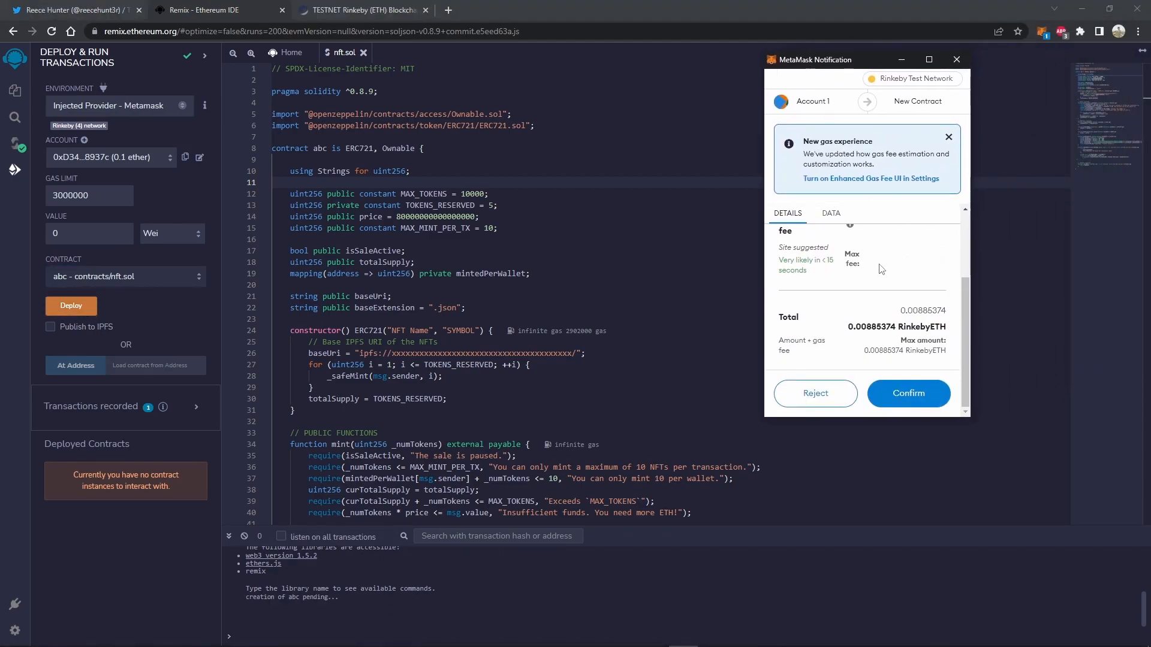
pyautogui.click(907, 393)
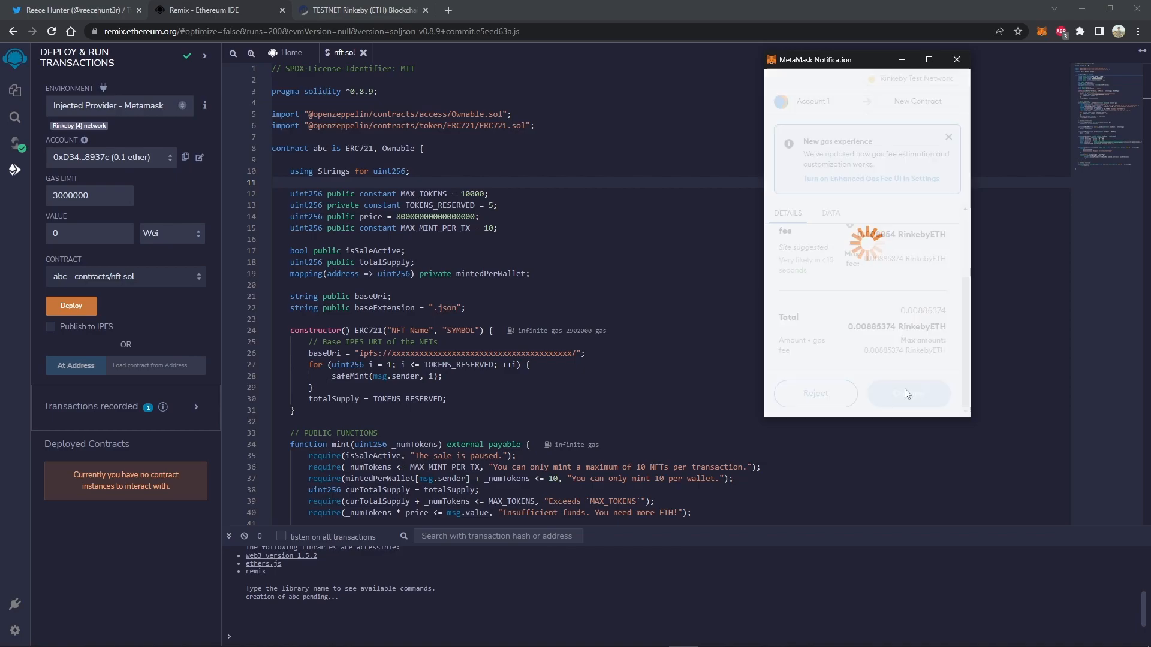
pyautogui.click(909, 393)
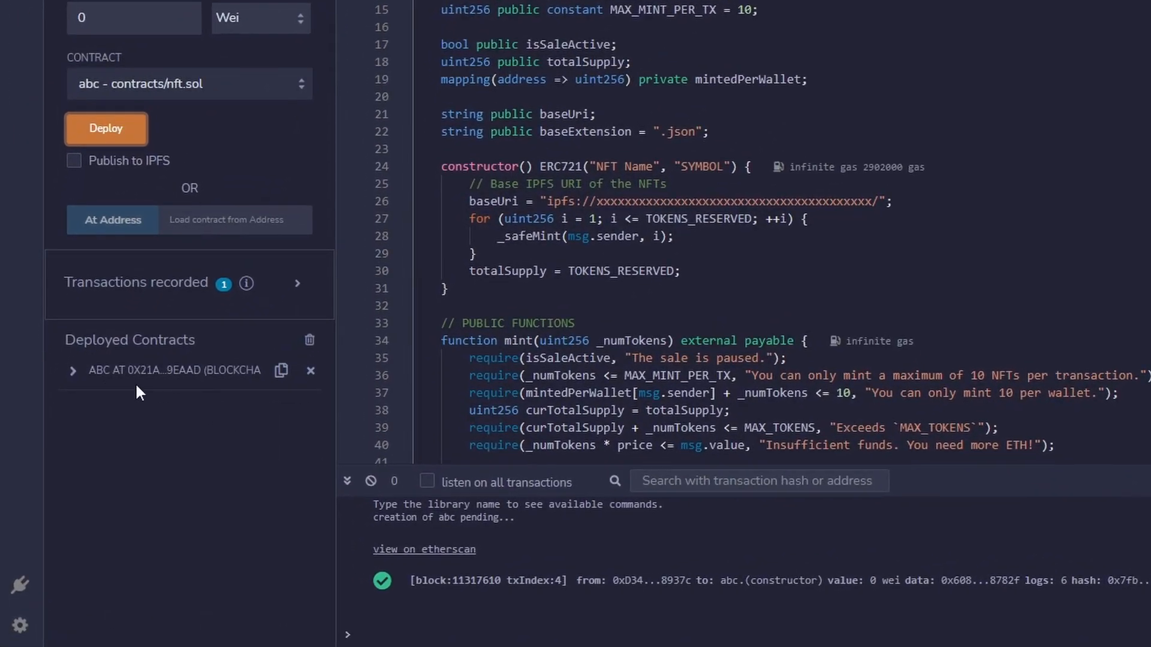
pyautogui.moveTo(79, 380)
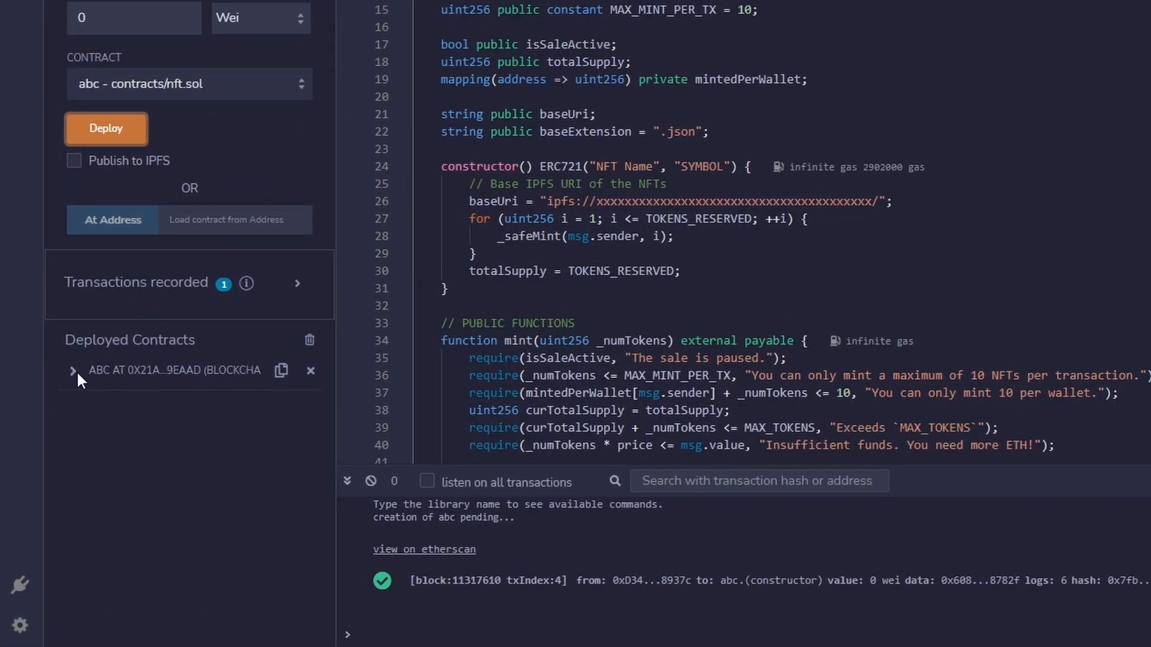
pyautogui.click(73, 371)
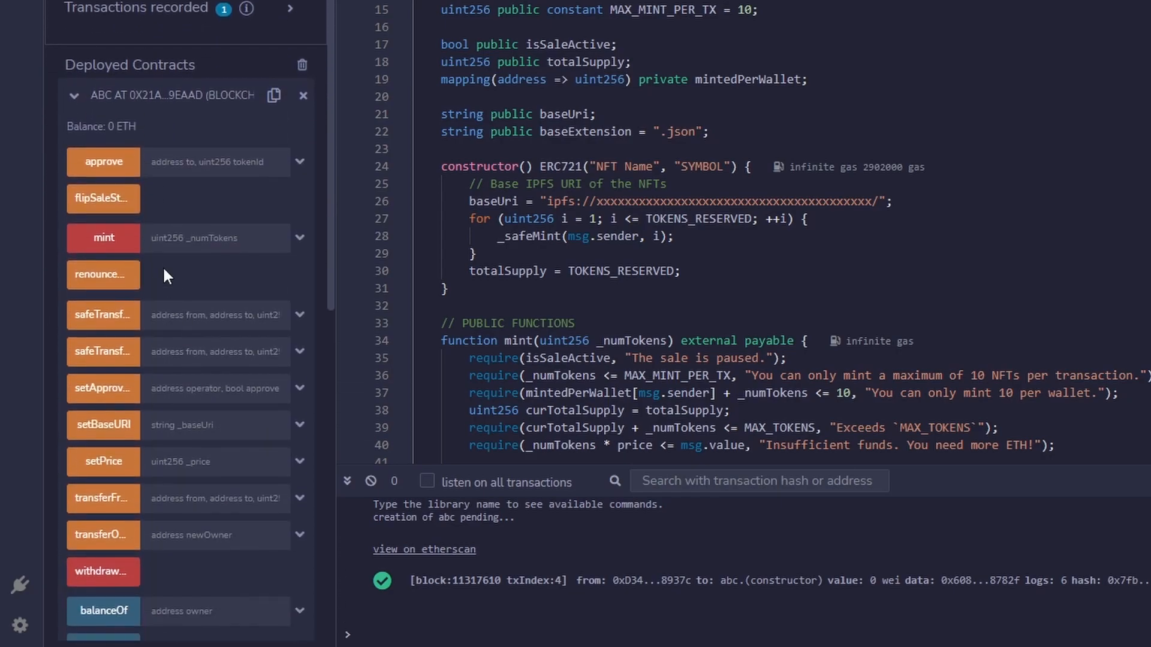
pyautogui.scroll(-3)
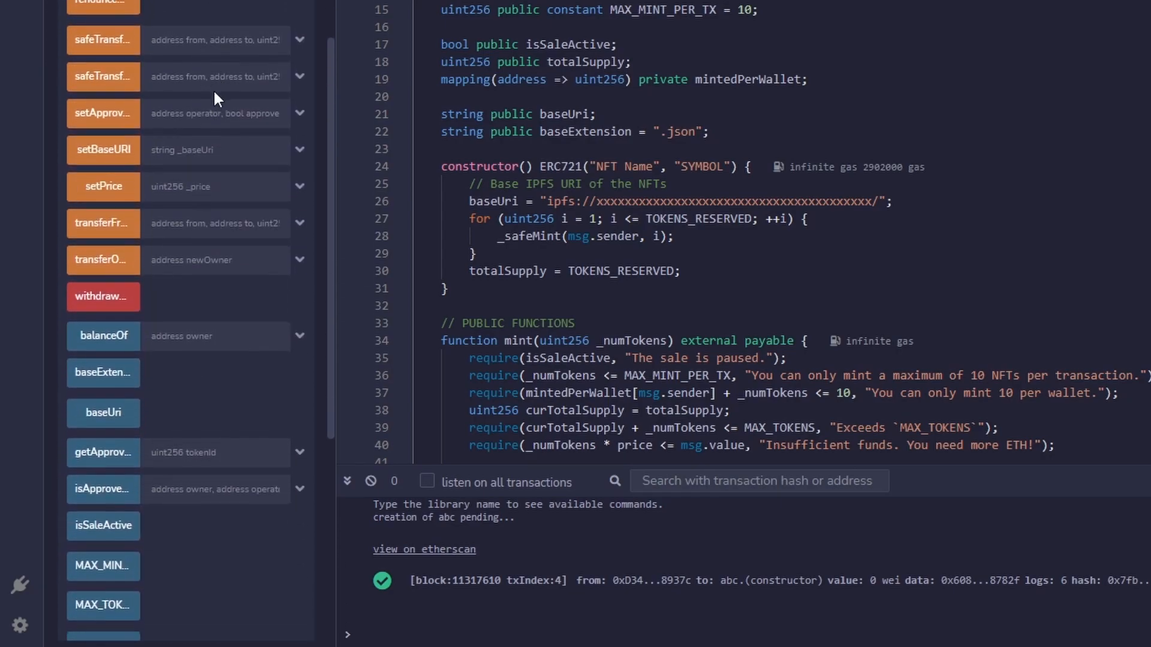
pyautogui.scroll(-3)
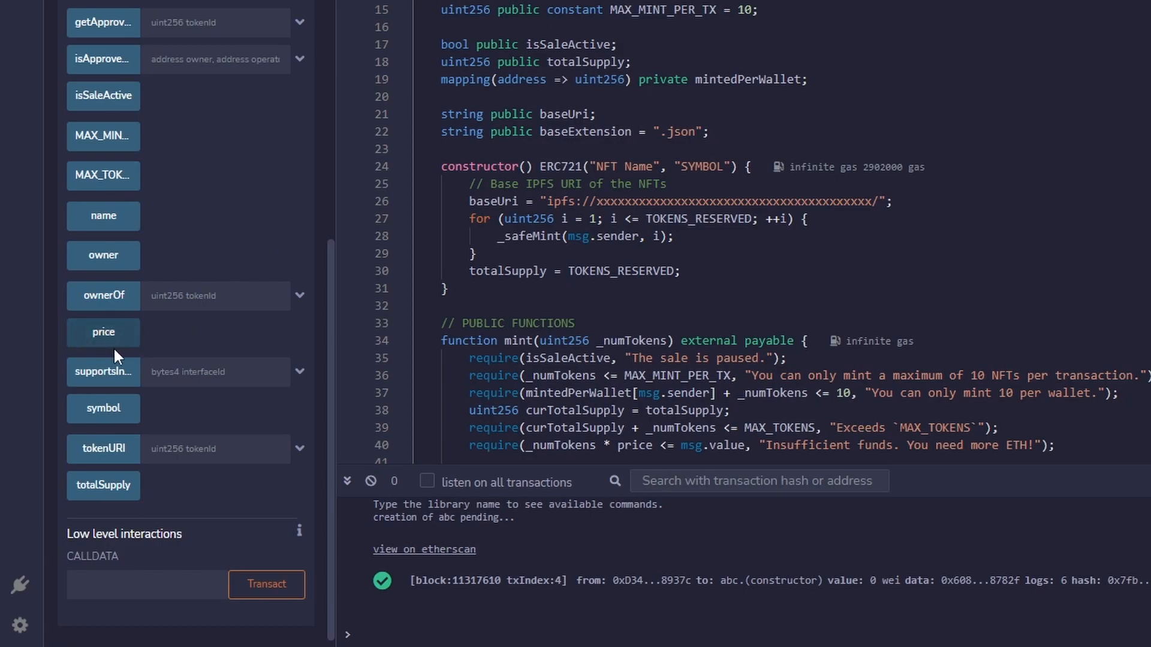
pyautogui.click(103, 332)
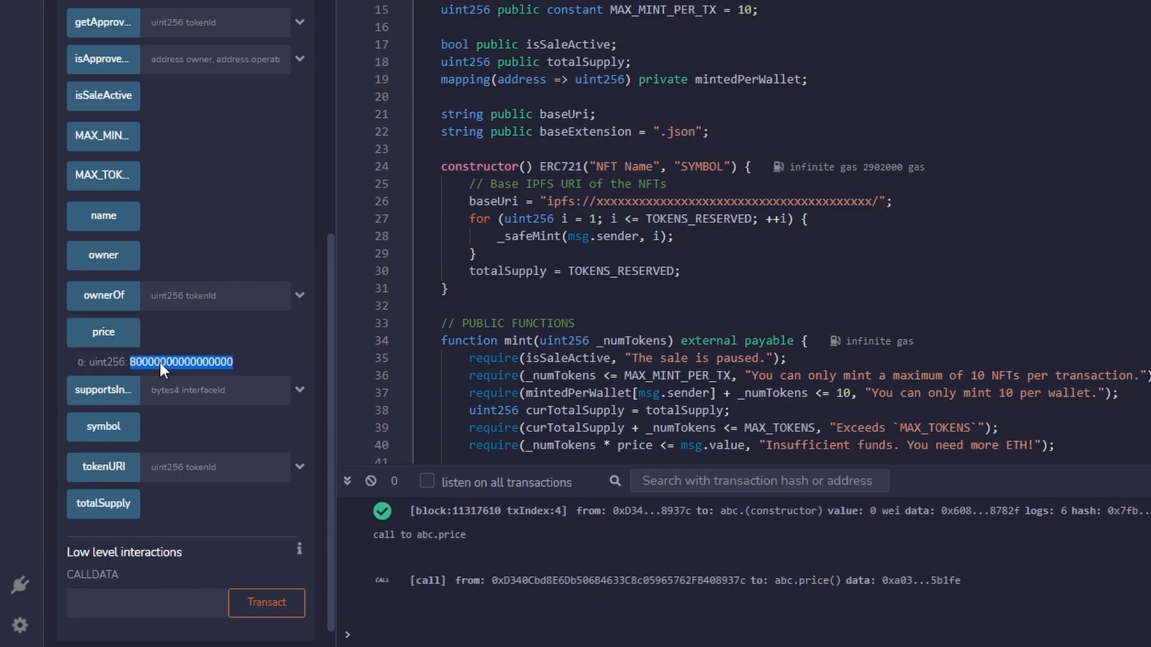
pyautogui.click(103, 427)
pyautogui.write('1')
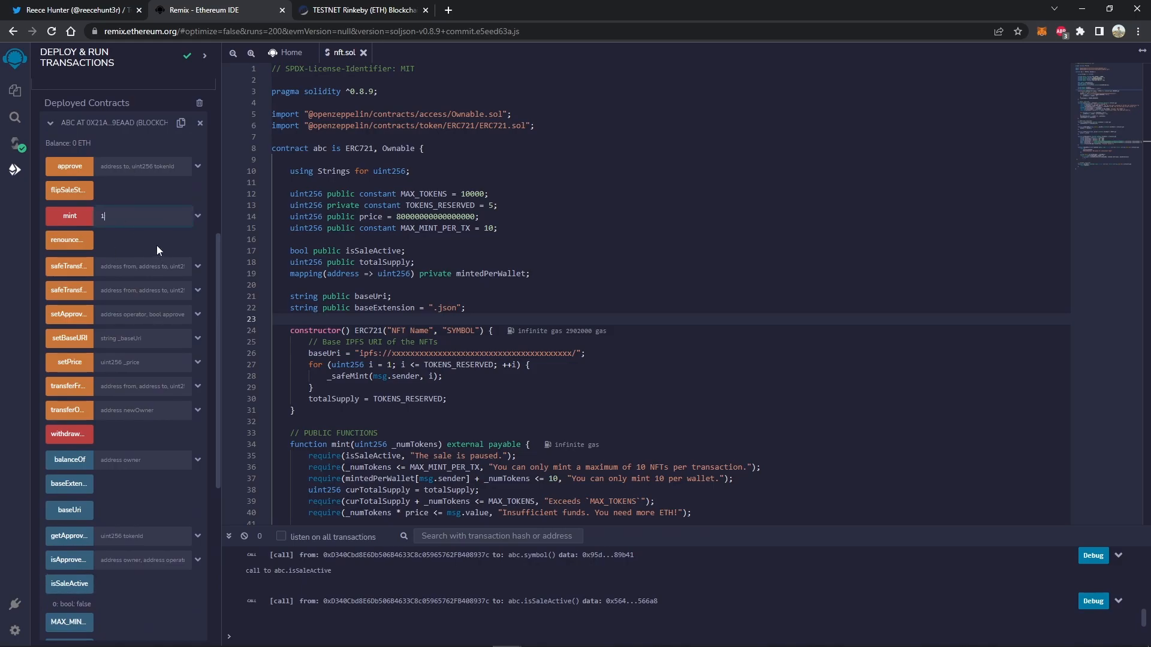
# Attempt to mint 1 token, which reverts with "The sale is paused" gas estimation warning
pyautogui.click(69, 216)
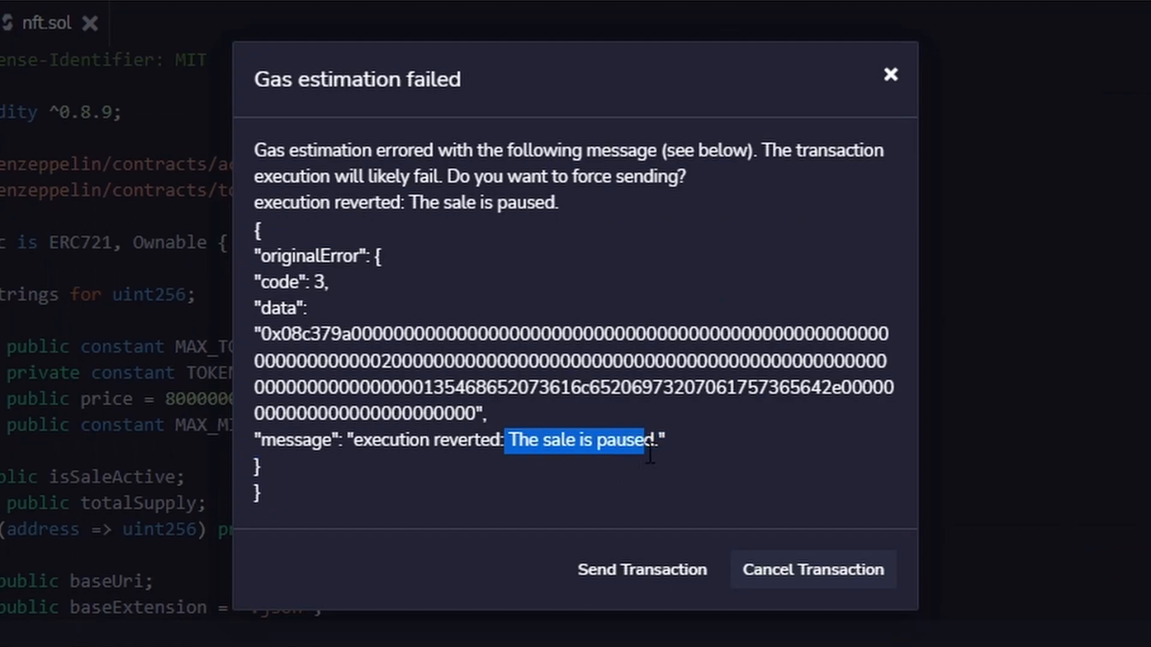
pyautogui.click(813, 570)
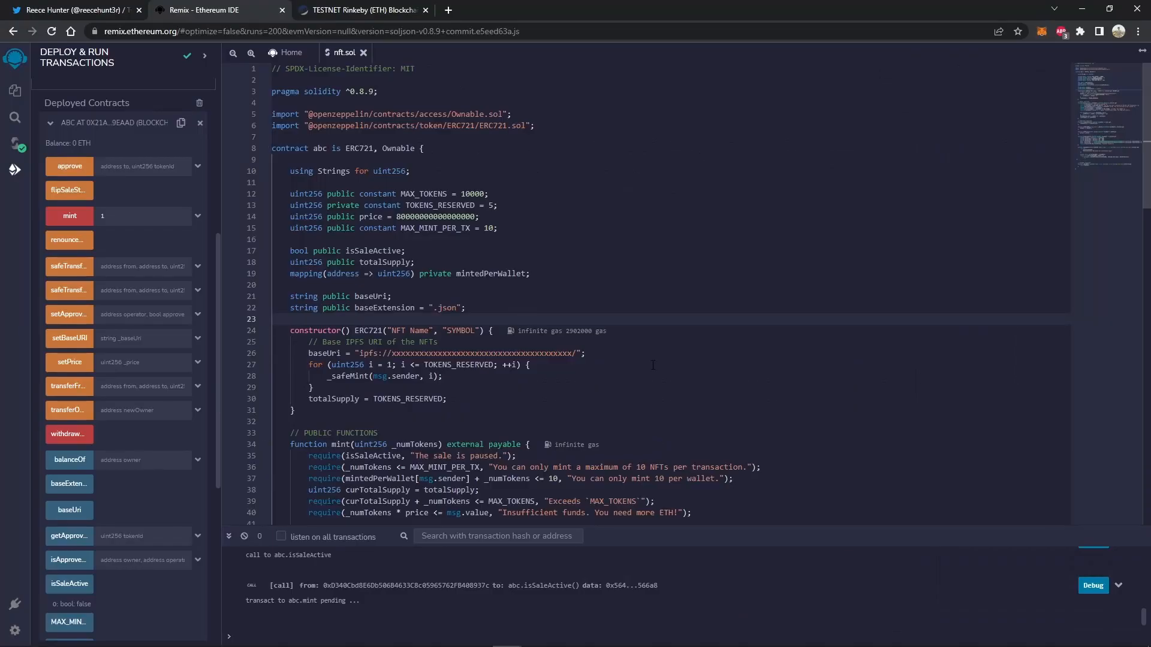
pyautogui.click(585, 353)
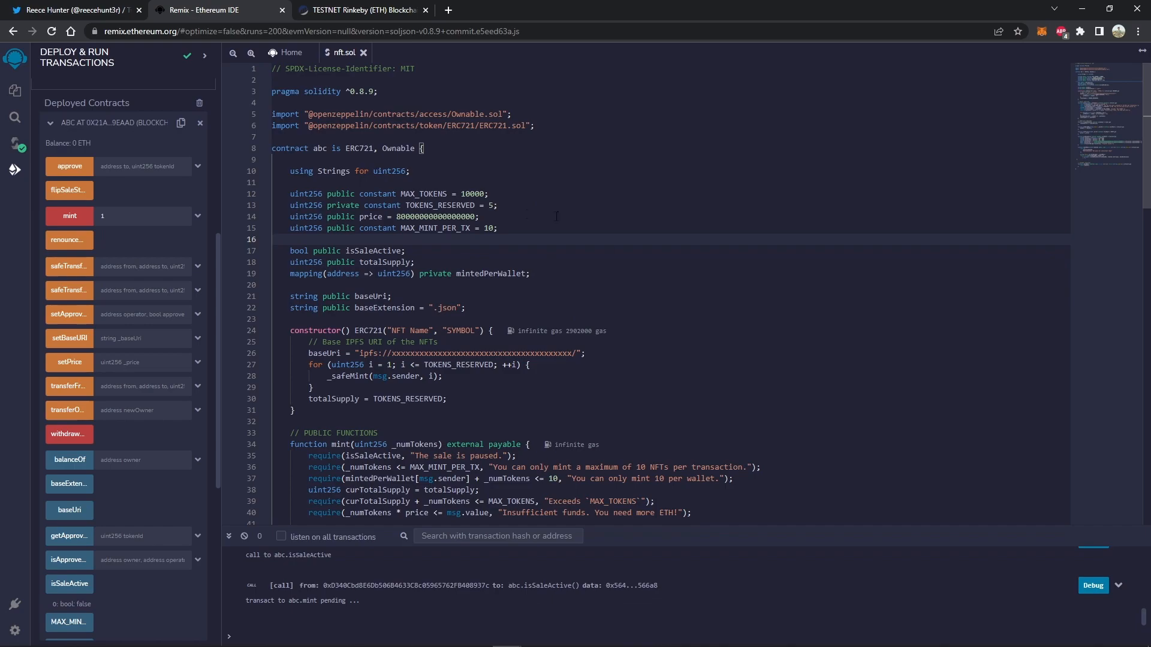
pyautogui.click(277, 240)
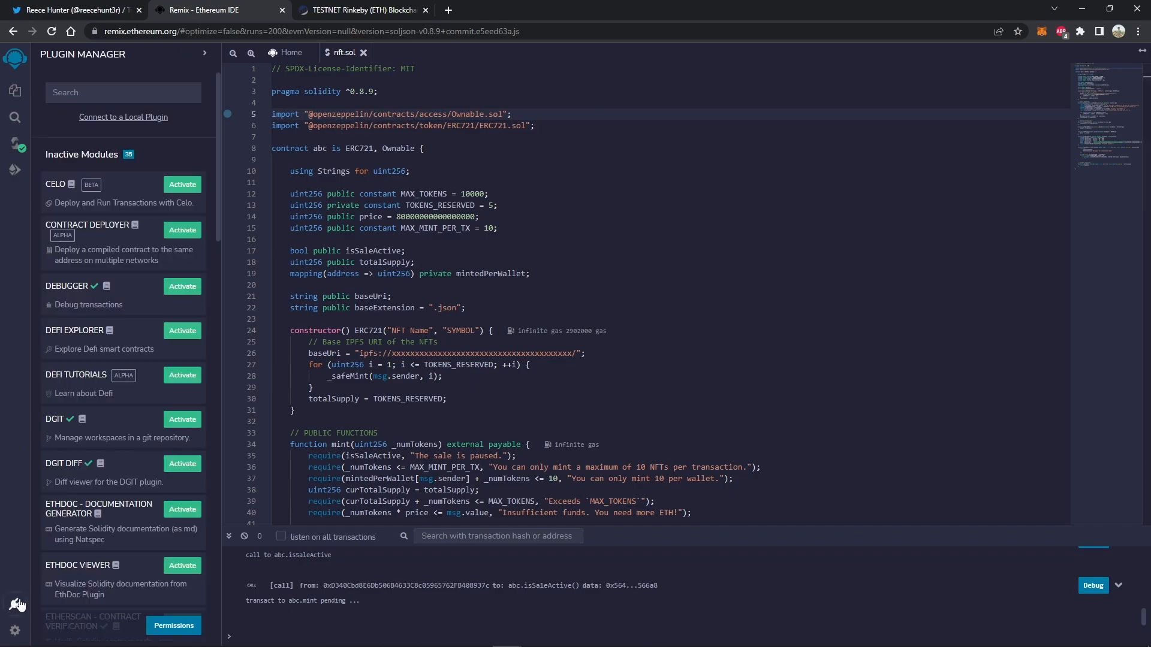
# Activate the Flattener plugin, flatten contracts/nft.sol and save it as nft_flat.sol with write permission
pyautogui.write('fa')
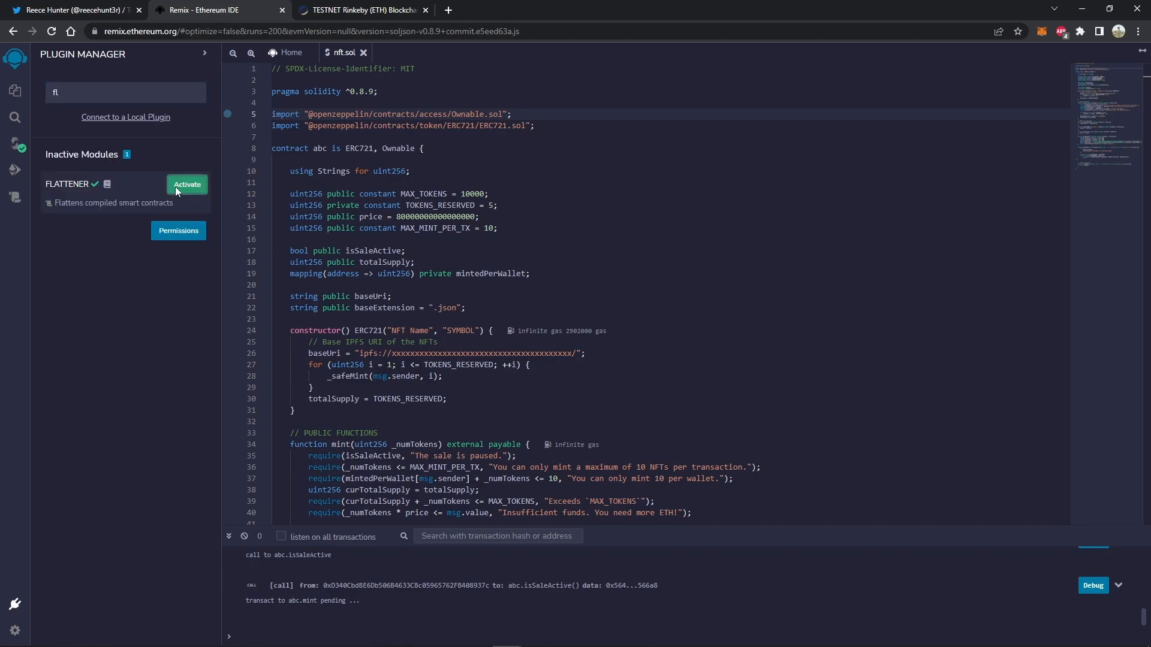
pyautogui.click(187, 185)
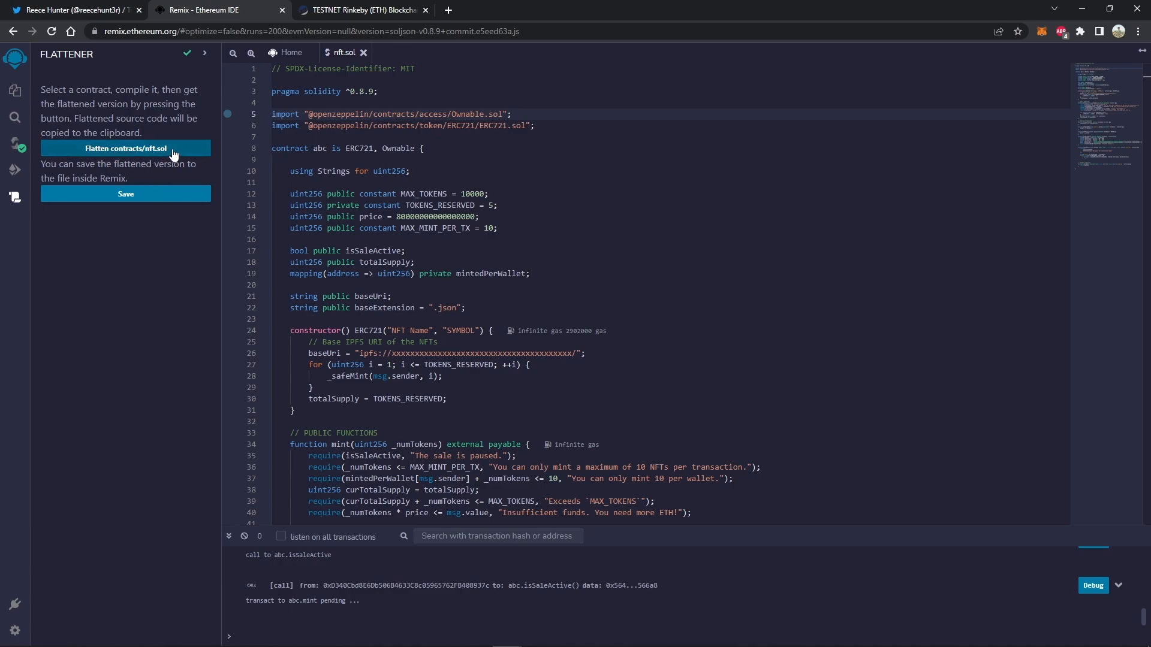
pyautogui.click(126, 147)
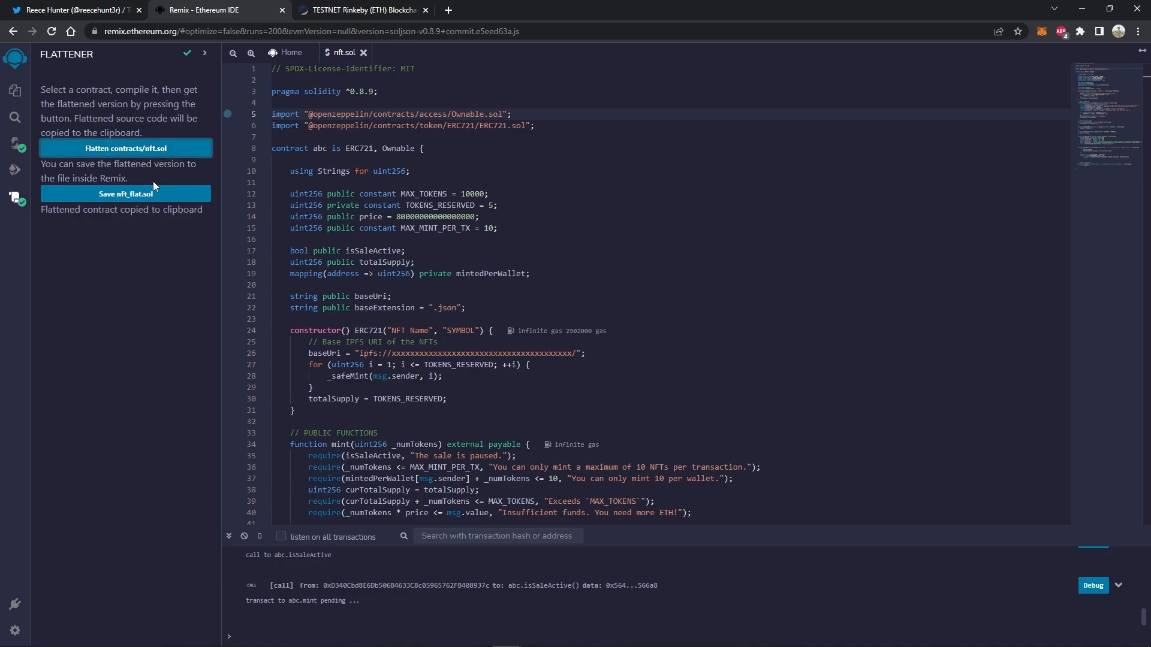
pyautogui.click(126, 194)
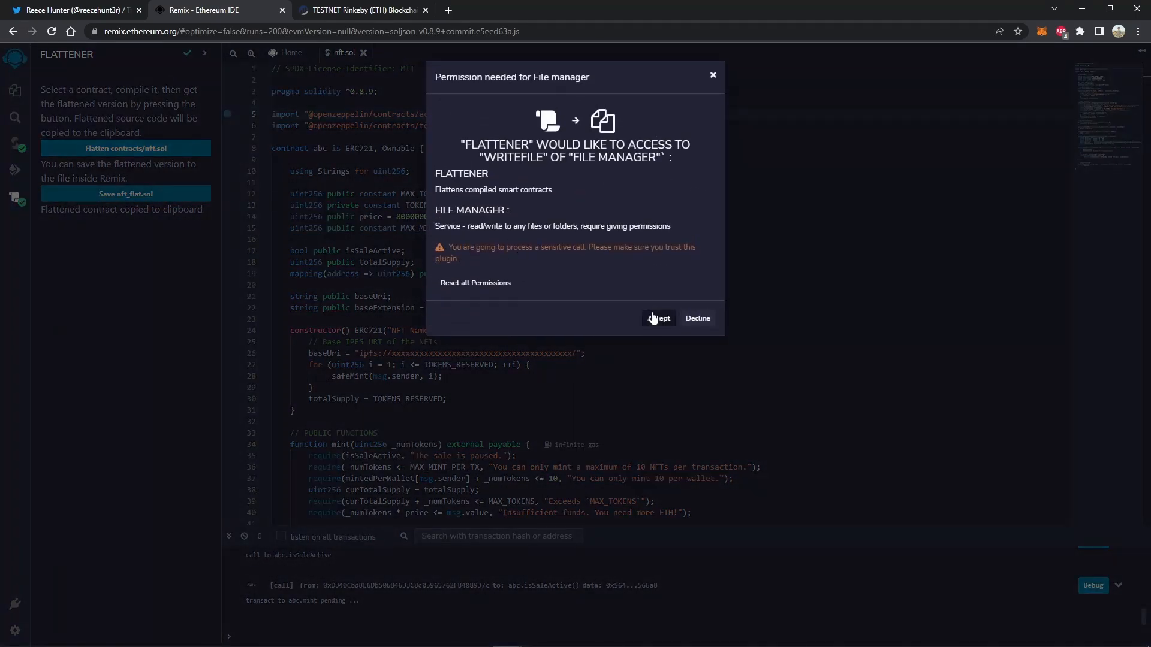
pyautogui.click(658, 318)
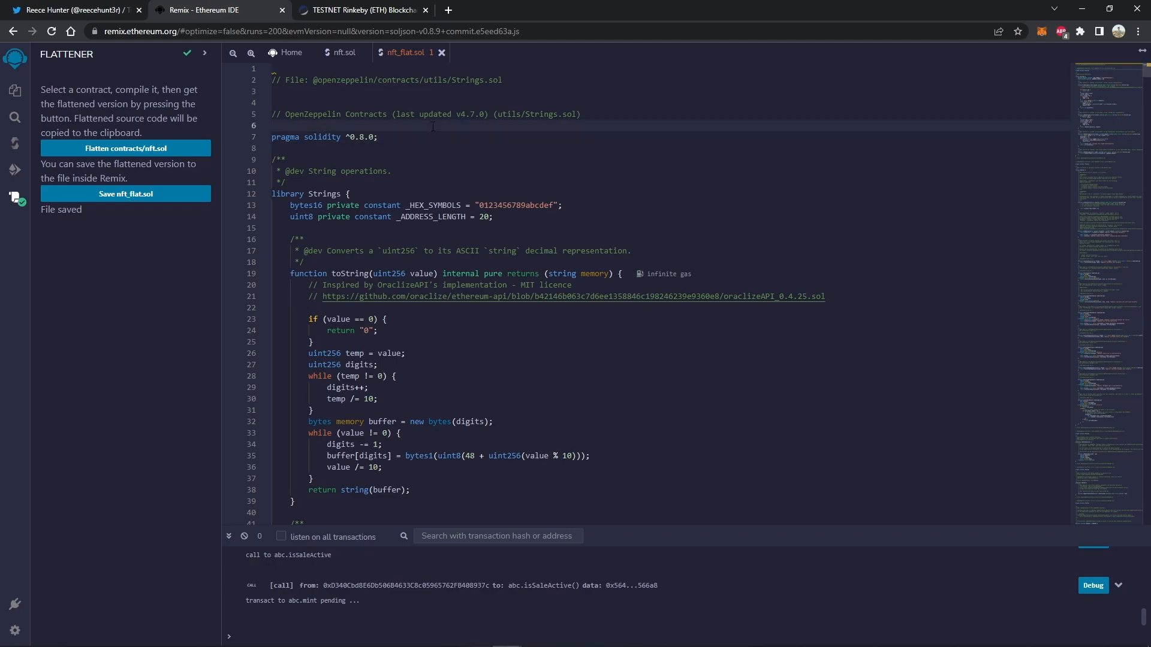
pyautogui.rightClick(433, 126)
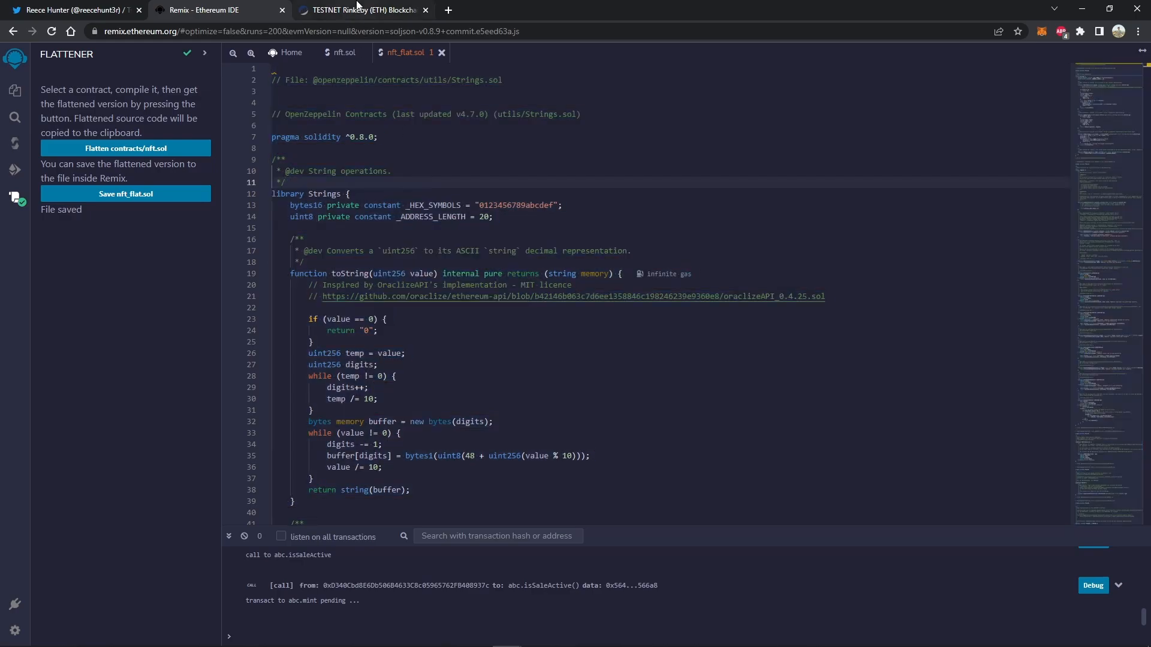
# Copy the deployed contract address from Remix and search it on the Rinkeby Etherscan explorer
pyautogui.click(359, 10)
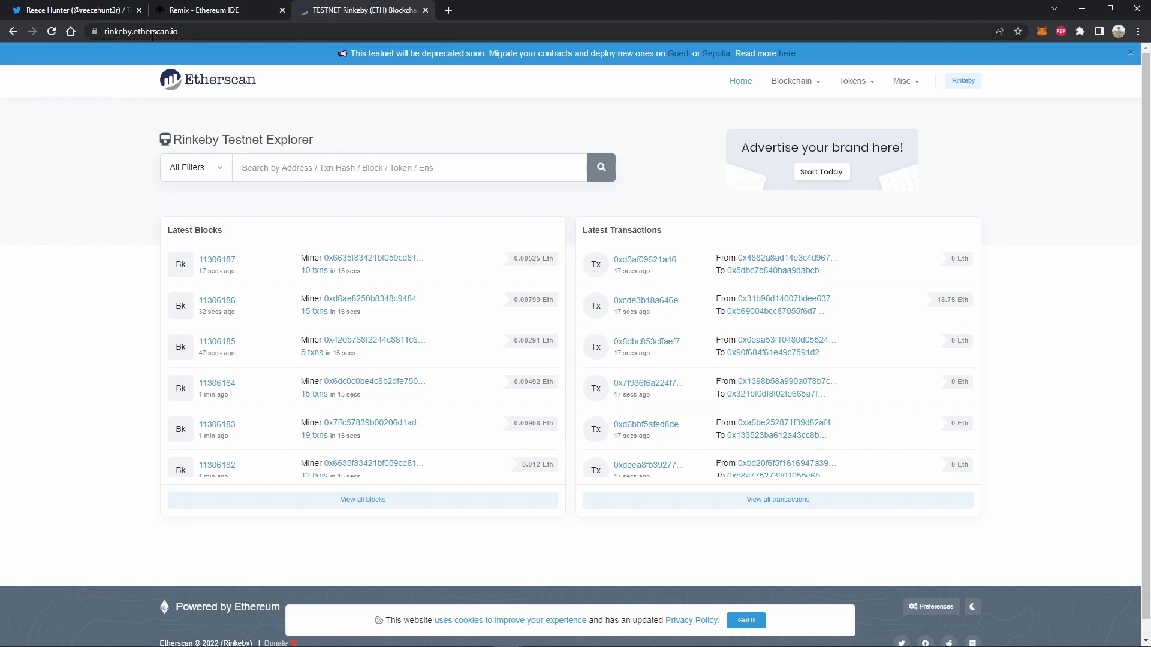
pyautogui.moveTo(55, 160)
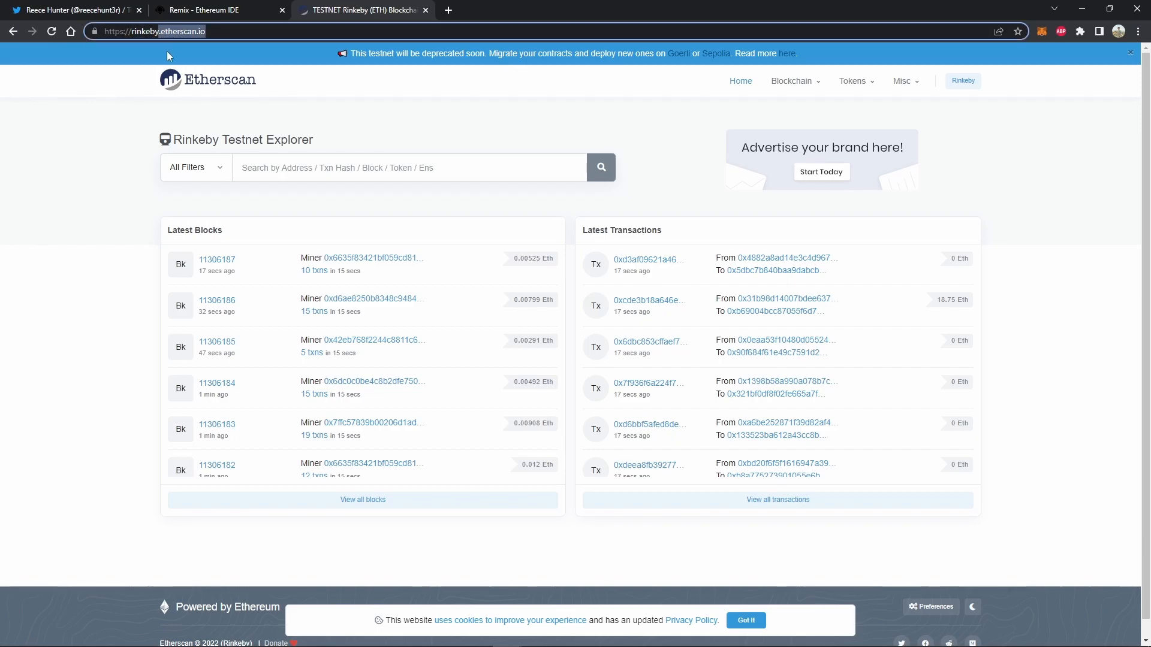
pyautogui.click(217, 9)
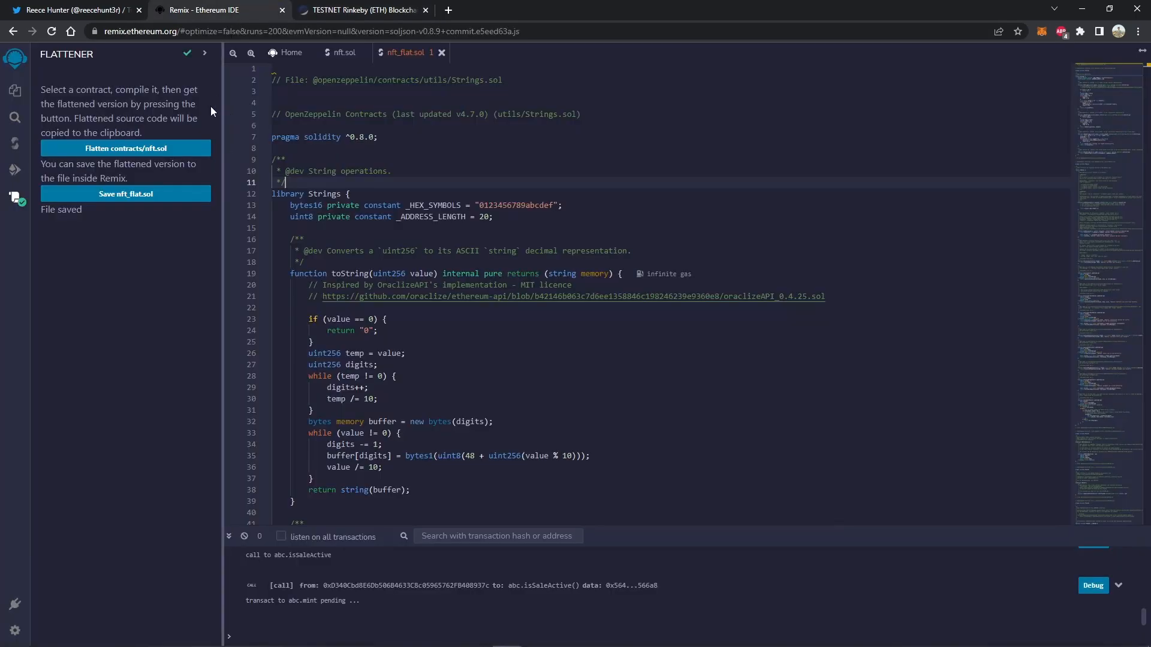
pyautogui.click(14, 169)
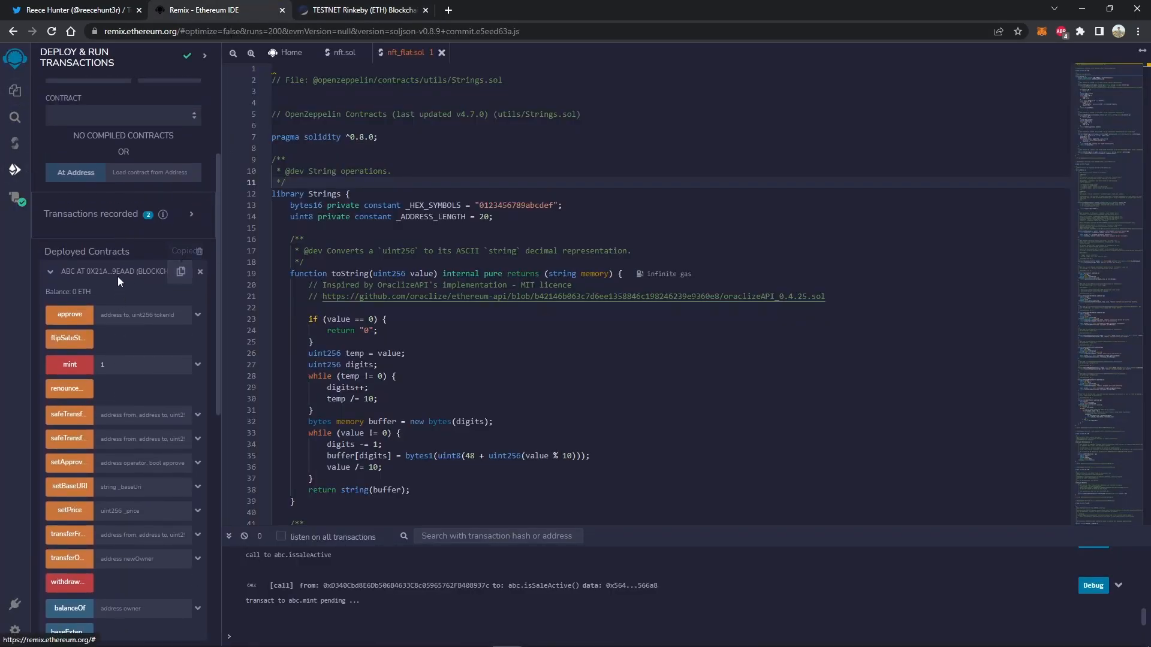
pyautogui.click(359, 9)
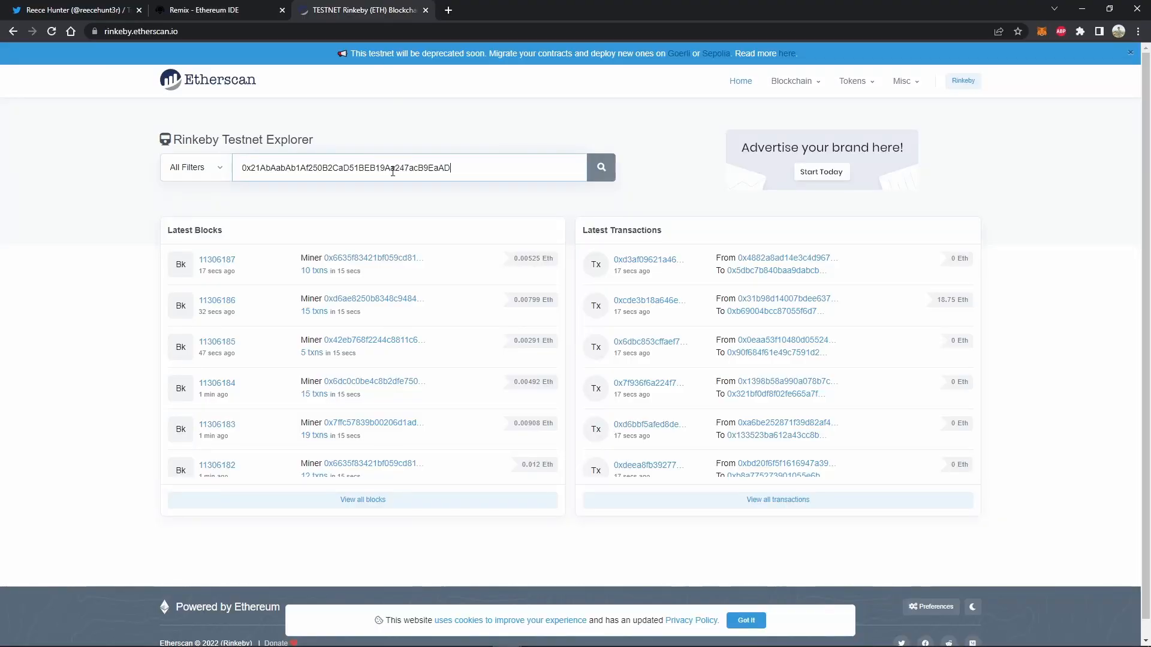
pyautogui.click(600, 168)
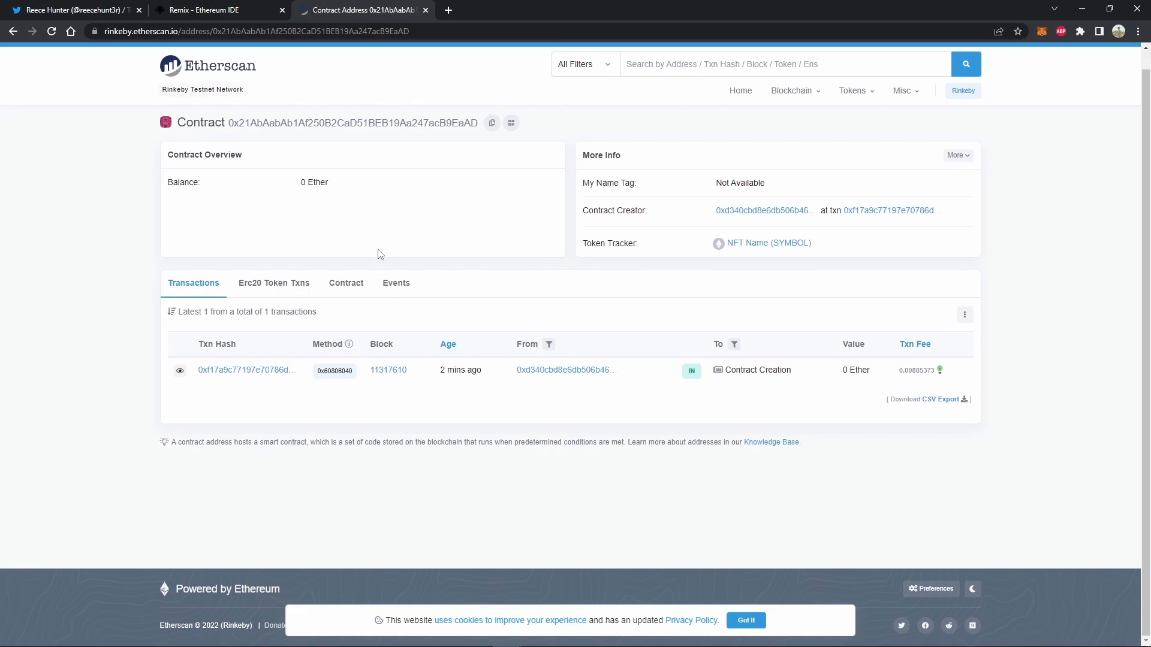
# Start Verify and Publish from the Contract tab with compiler type Solidity (Single file)
pyautogui.click(345, 283)
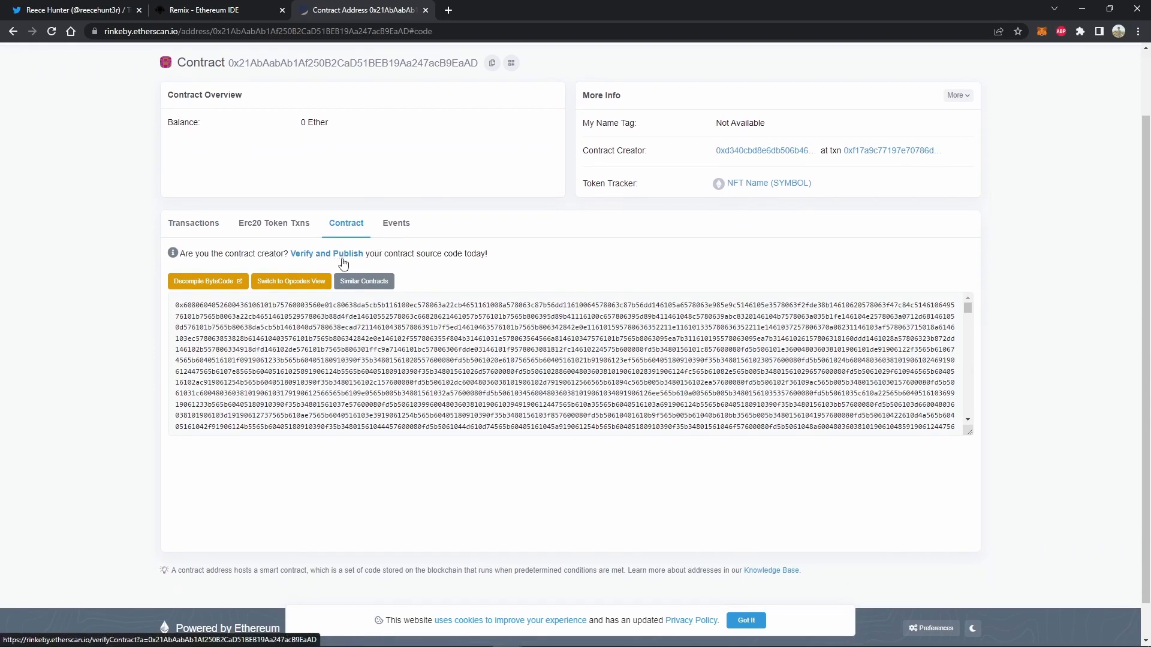
pyautogui.click(326, 253)
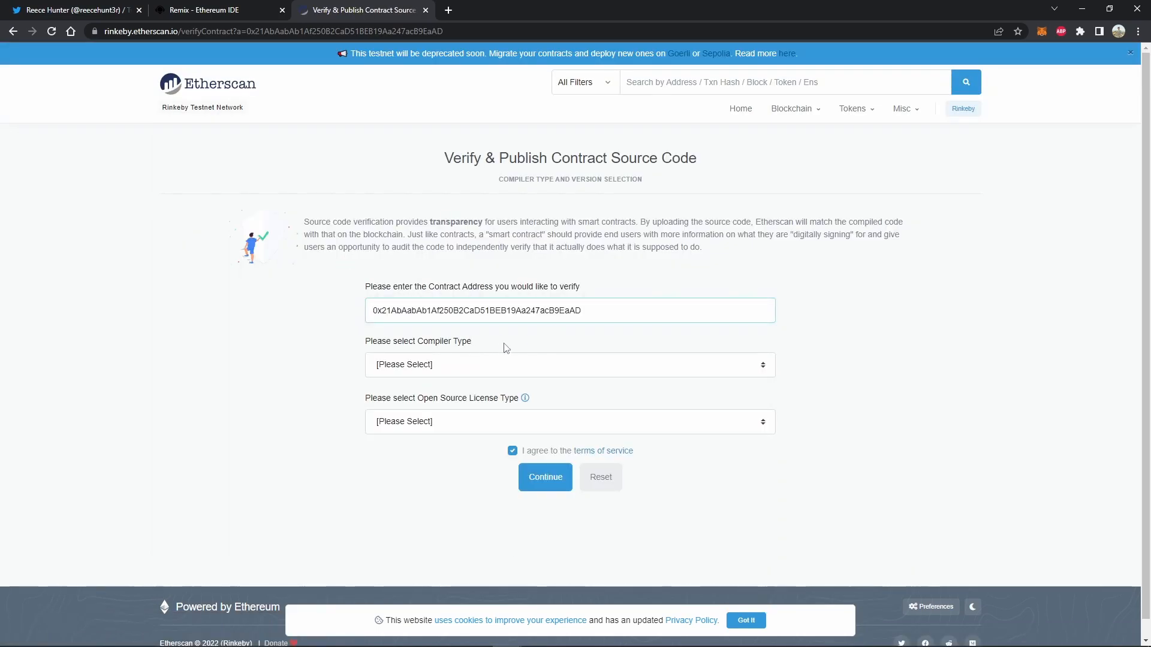
pyautogui.click(570, 364)
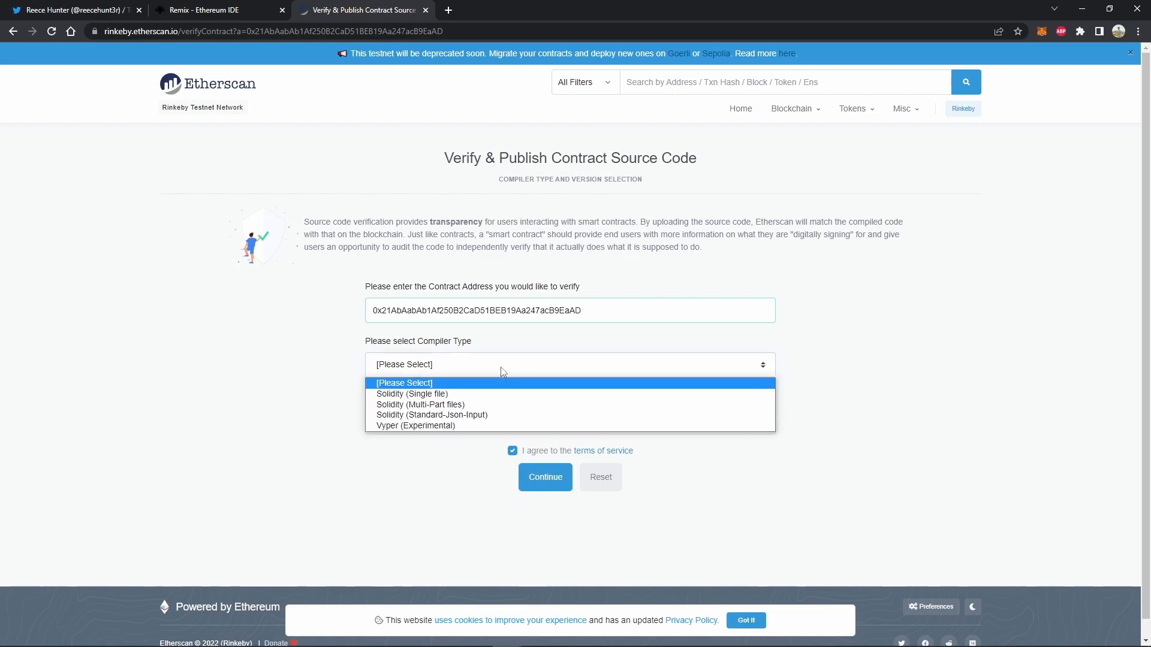
pyautogui.click(411, 393)
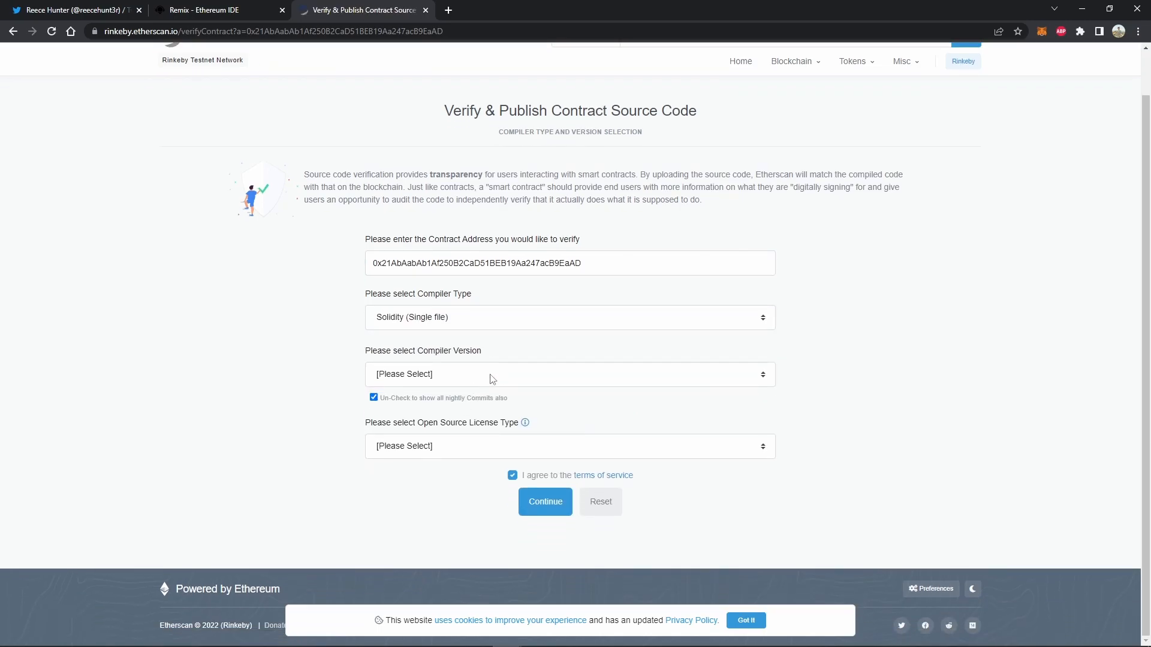
# Choose compiler version v0.8.9+commit.e5eed63a and the MIT License
pyautogui.click(569, 374)
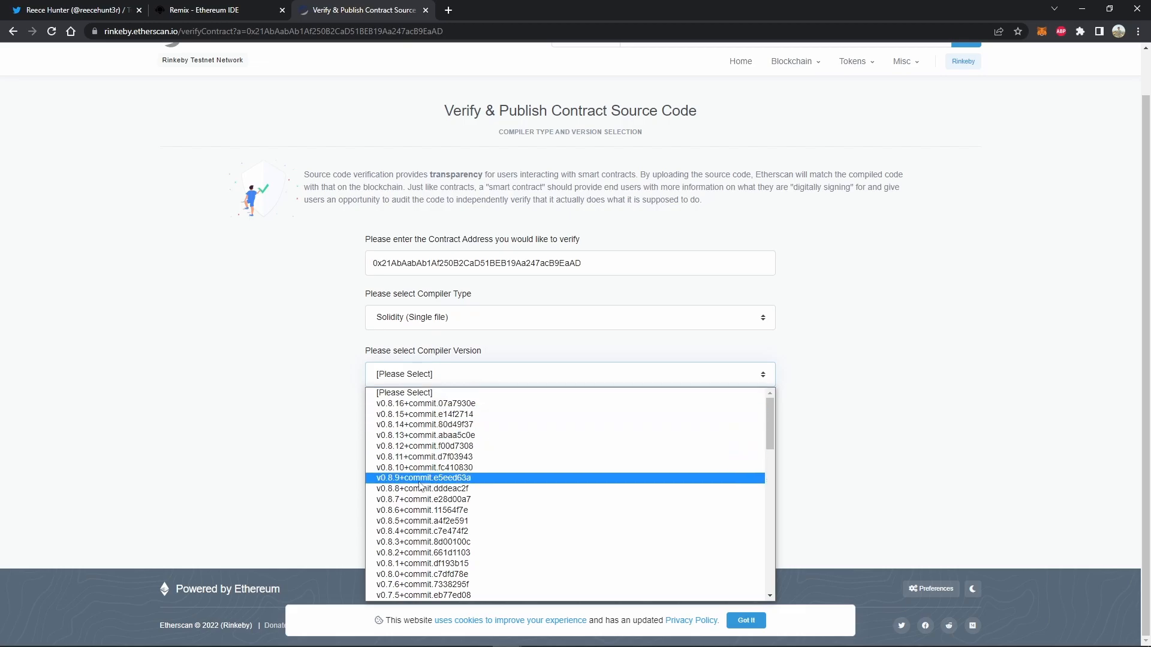
pyautogui.click(421, 478)
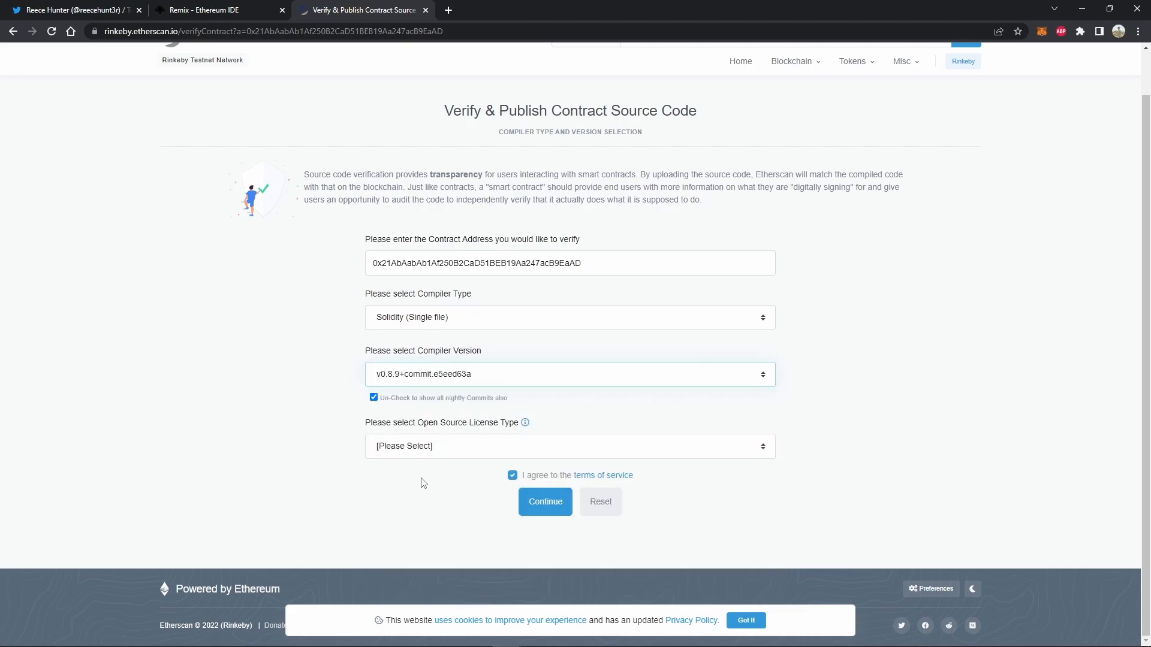
pyautogui.moveTo(490, 449)
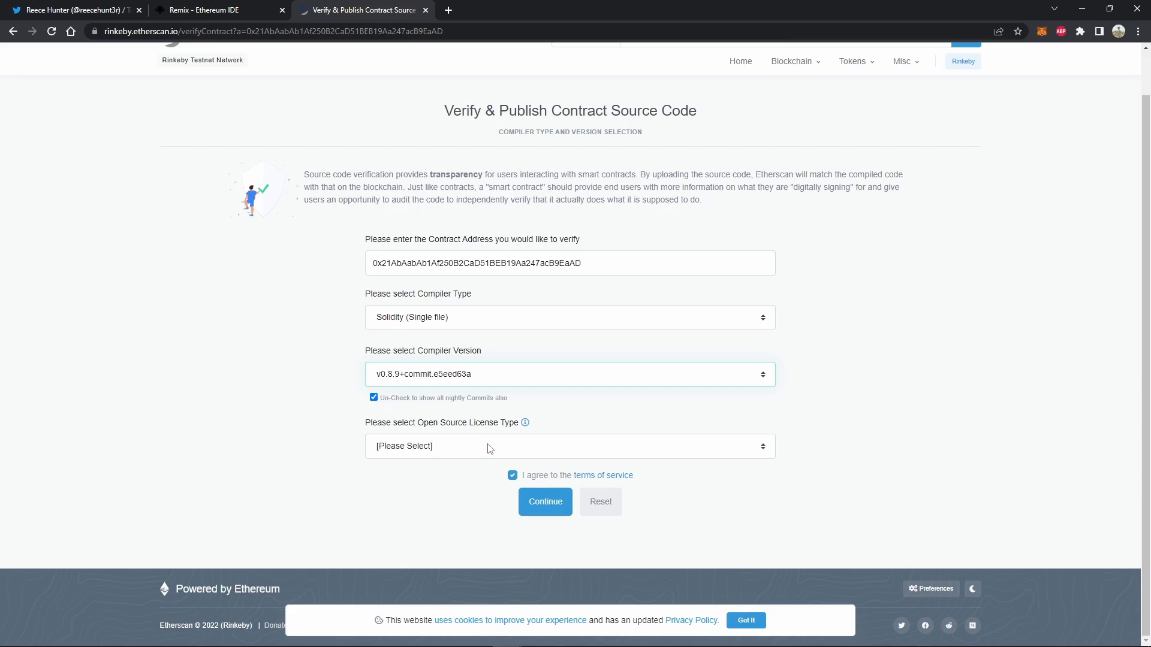
pyautogui.click(570, 446)
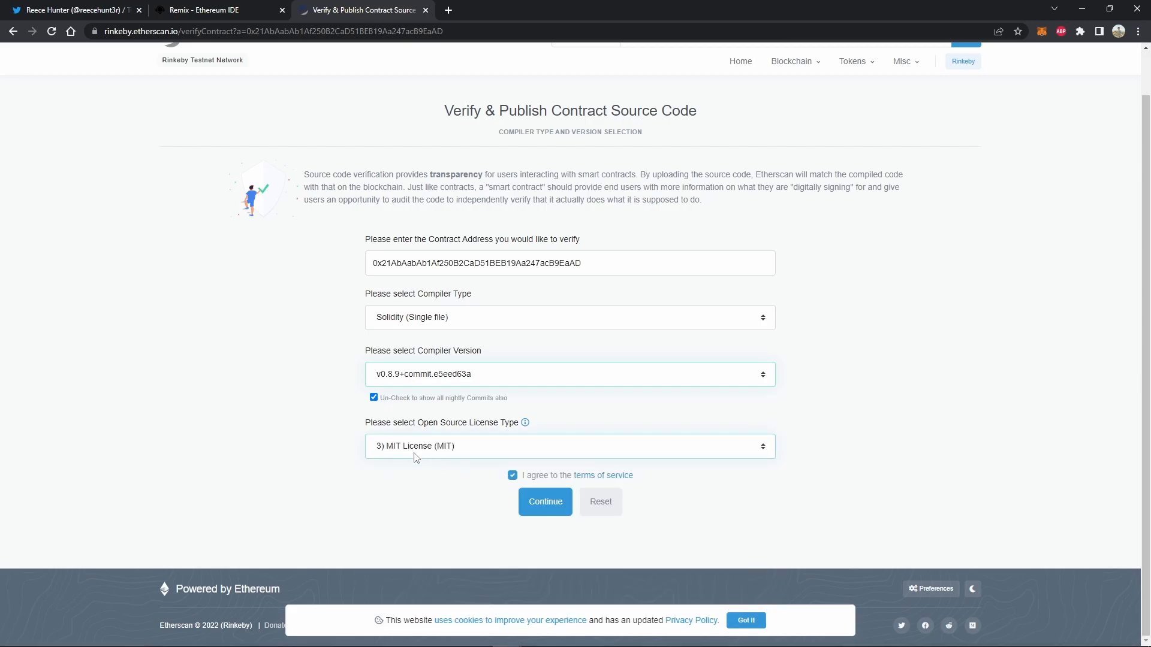
pyautogui.click(545, 501)
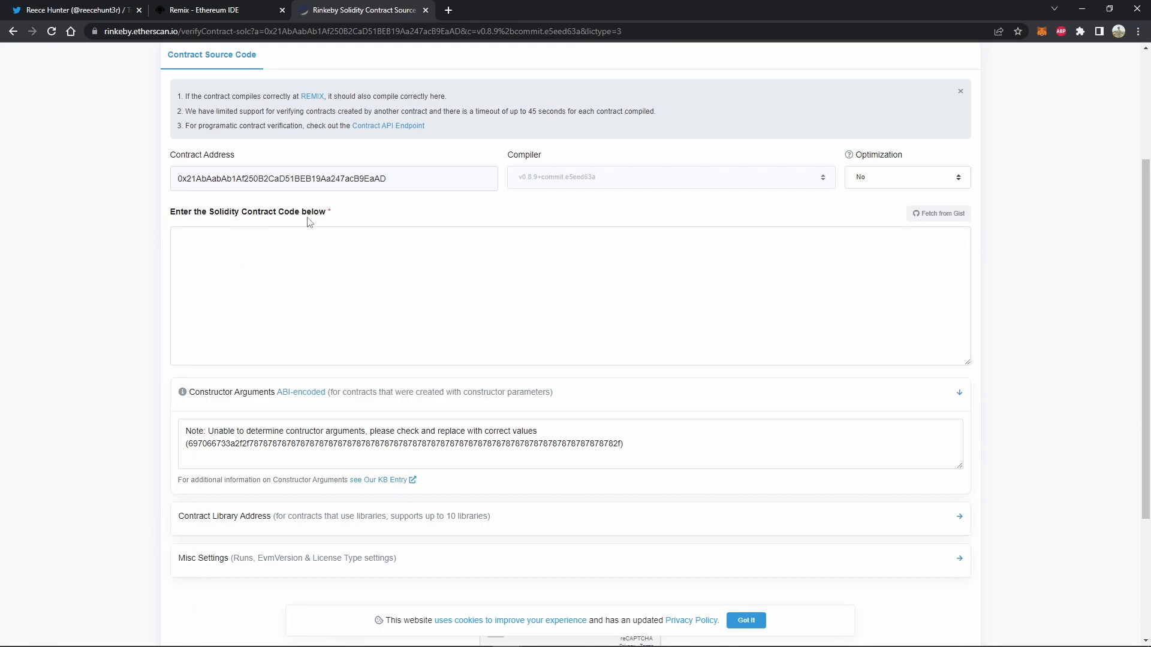
# Paste the full nft_flat.sol source into the code box, pass reCAPTCHA and submit Verify and Publish
pyautogui.click(213, 9)
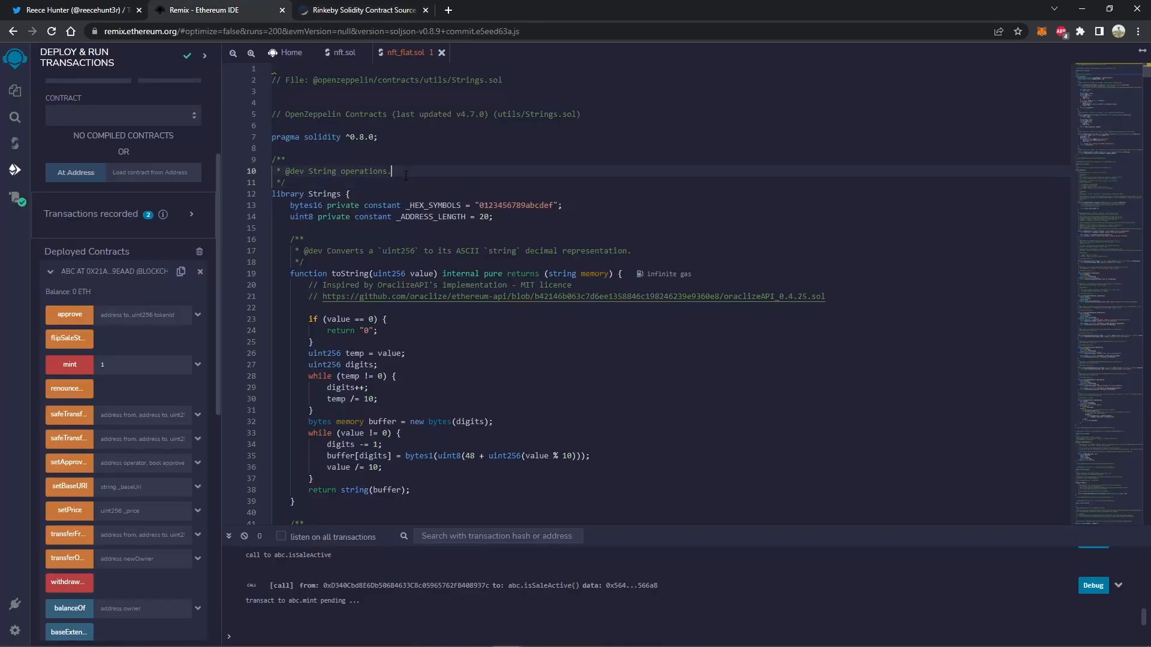
pyautogui.press('ctrl+a')
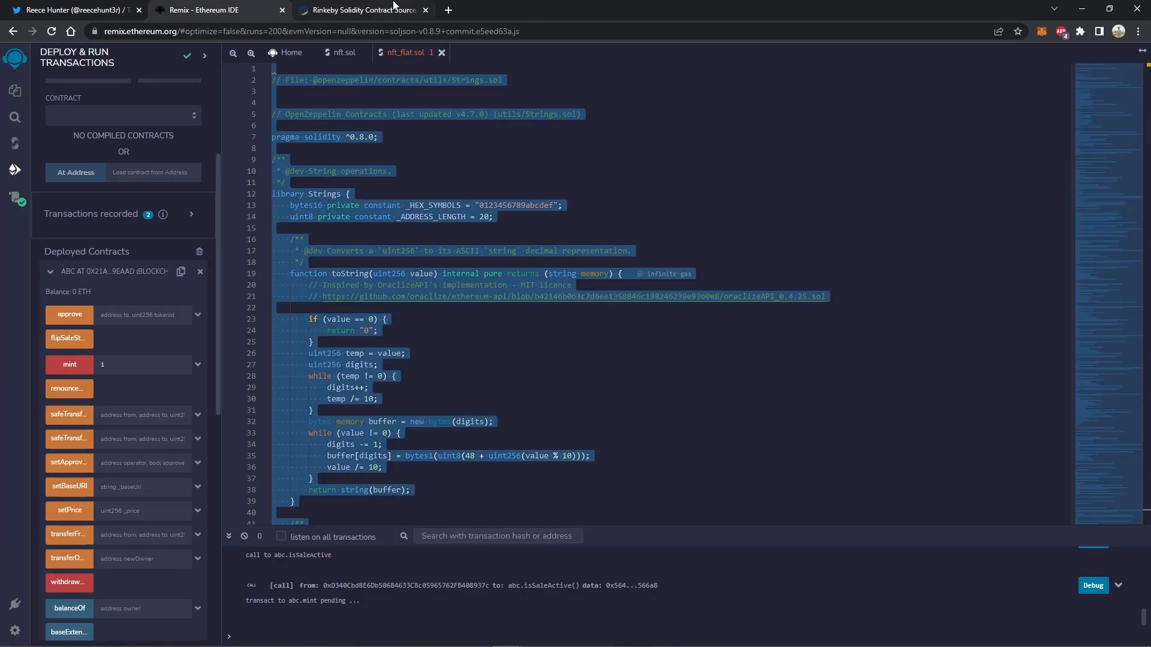
pyautogui.click(362, 10)
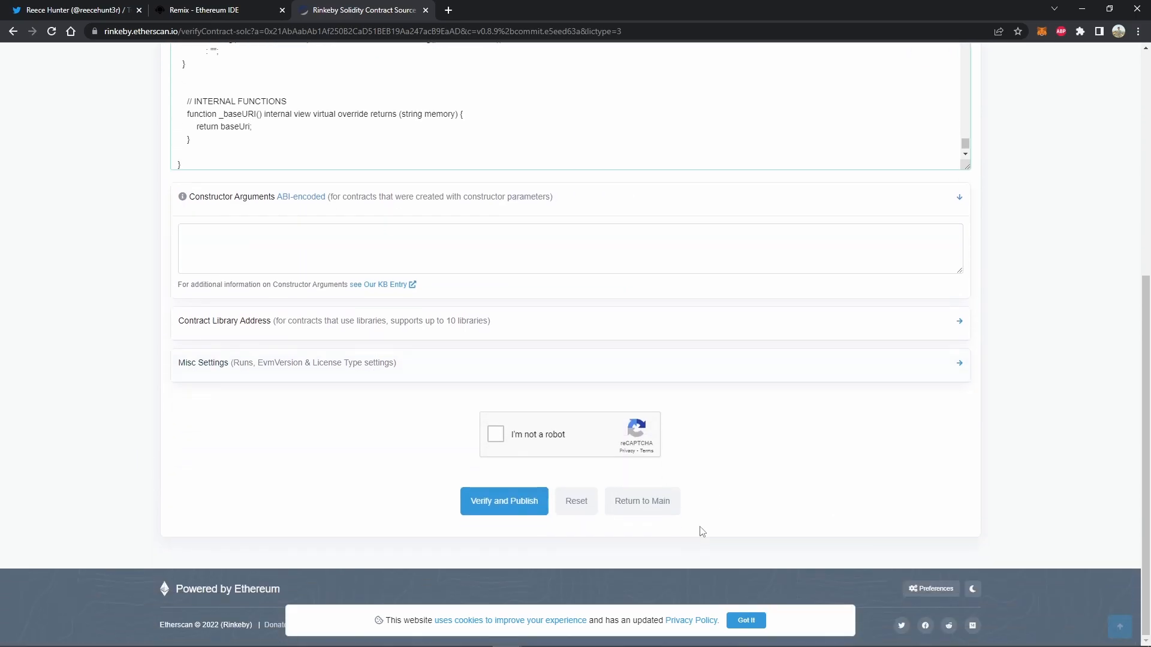
pyautogui.click(495, 434)
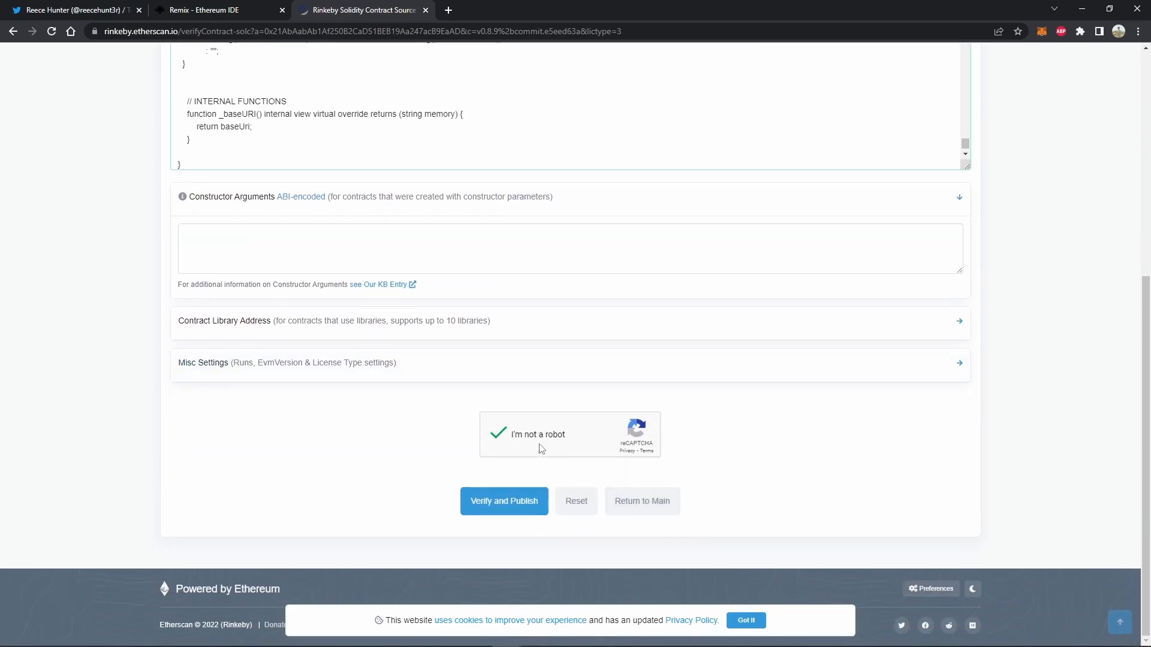
pyautogui.click(504, 501)
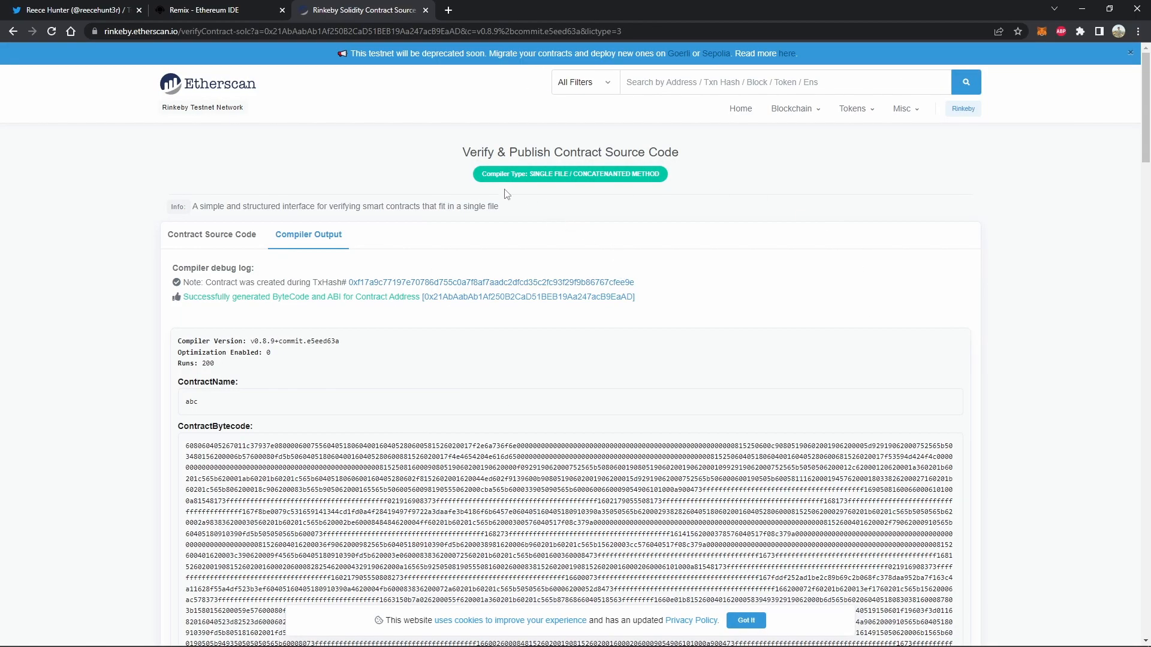
pyautogui.scroll(-3)
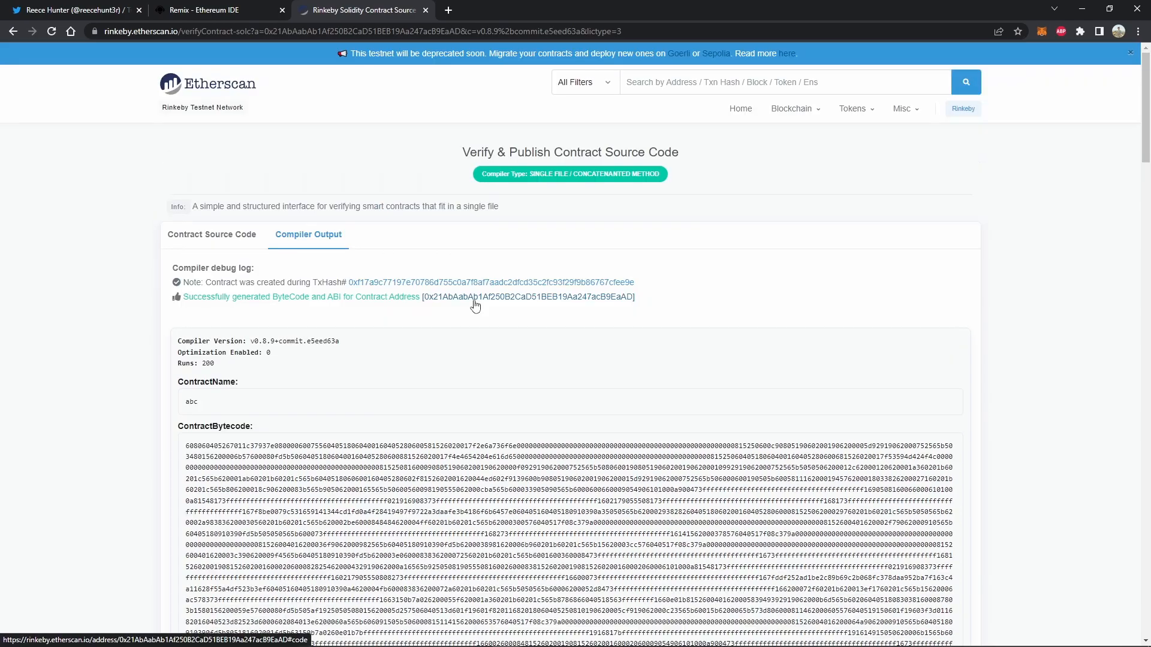
# View the verified abc source, then its Read Contract functions and the Write Contract function list
pyautogui.click(527, 296)
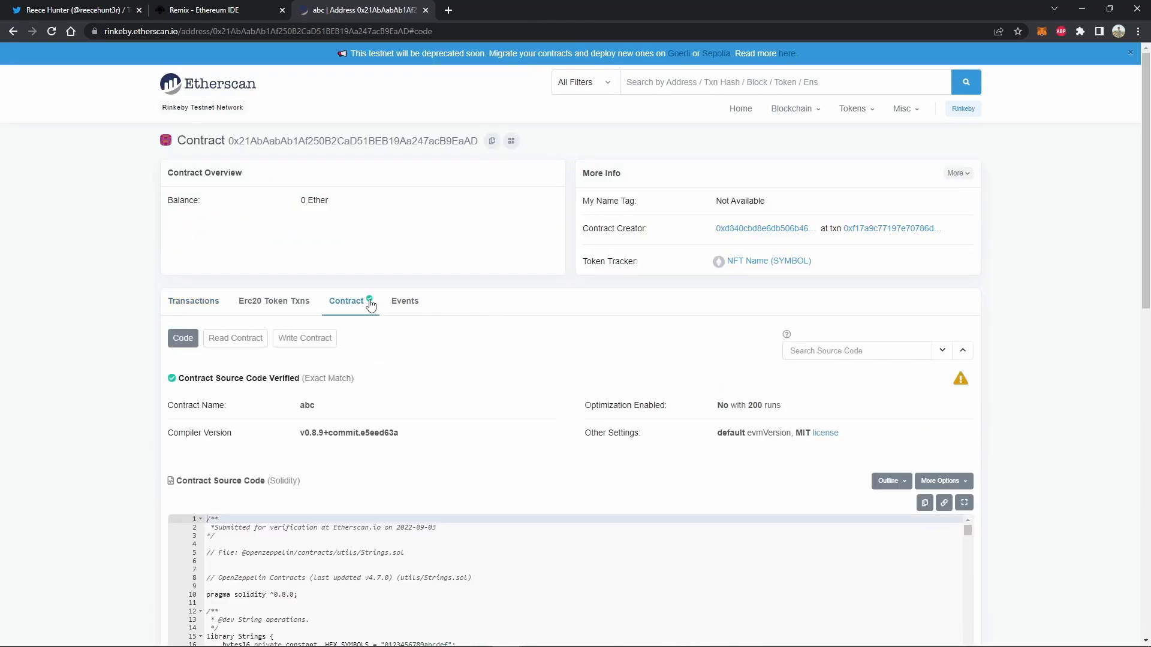
pyautogui.scroll(-3)
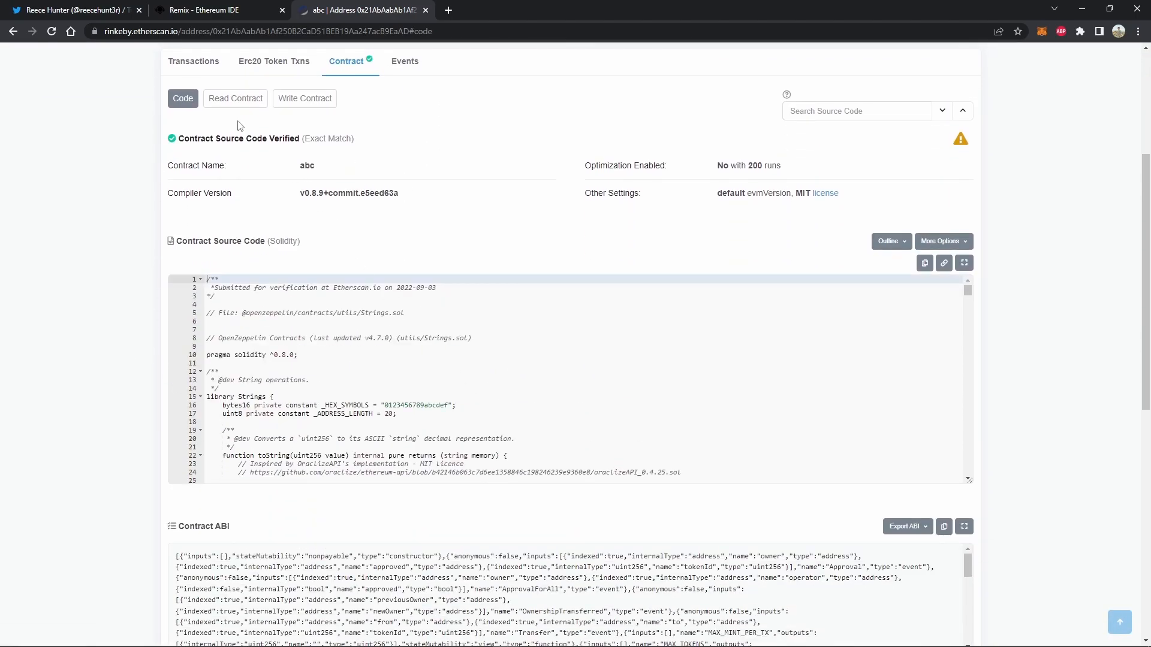
pyautogui.click(235, 97)
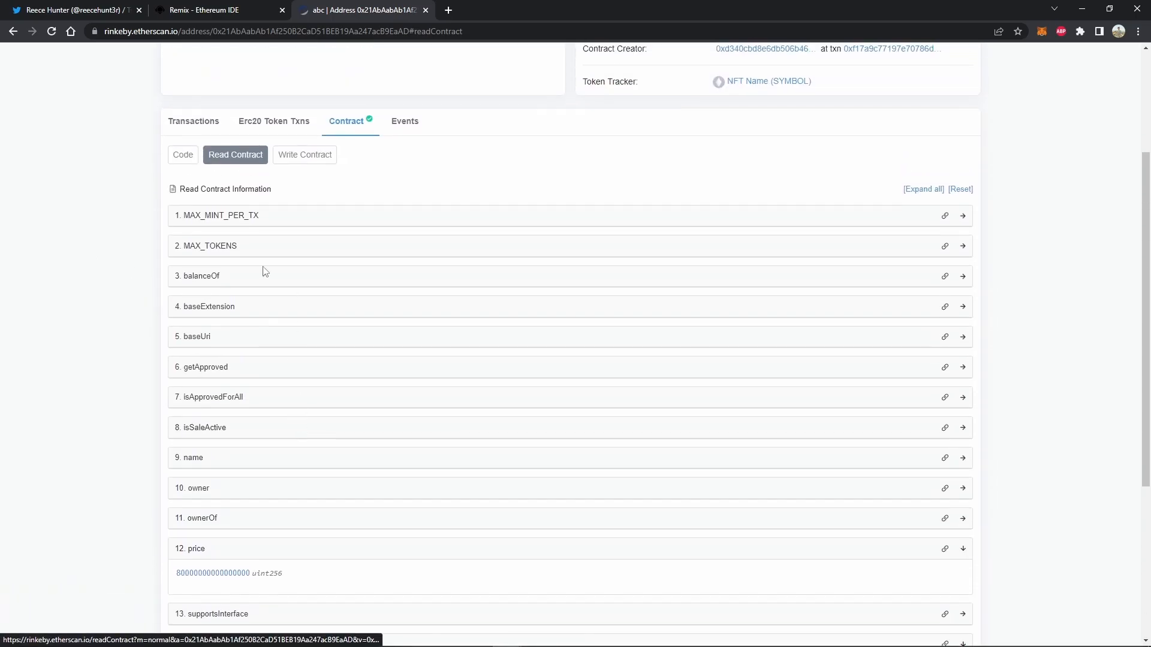
pyautogui.click(304, 155)
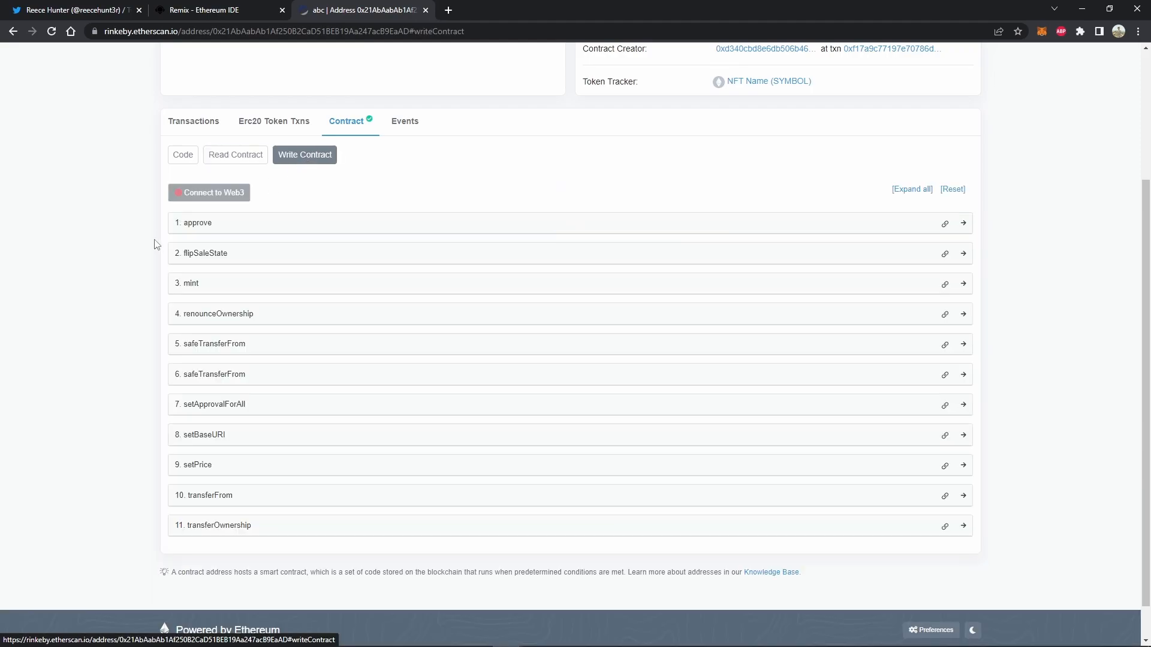
pyautogui.scroll(-3)
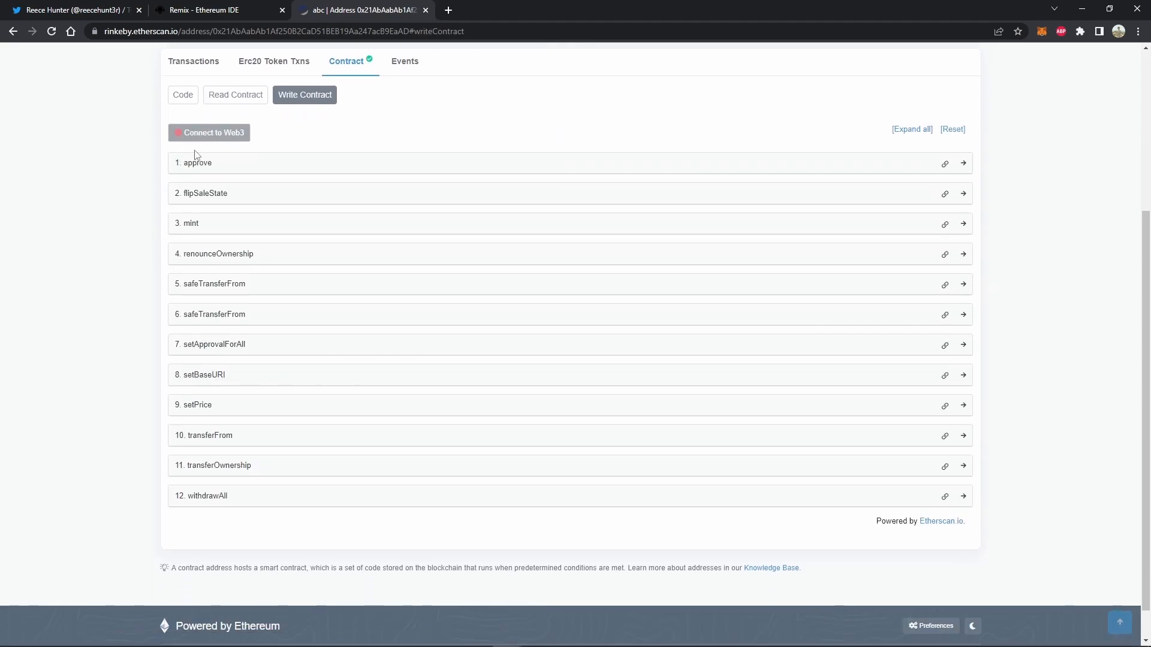
pyautogui.moveTo(305, 321)
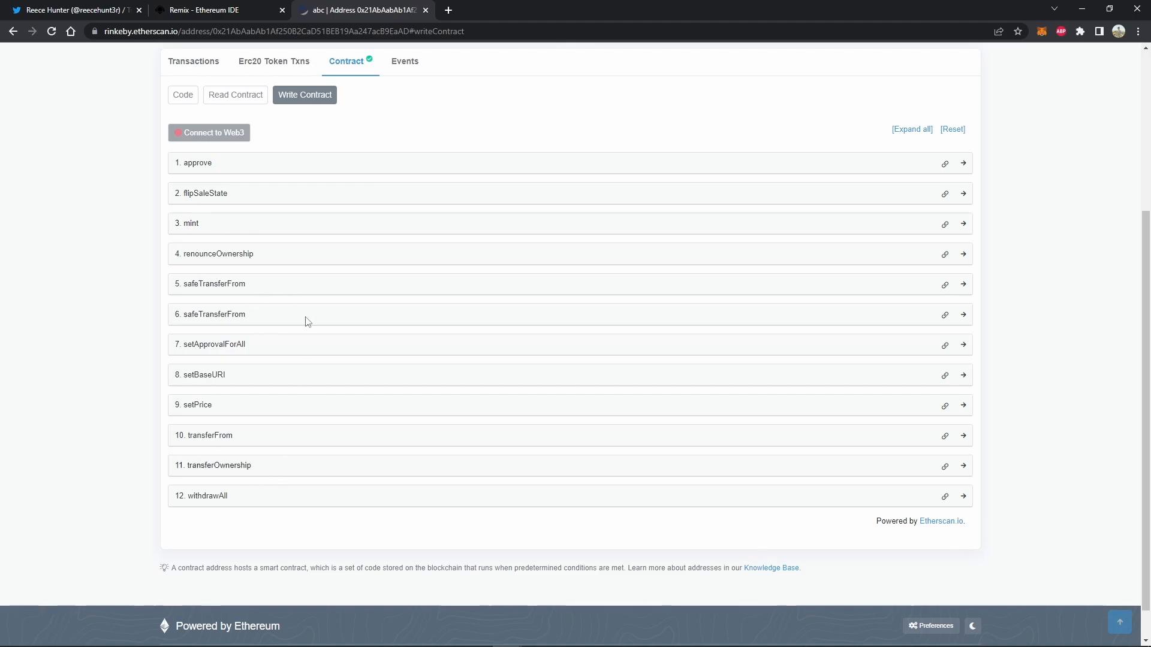
# Connect the MetaMask wallet to Etherscan's Write Contract page via Connect to Web3
pyautogui.click(209, 133)
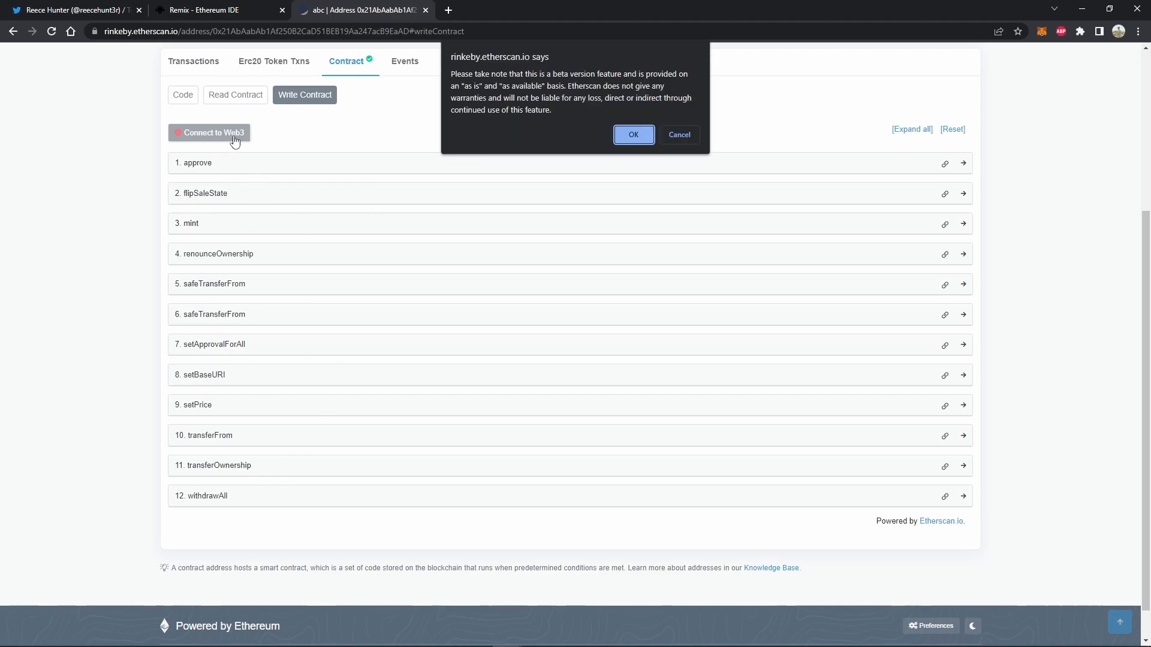
pyautogui.click(633, 134)
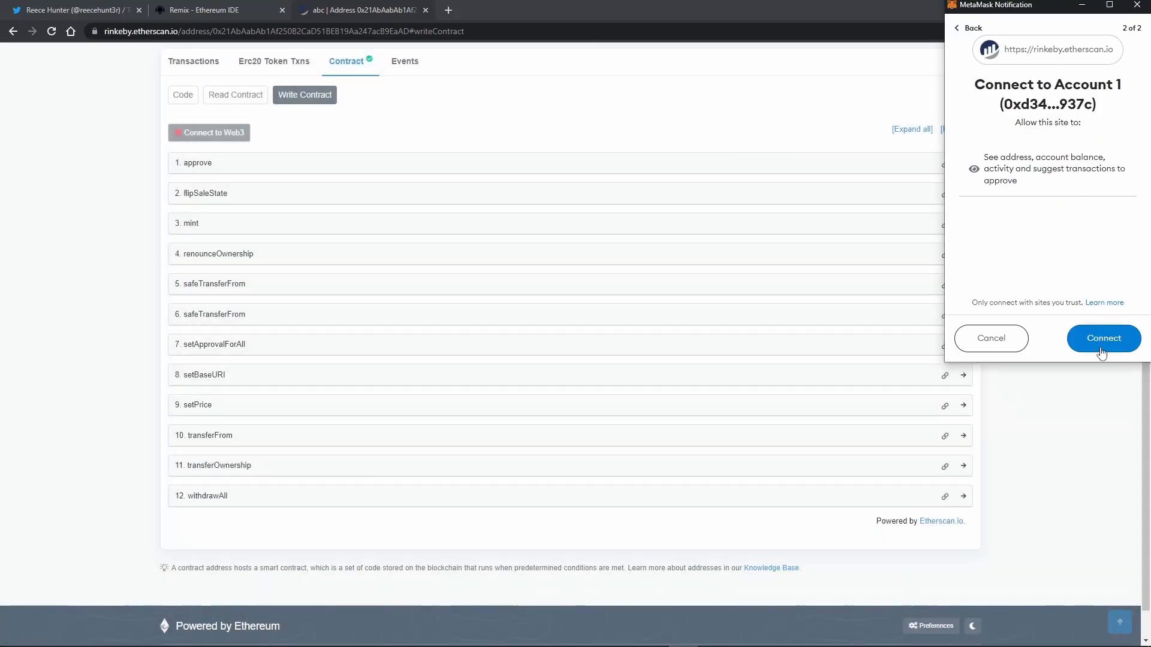
pyautogui.click(1103, 338)
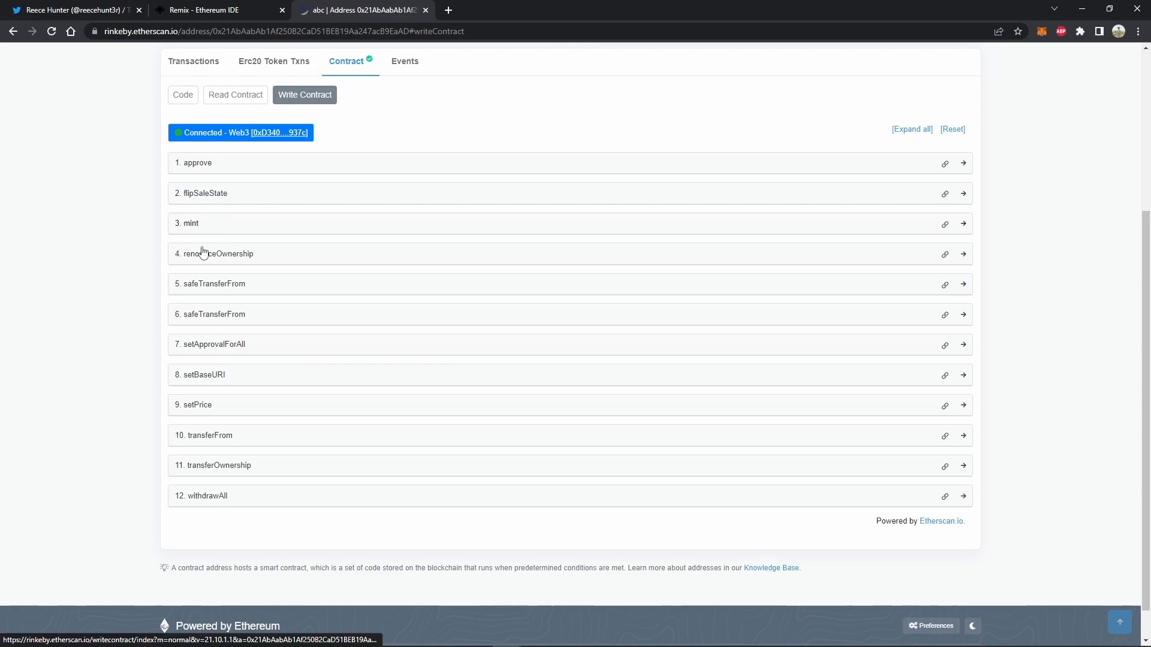
pyautogui.moveTo(234, 234)
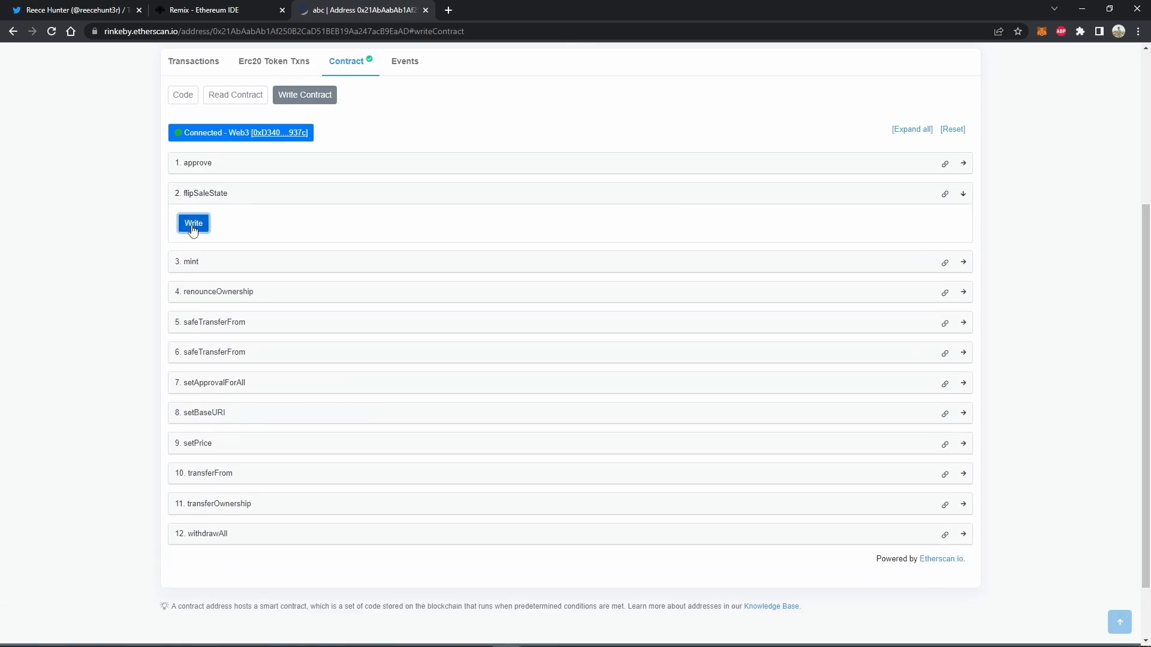
# Send the flipSaleState transaction and confirm it in MetaMask to turn the sale on
pyautogui.click(193, 223)
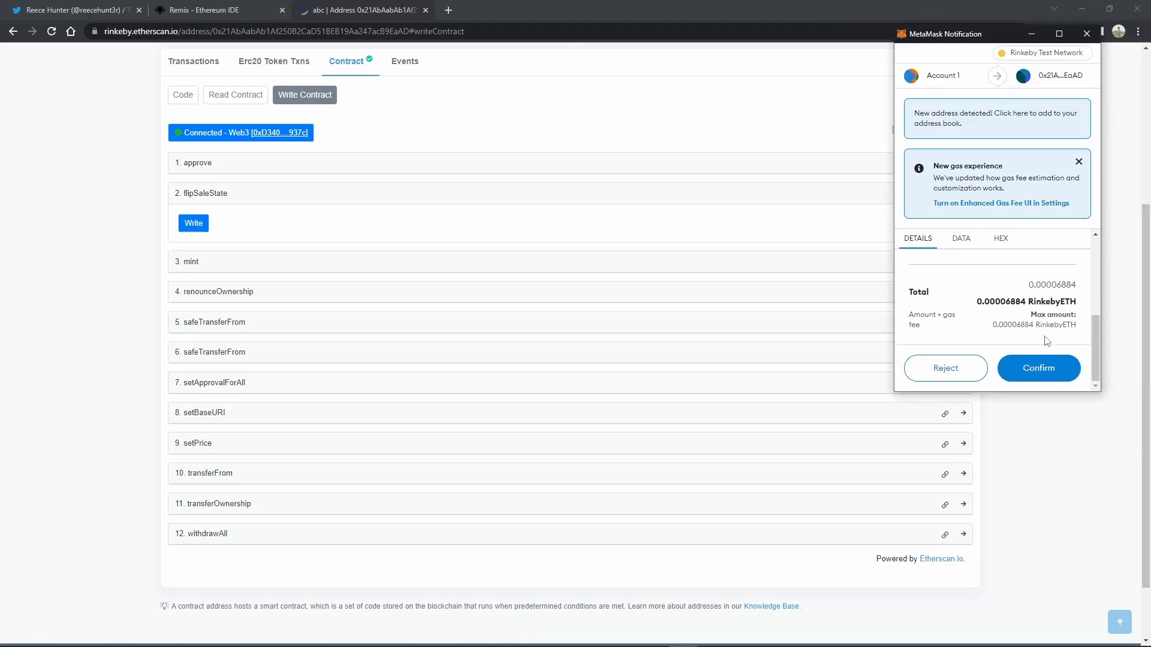
pyautogui.click(1038, 368)
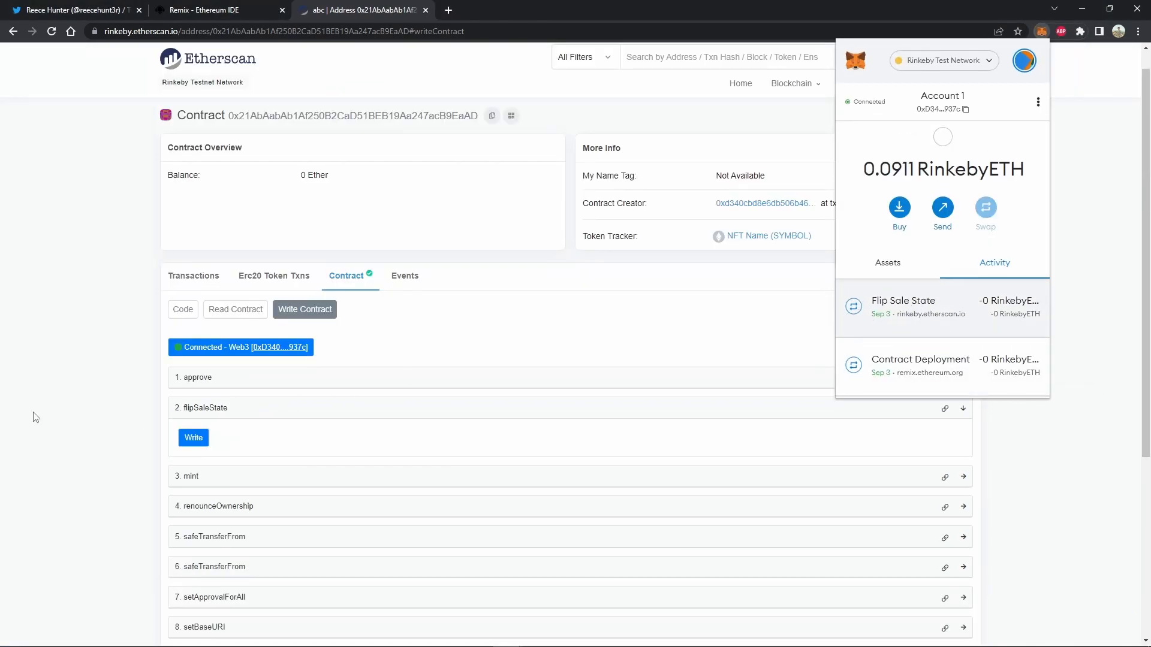
# Mint 1 token for 0.08 ETH through the mint function and confirm it in MetaMask
pyautogui.scroll(-3)
pyautogui.write('0')
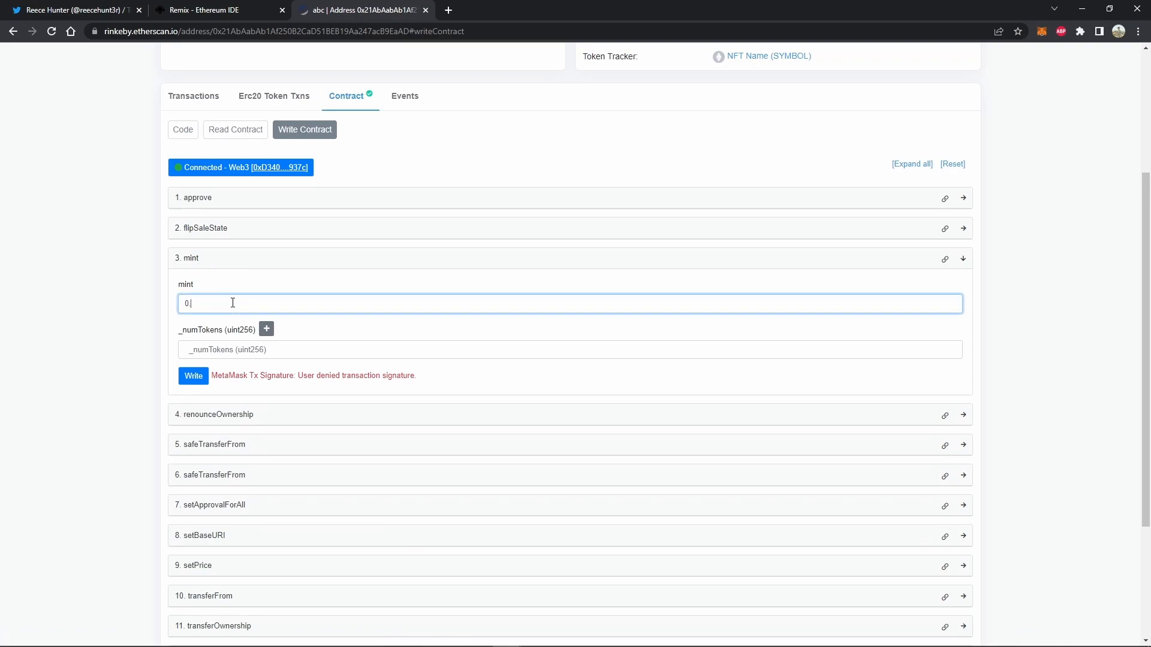
pyautogui.write('1')
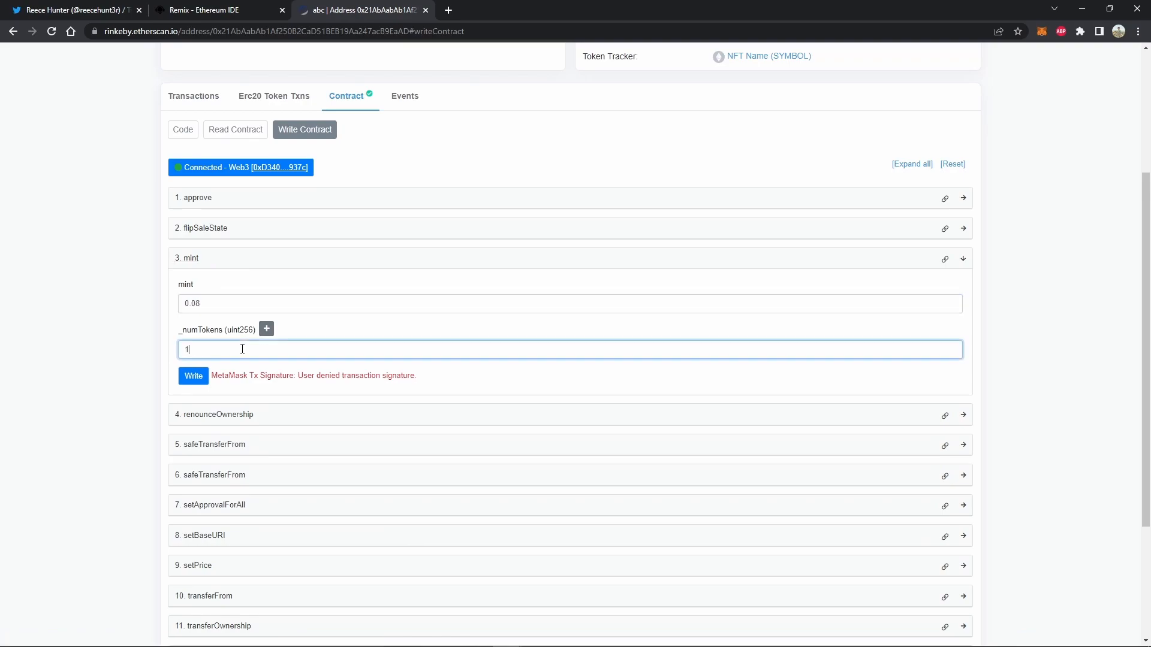
pyautogui.click(194, 375)
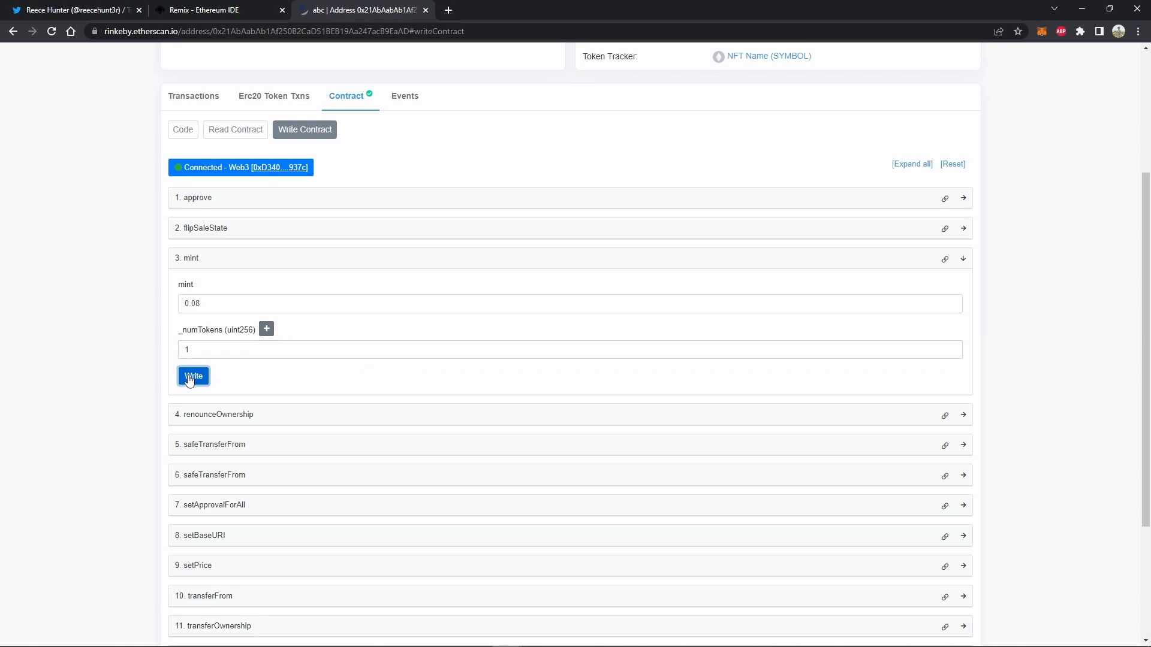
pyautogui.click(193, 375)
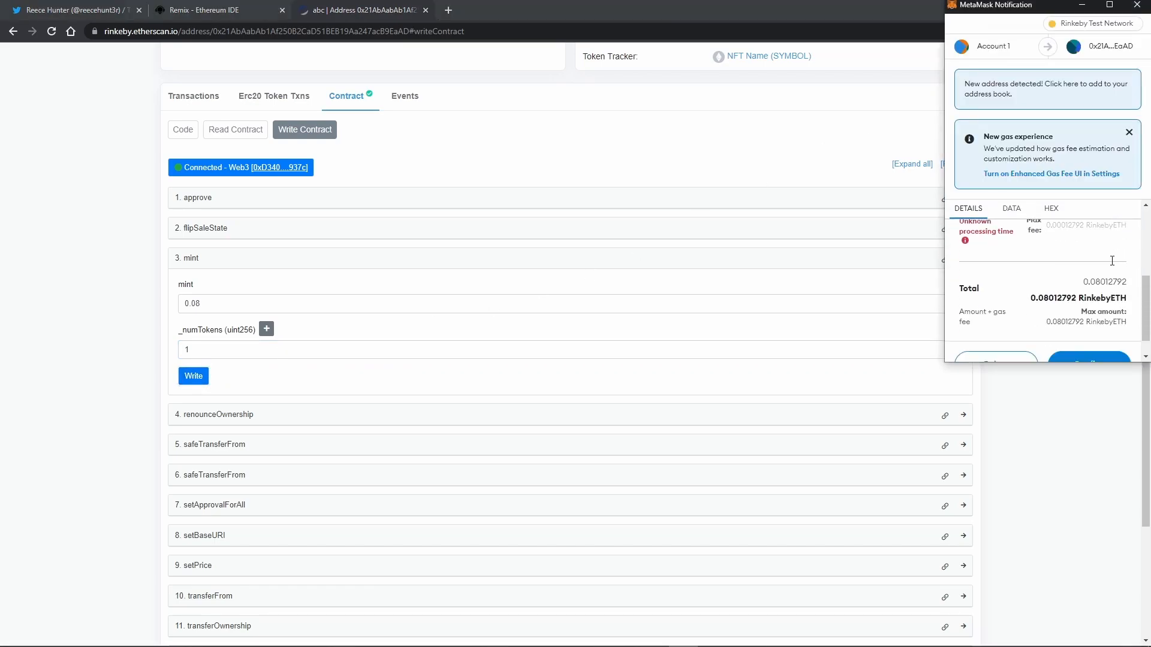
pyautogui.click(1089, 361)
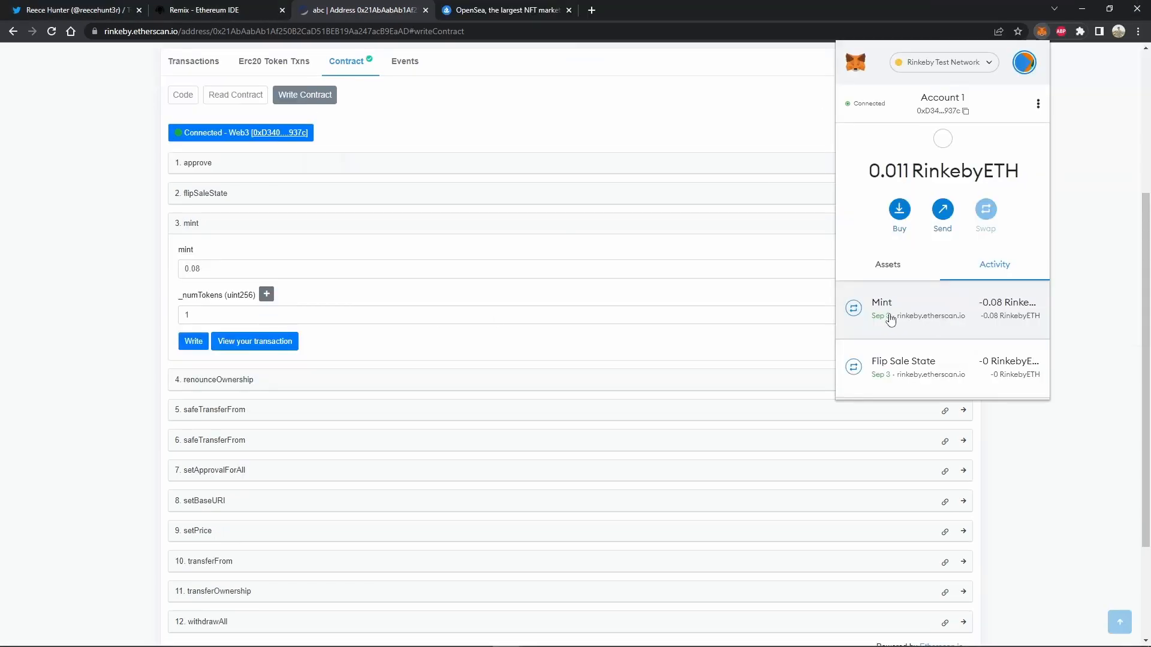
pyautogui.moveTo(926, 310)
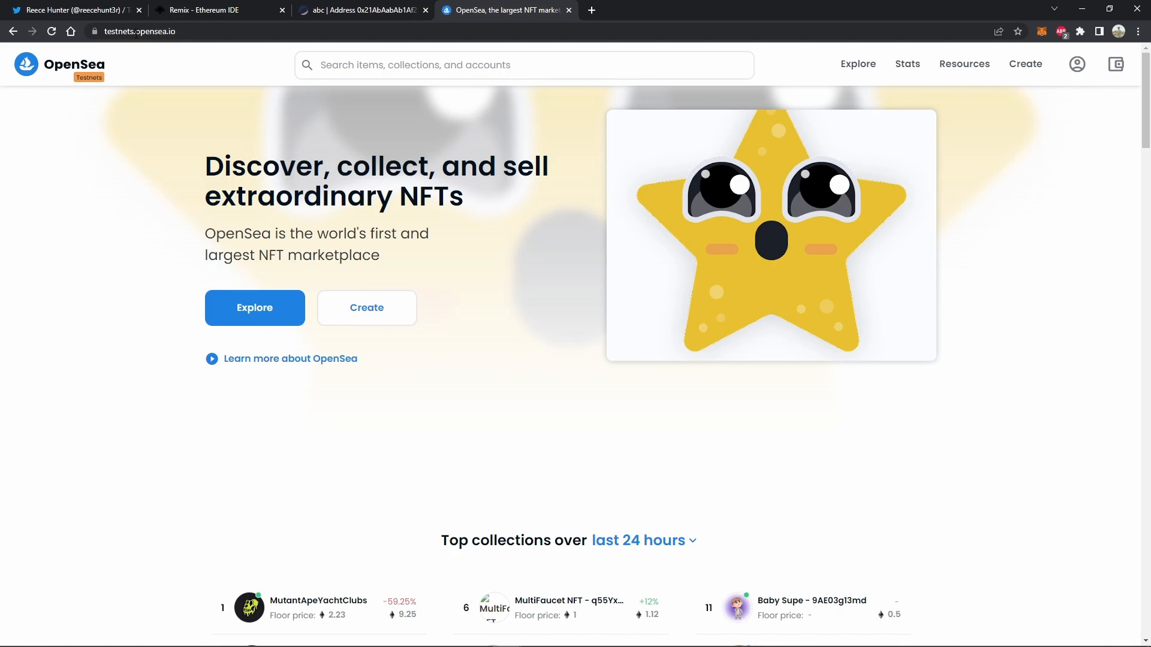
# Find the NFT Name - TYXOIOIWHV collection on OpenSea testnets by the contract address
pyautogui.click(146, 31)
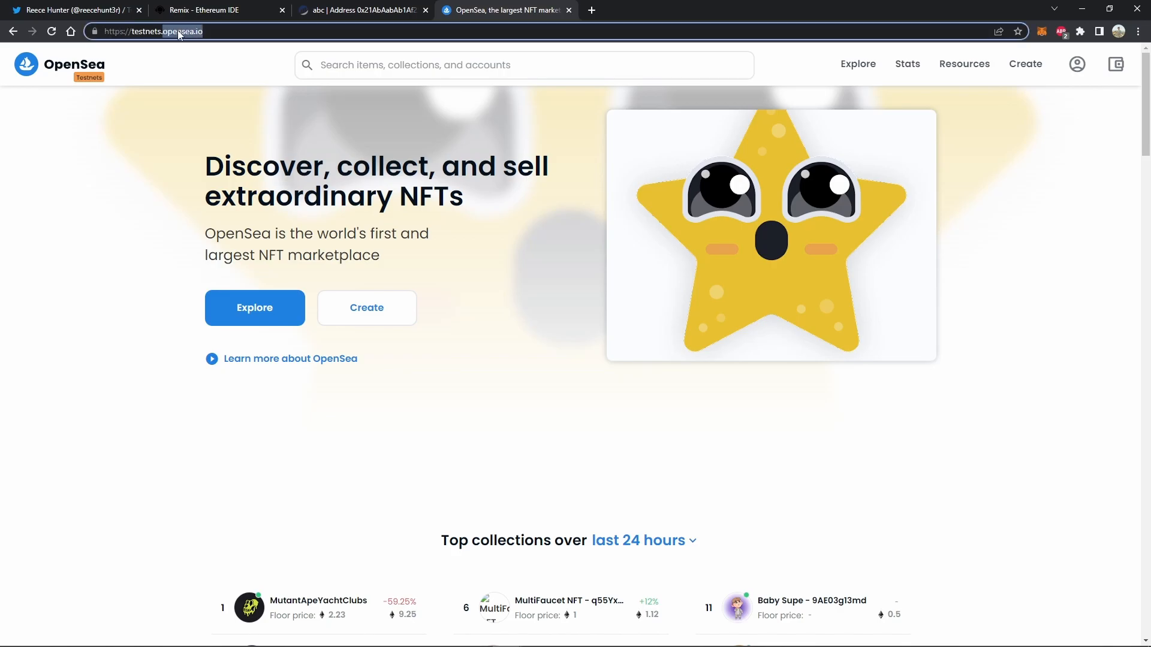
pyautogui.click(358, 10)
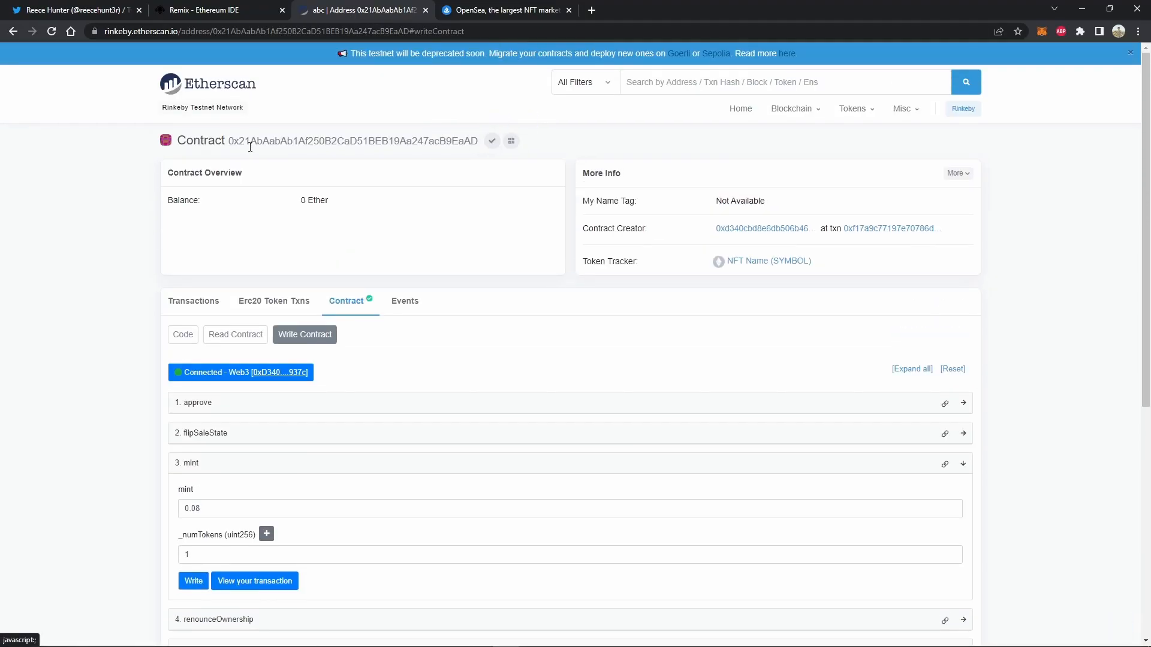
pyautogui.click(505, 10)
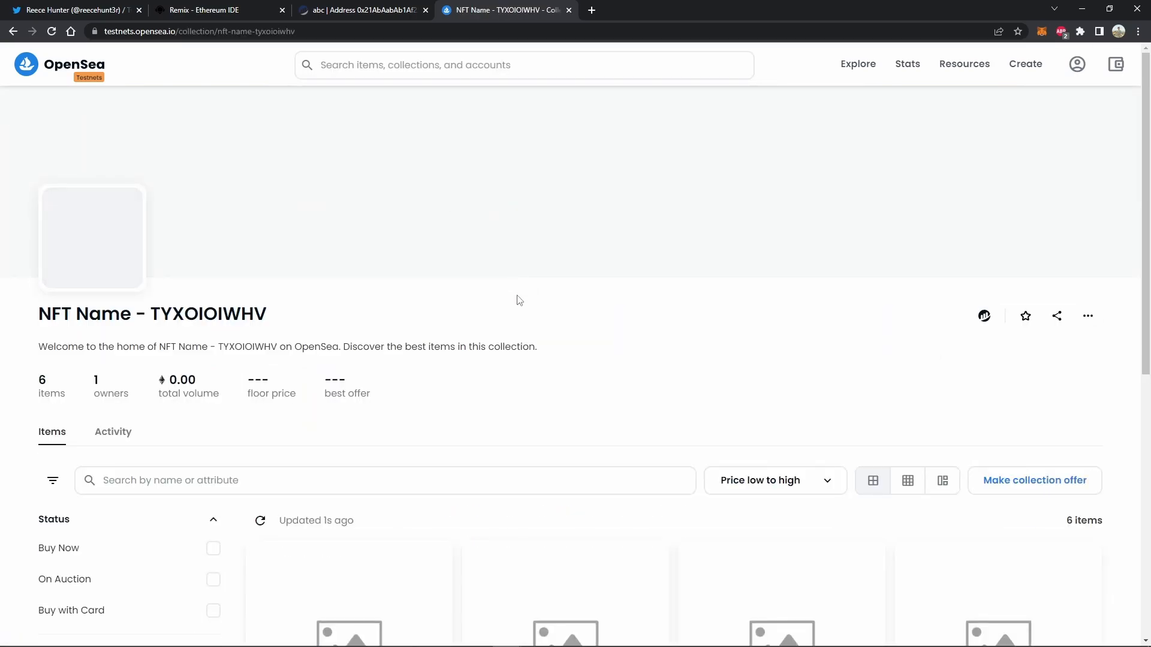
pyautogui.scroll(-3)
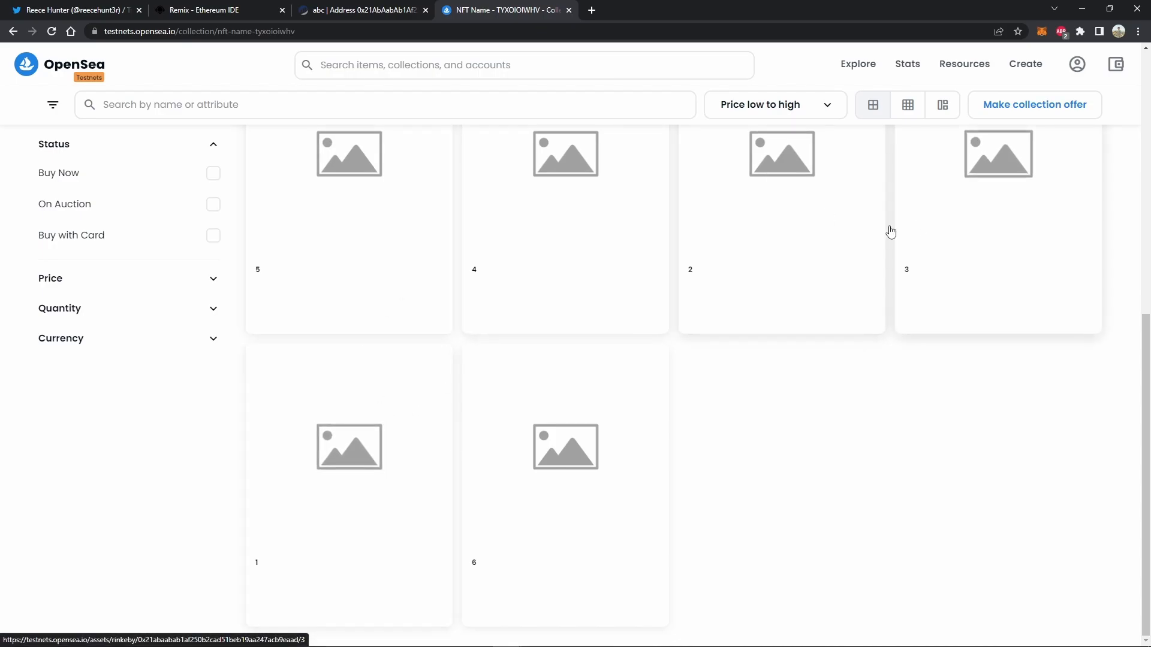
# Check the deployed contract in Remix, then view the newly minted token #6 on OpenSea
pyautogui.click(213, 9)
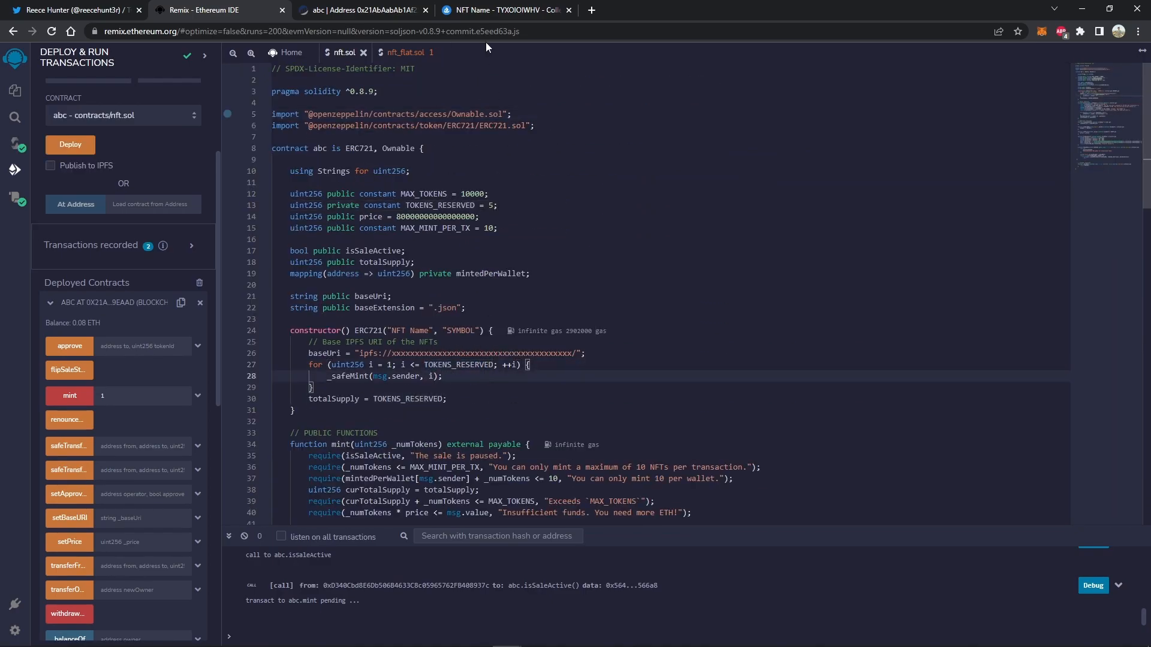
pyautogui.click(504, 10)
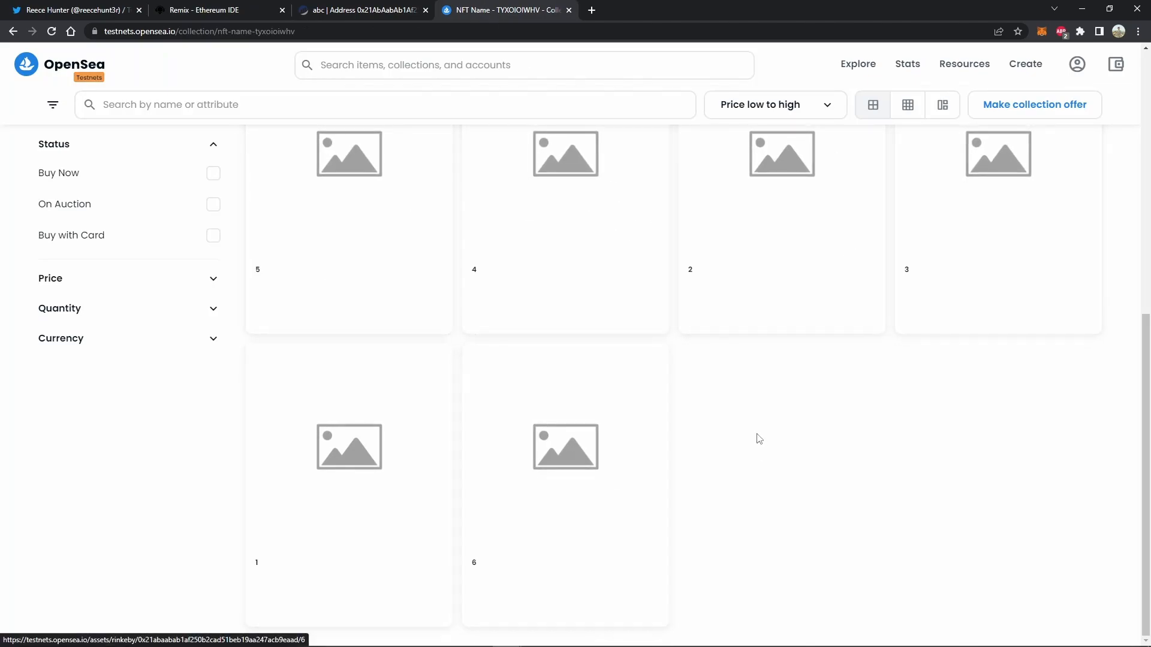
pyautogui.click(565, 447)
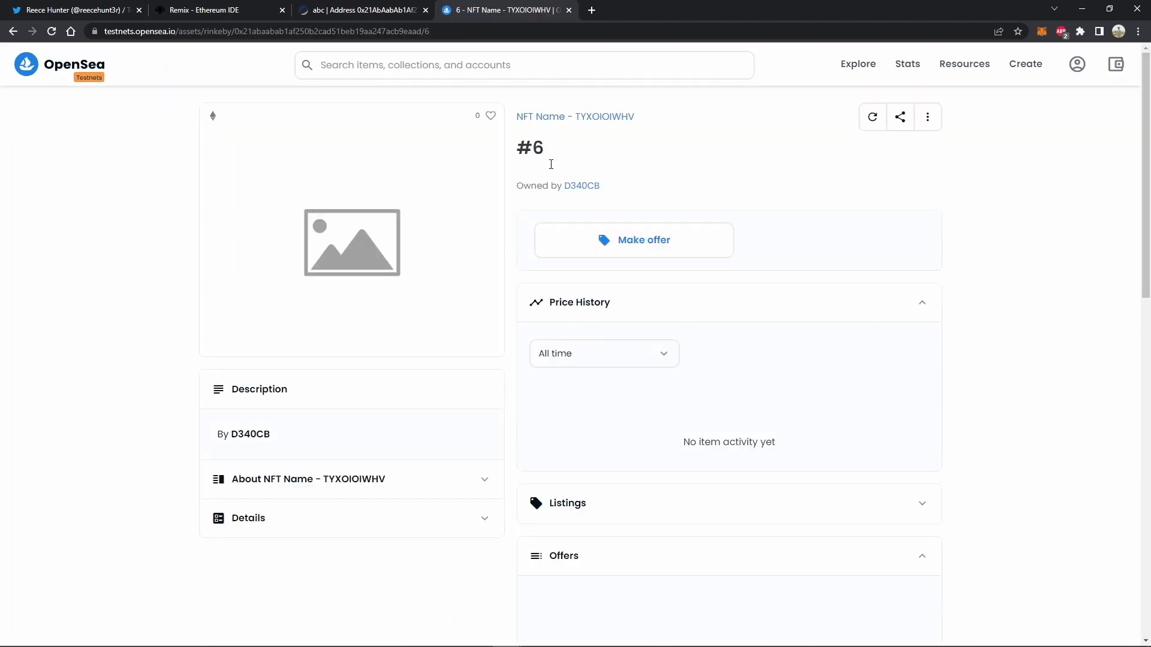